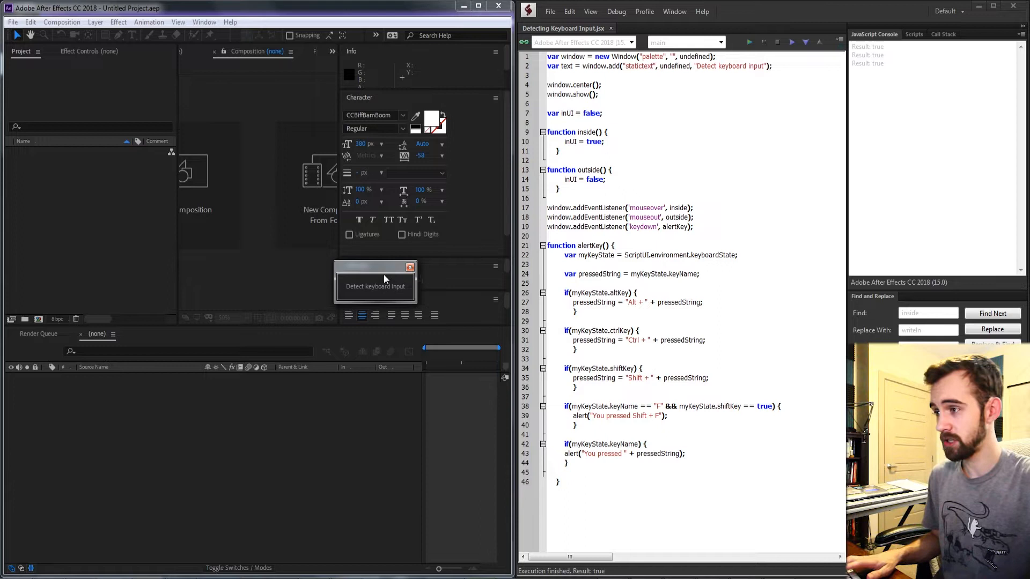
# Step: Test the palette with a Shift+G combo and dismiss the resulting key alert
pyautogui.press('shift+g')
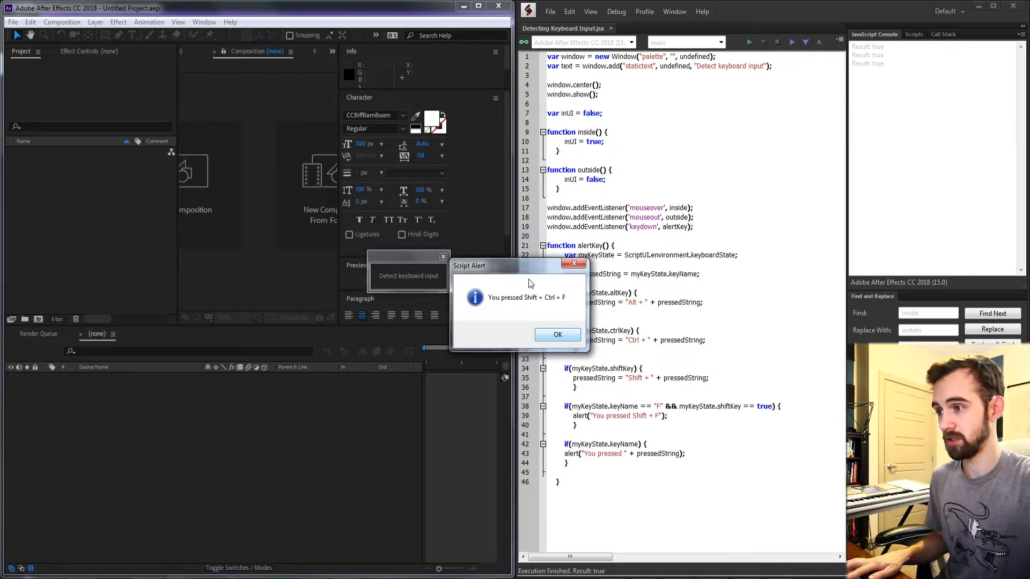
pyautogui.click(556, 334)
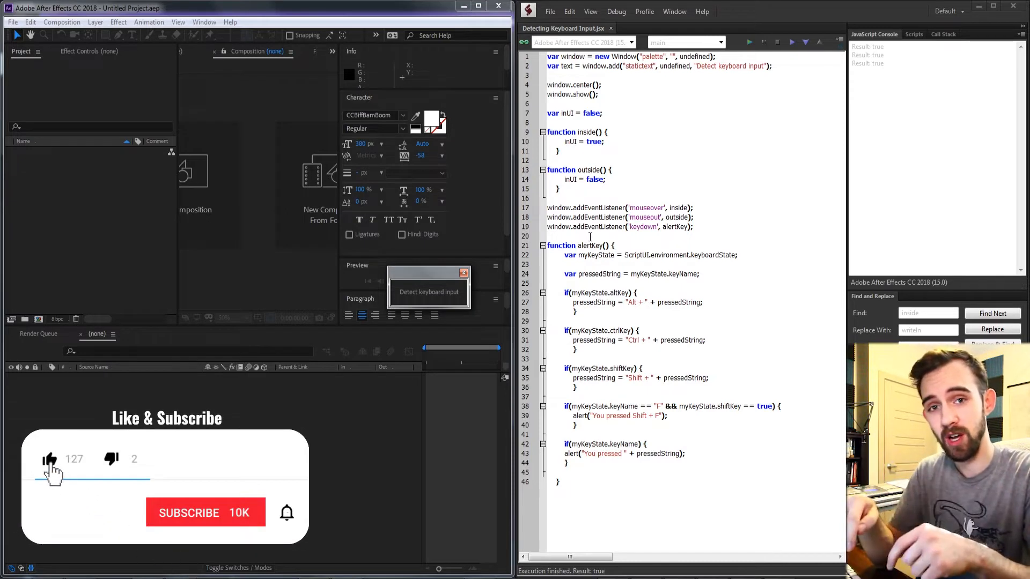
pyautogui.click(205, 512)
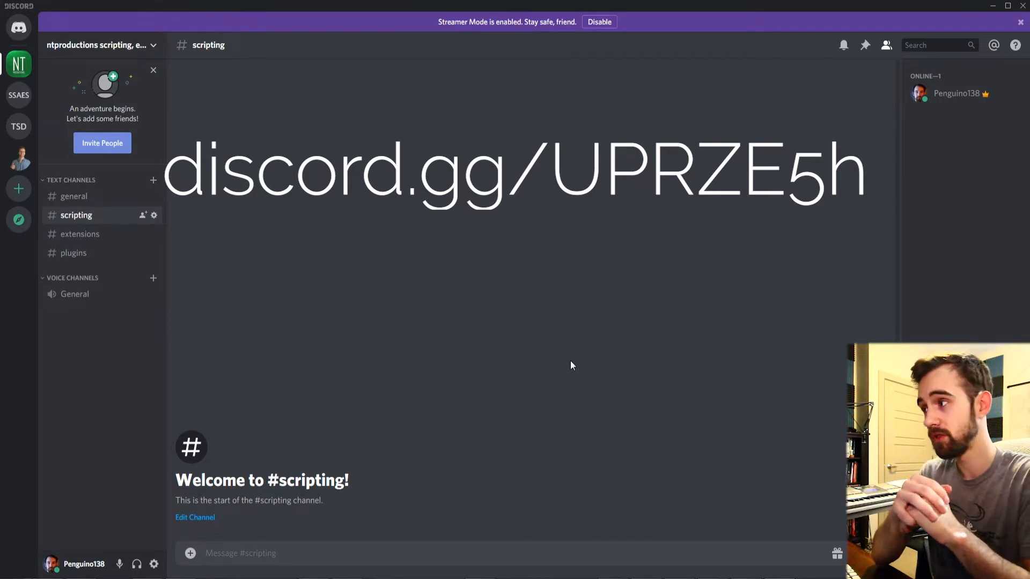
pyautogui.moveTo(80, 233)
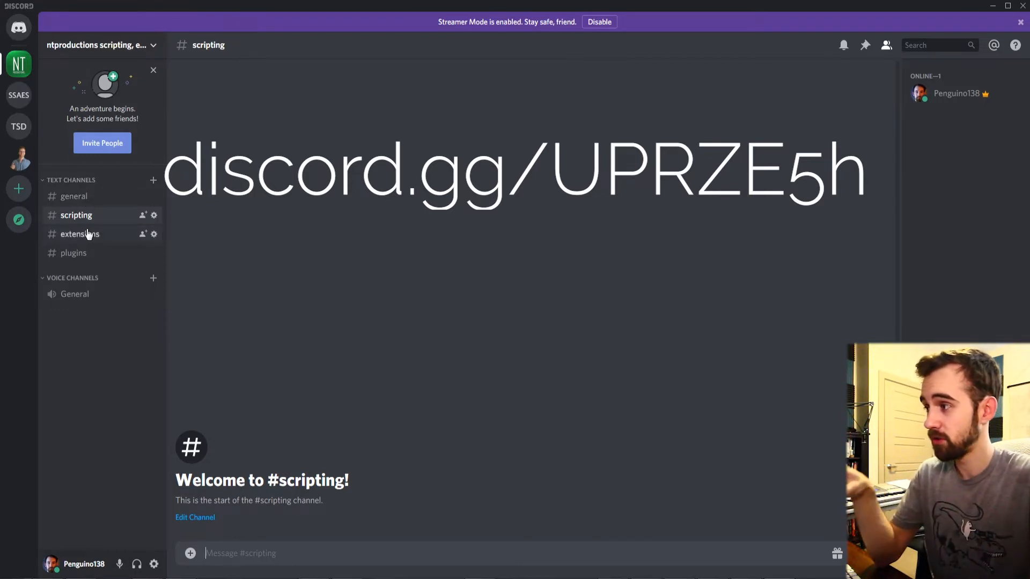
# Step: Browse the Discord server's plugins, general and scripting channels, then start a blank script tab
pyautogui.click(73, 252)
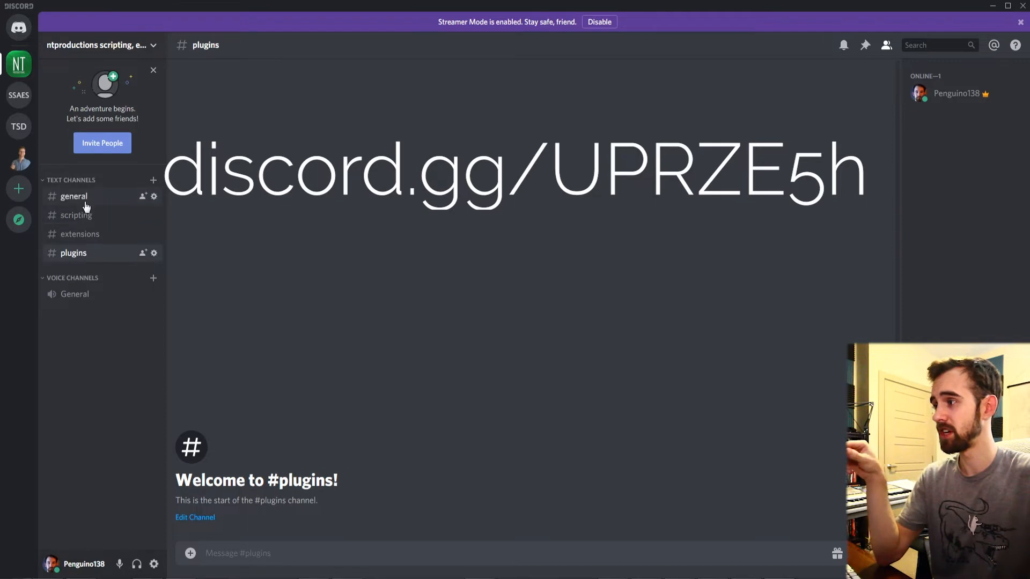
pyautogui.click(74, 196)
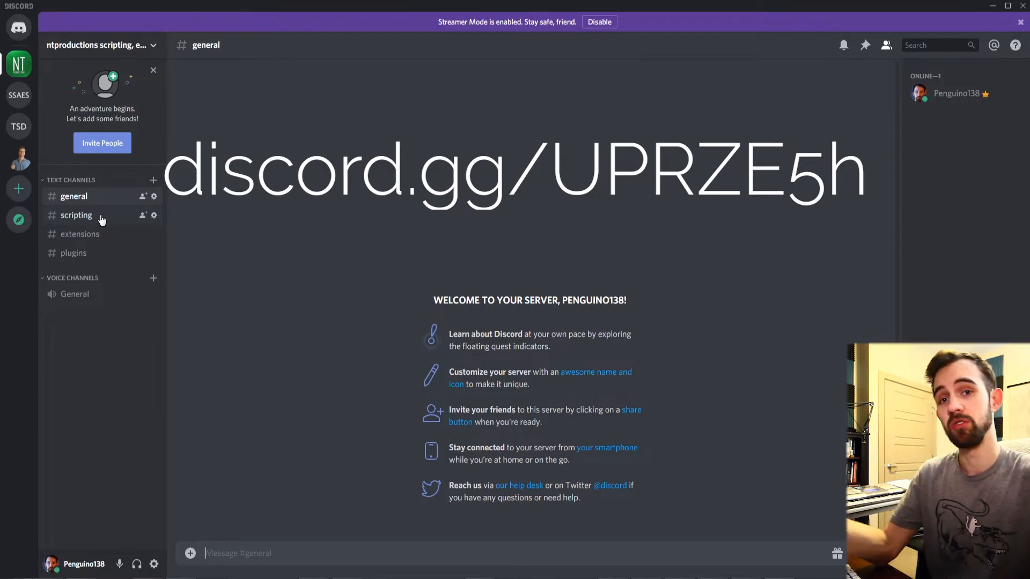
pyautogui.click(76, 214)
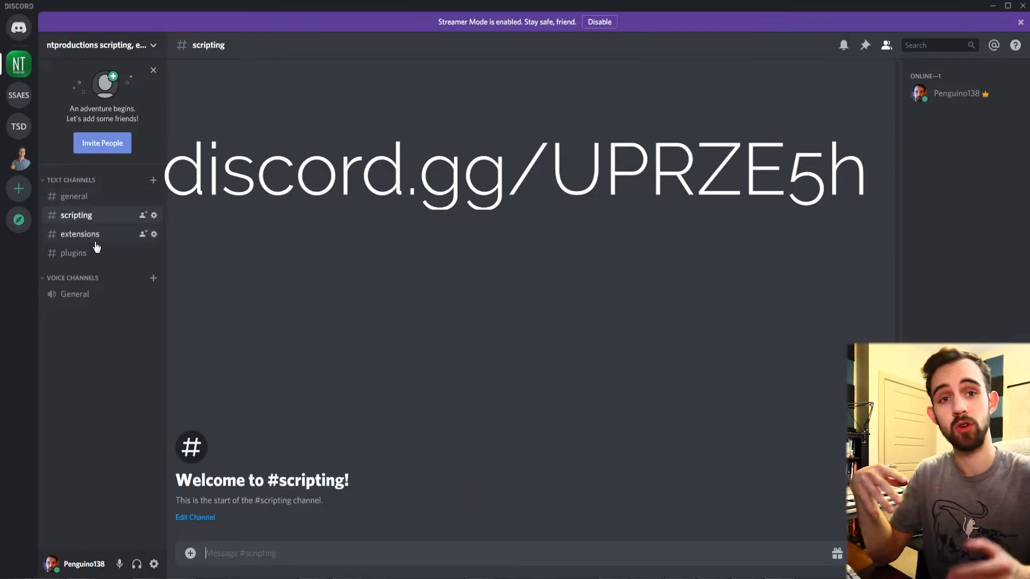
pyautogui.click(73, 252)
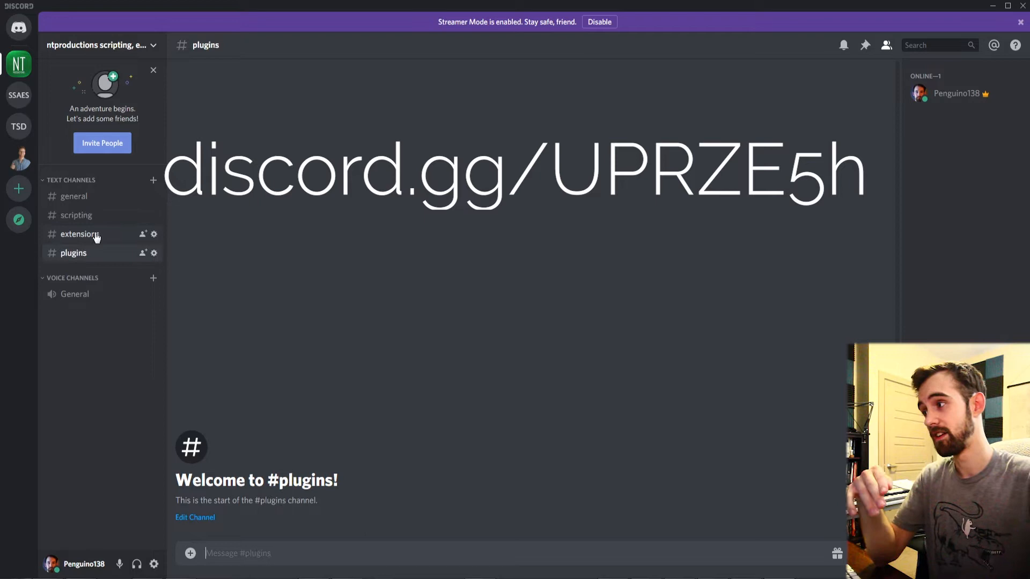
pyautogui.click(79, 234)
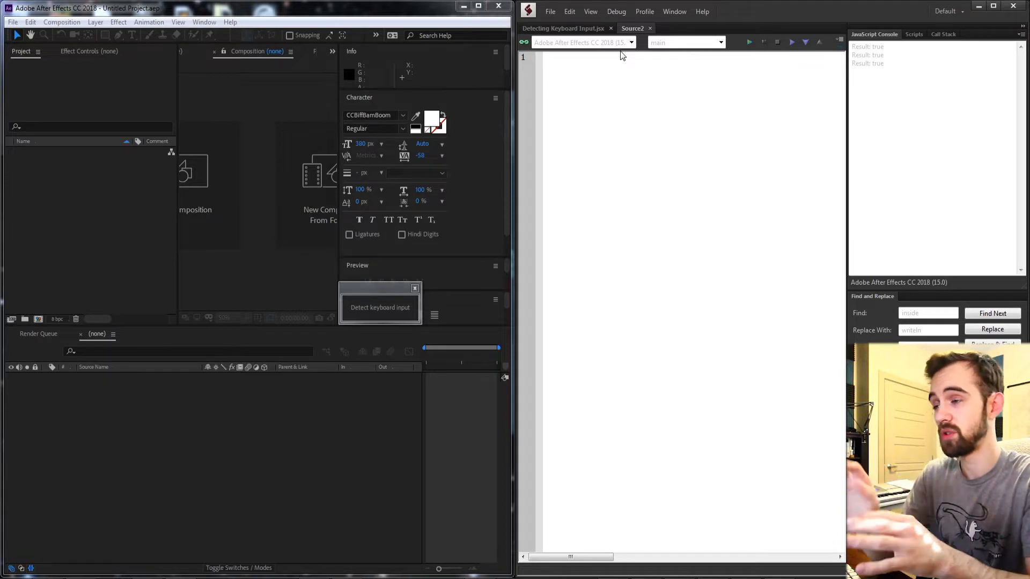
# Step: Declare var window = new Window("palette", "TITLE", undefined)
pyautogui.write('var')
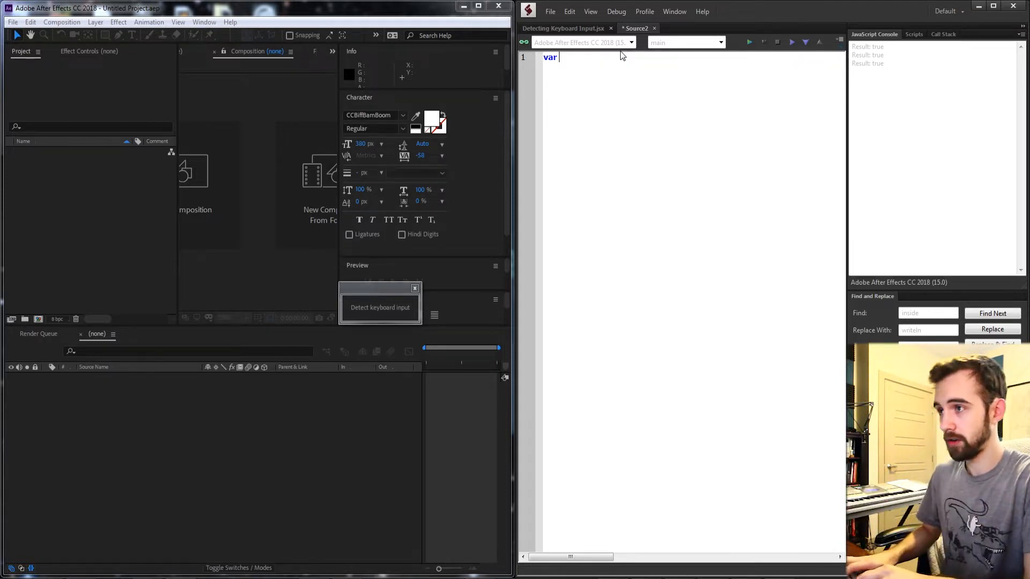
pyautogui.write('window =')
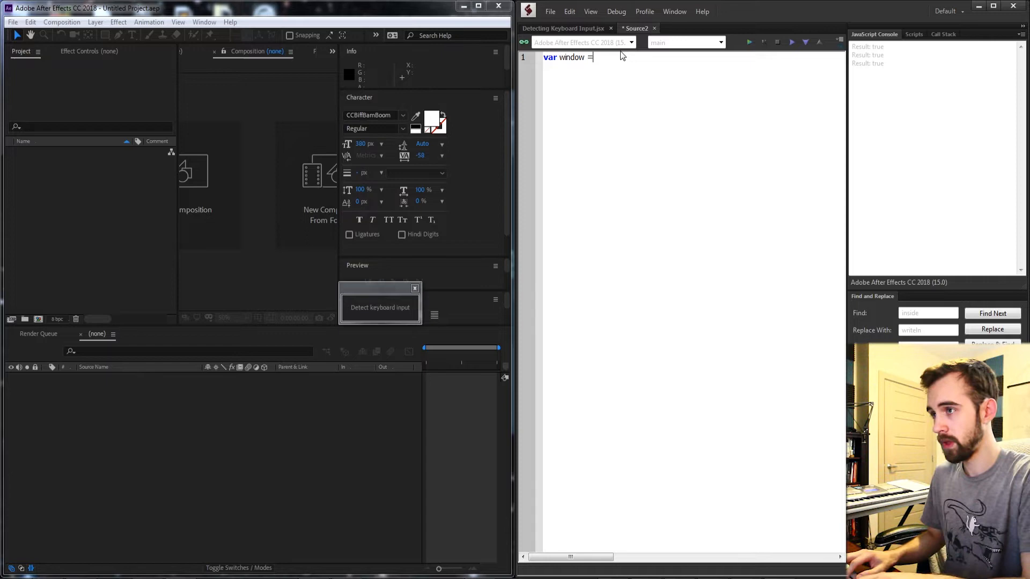
pyautogui.write('new Window()')
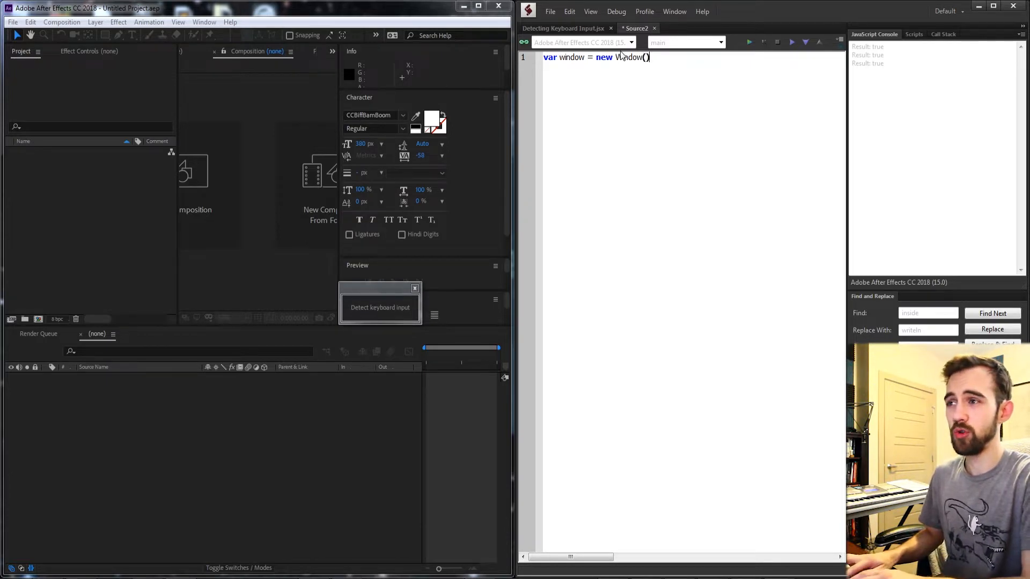
pyautogui.write('"";')
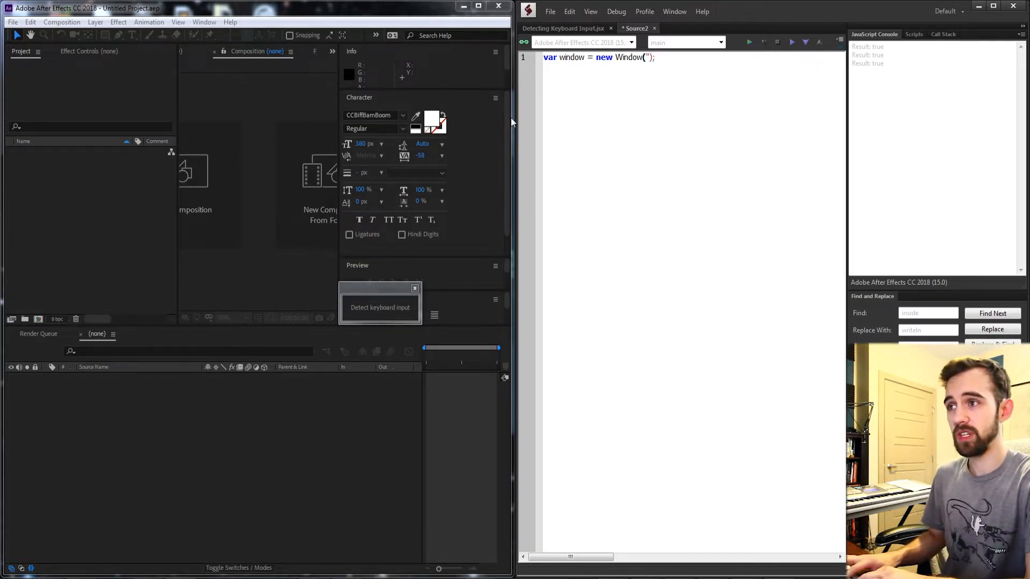
pyautogui.write('"palette"')
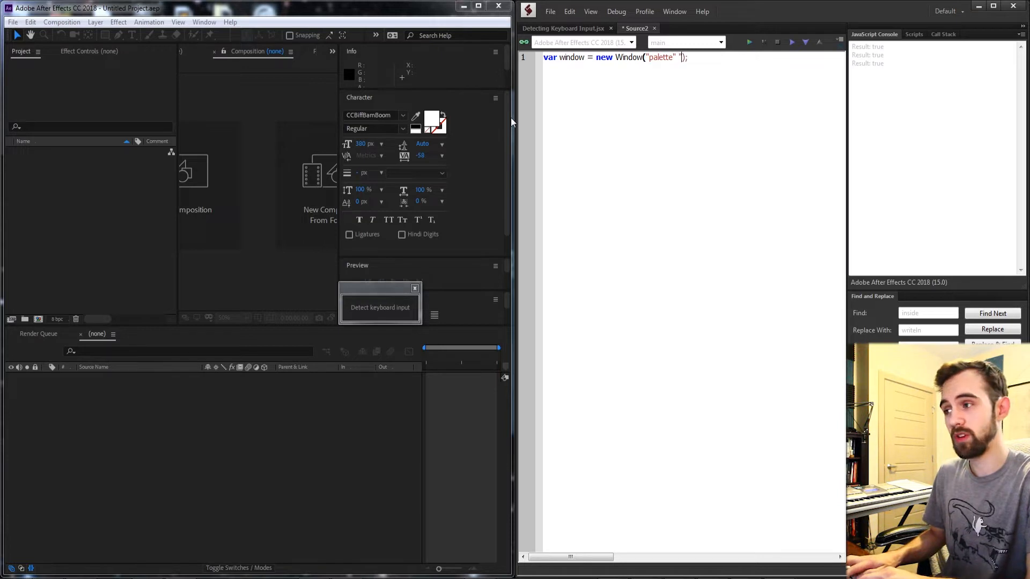
pyautogui.write('""')
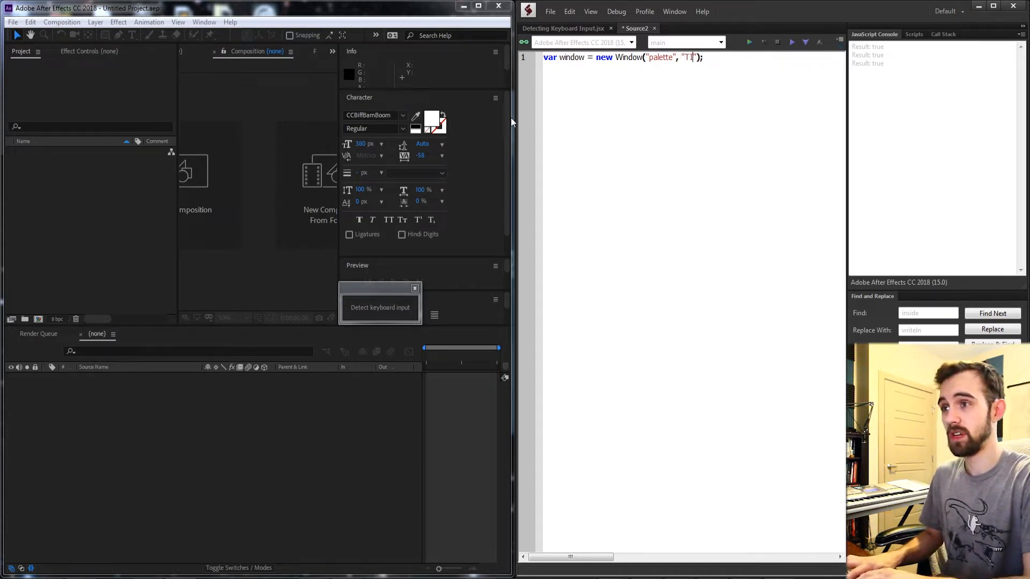
pyautogui.write('TLE')
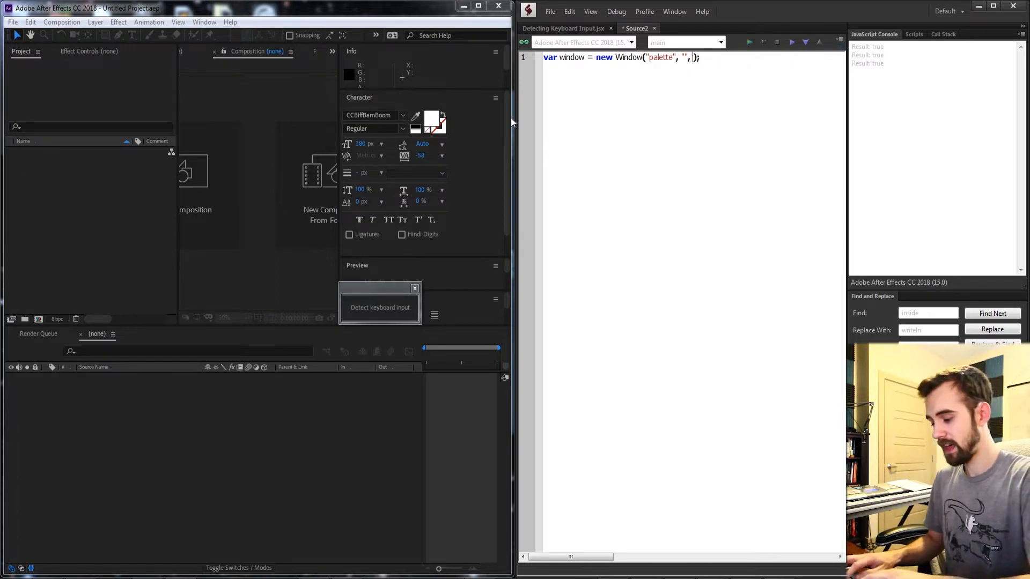
pyautogui.write('undefined')
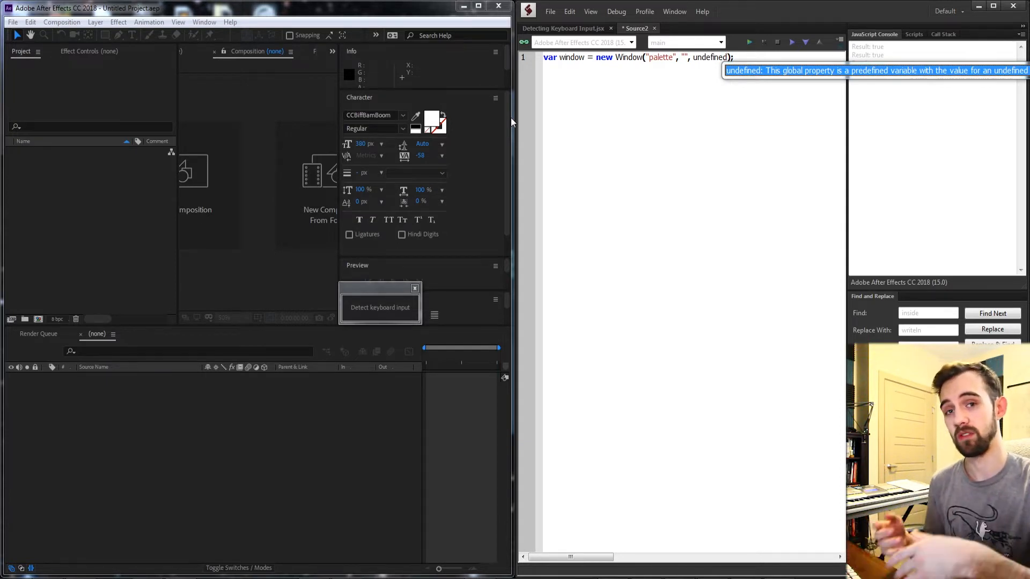
# Step: Add a statictext element reading "Detect keyboard input" to the window
pyautogui.write('var text =')
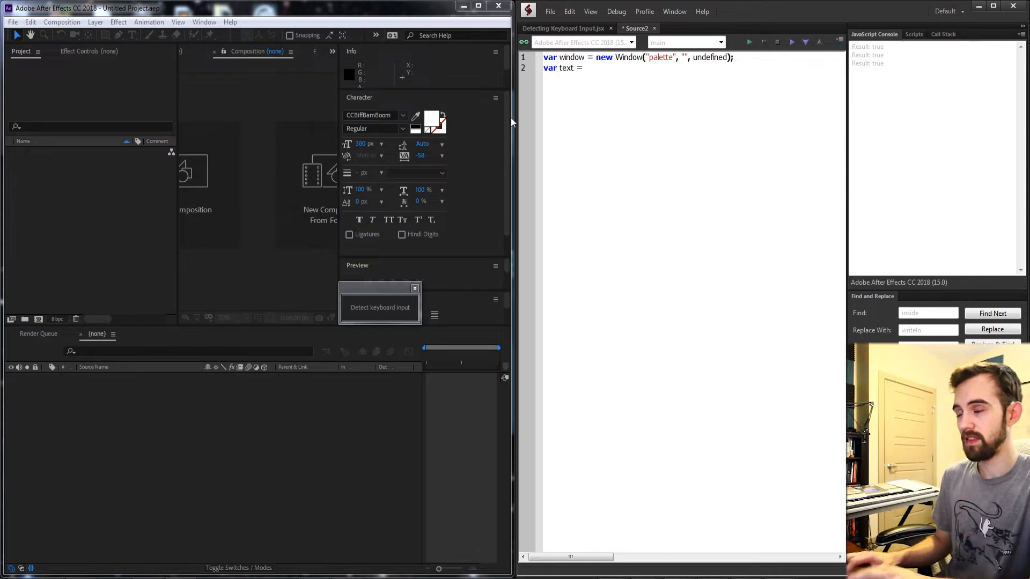
pyautogui.write('w')
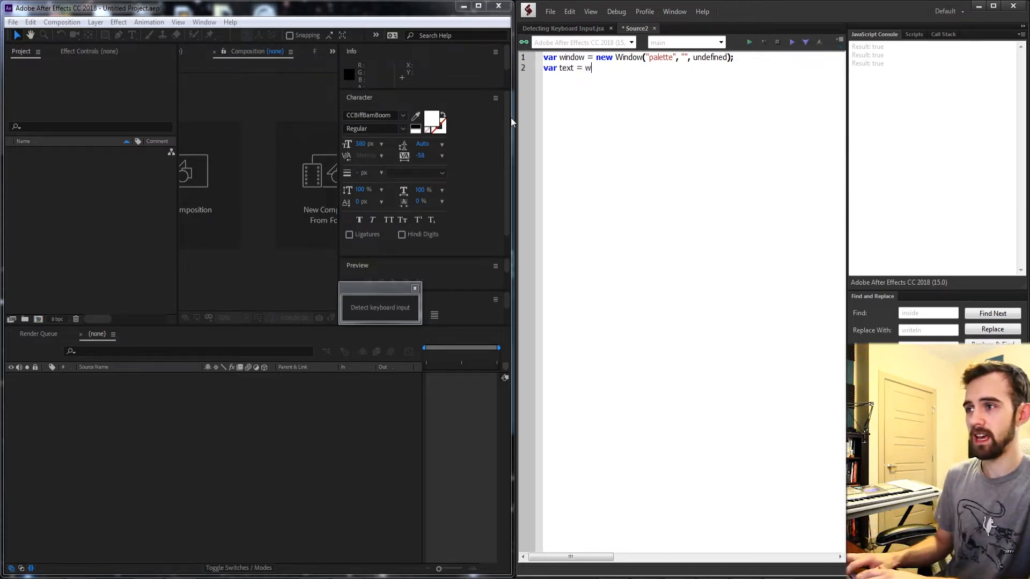
pyautogui.write('indow.add("')
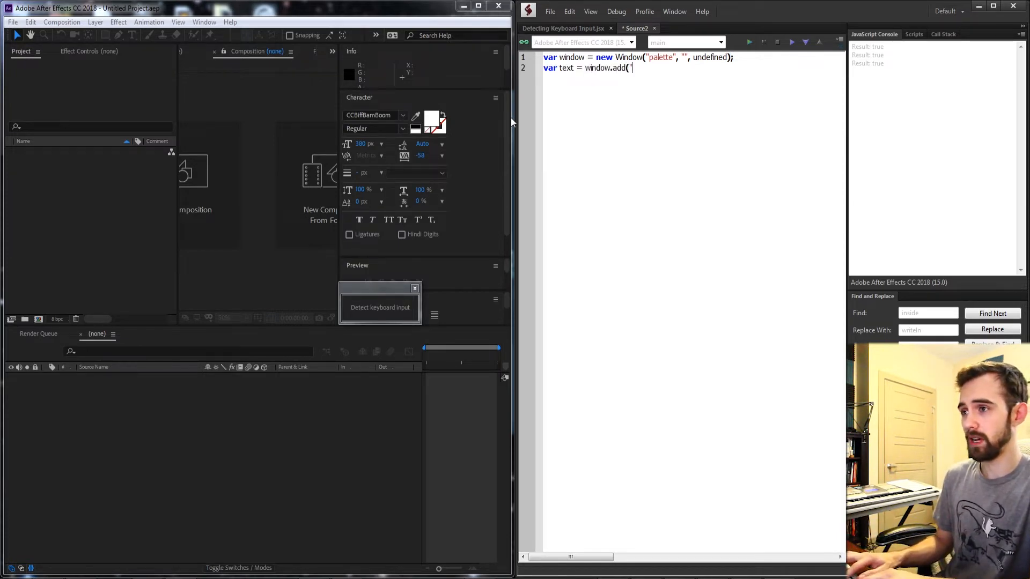
pyautogui.write('"statictext",')
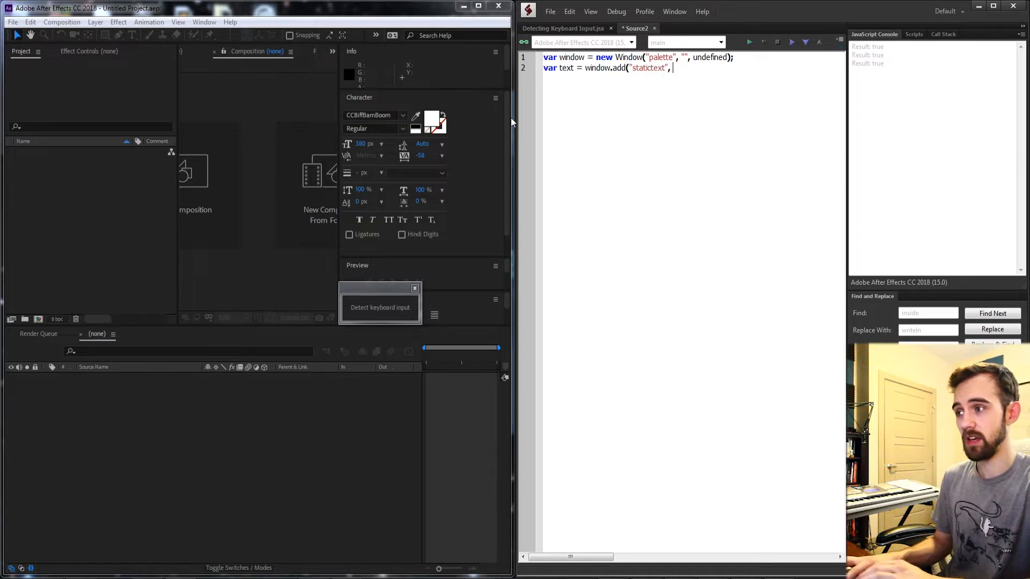
pyautogui.moveTo(369, 307)
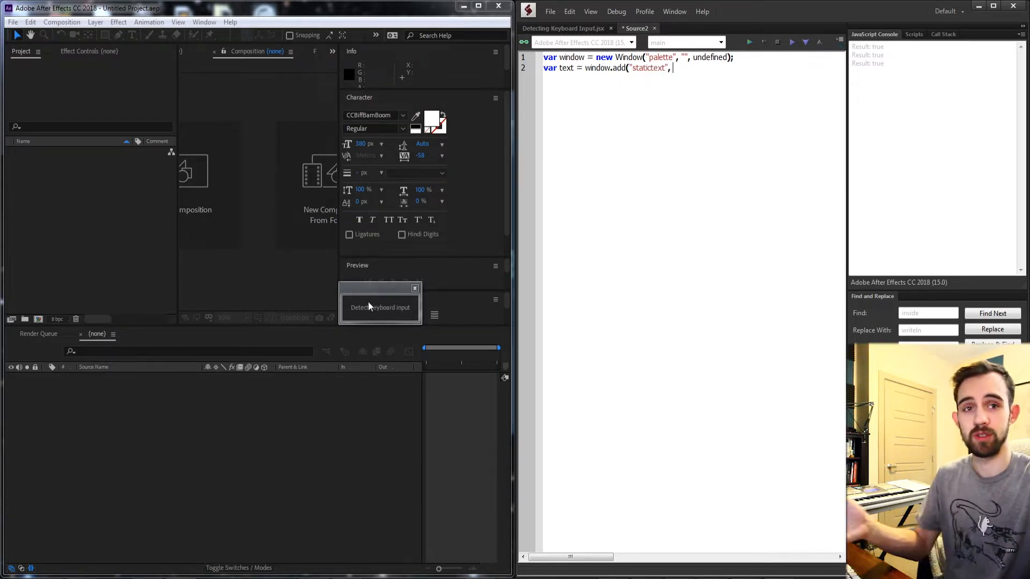
pyautogui.write('undefined, "Detect key')
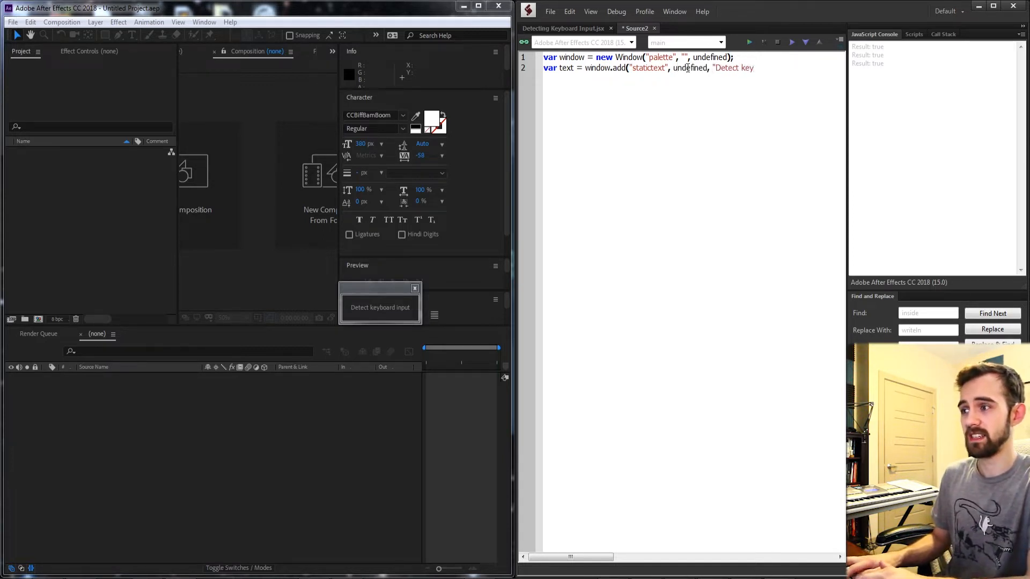
pyautogui.write('board input")')
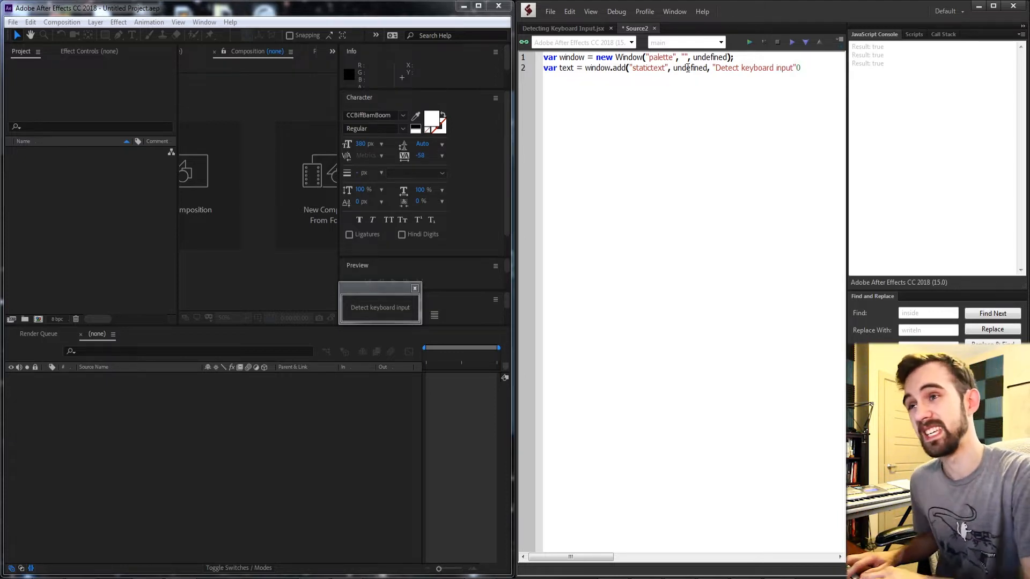
pyautogui.press('Return')
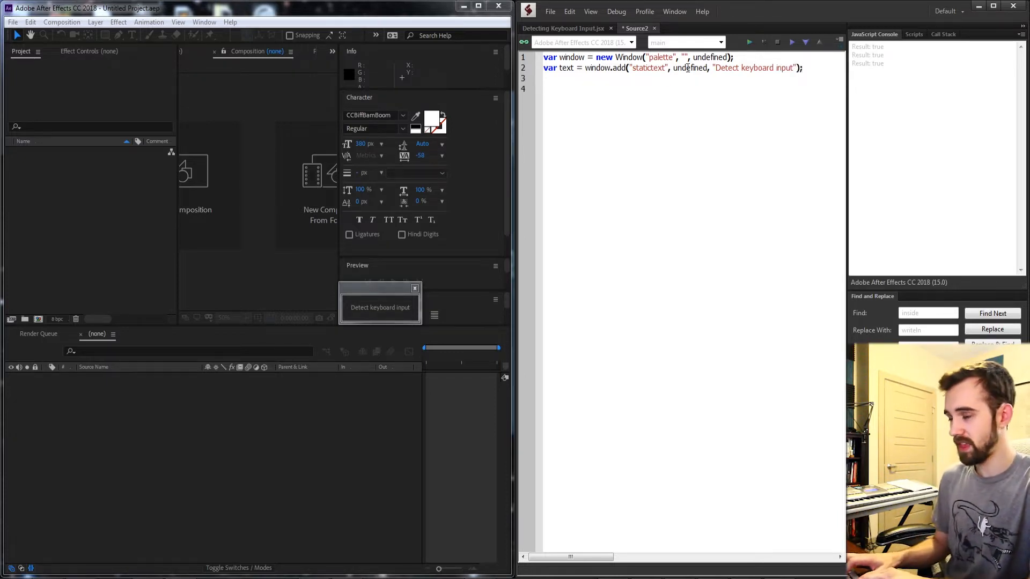
# Step: Call window.center() and window.show() to display the palette
pyautogui.write('window.center()')
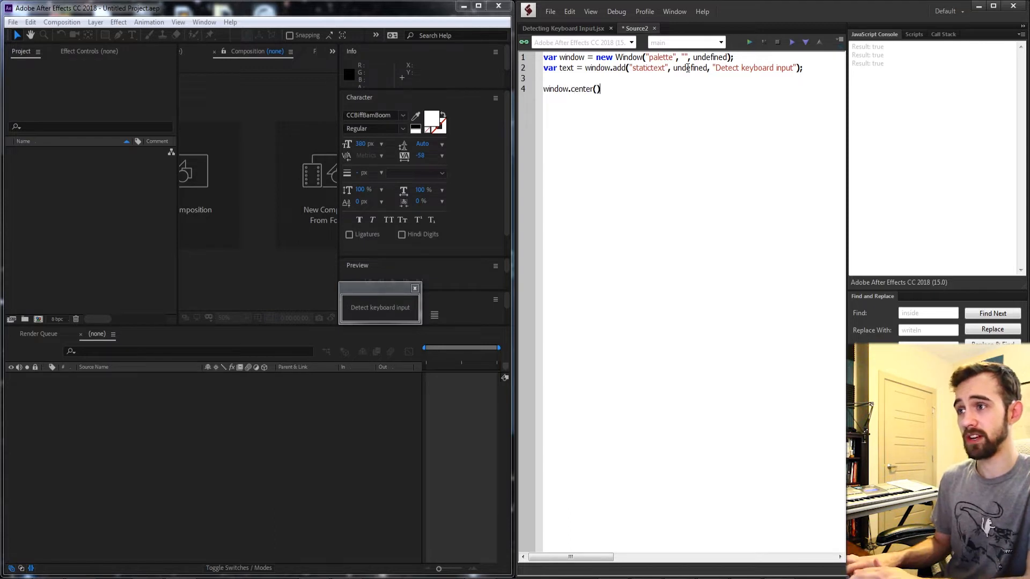
pyautogui.write('w')
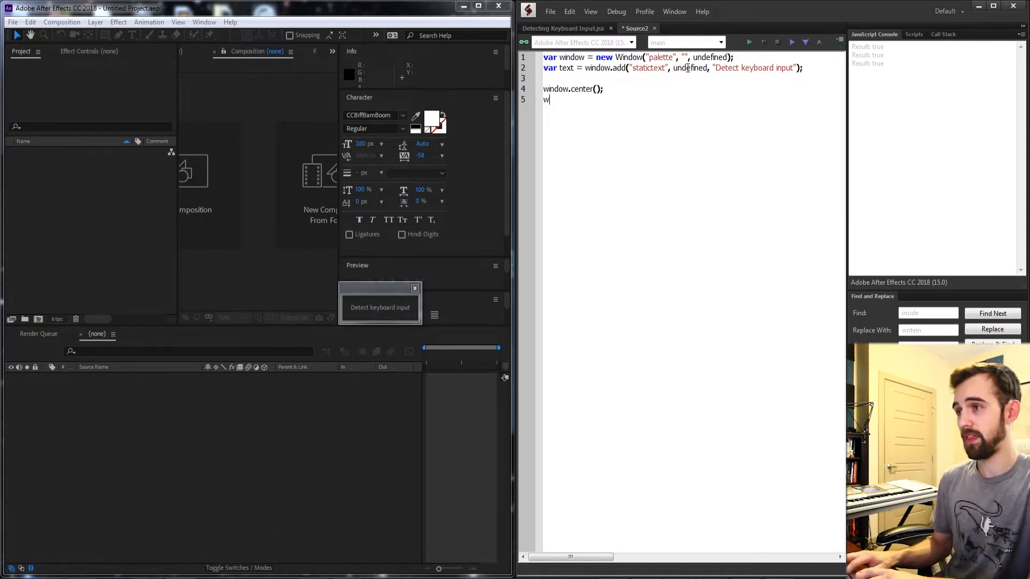
pyautogui.write('indow.show();')
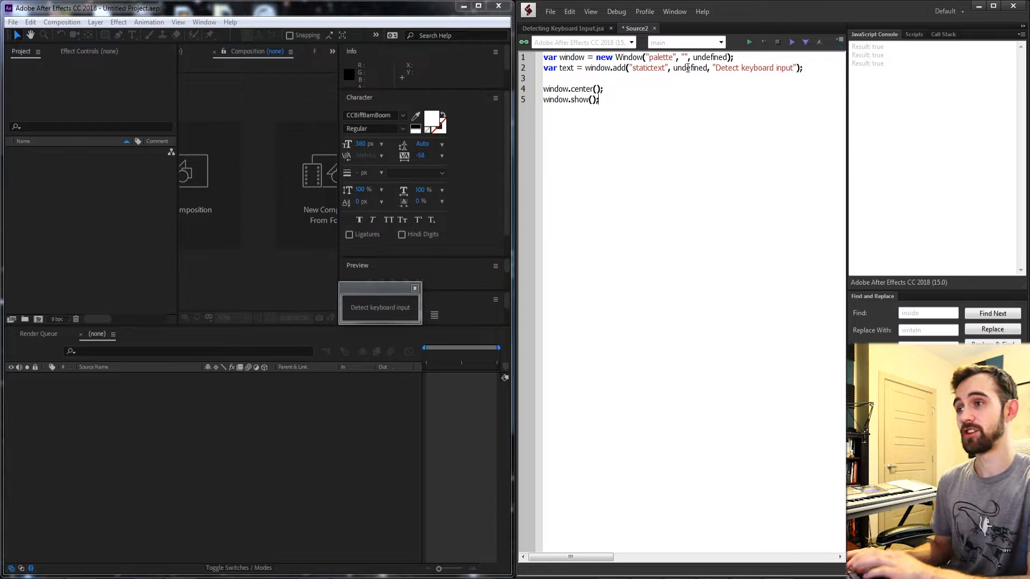
# Step: Run the new script in After Effects, then bring up the Help menu's resources
pyautogui.click(748, 42)
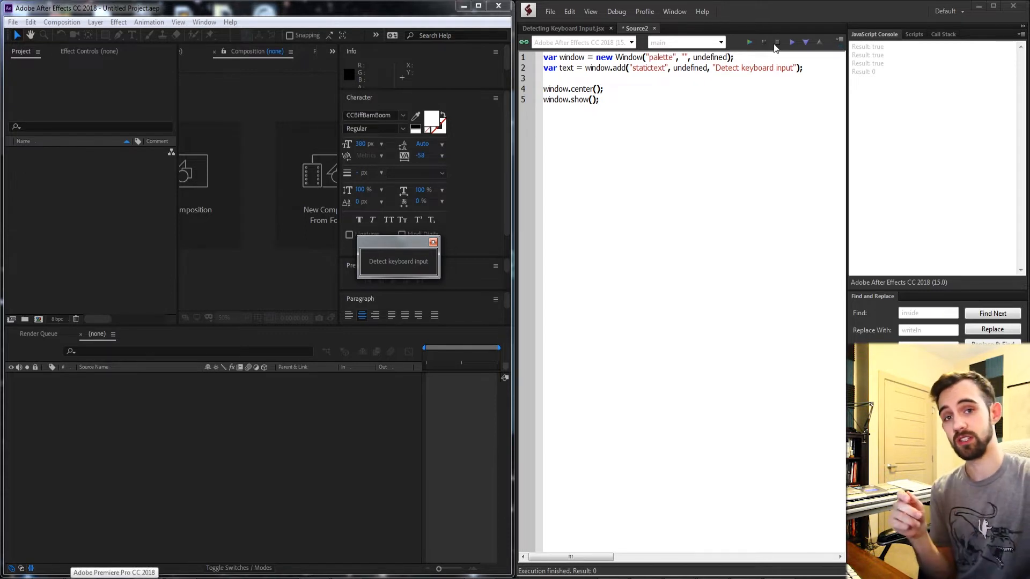
pyautogui.click(703, 11)
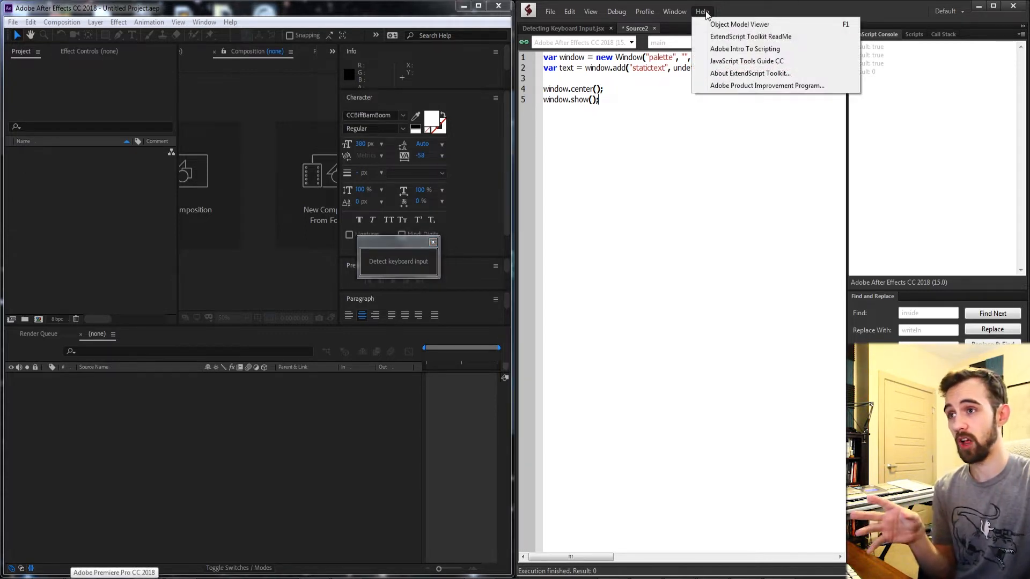
pyautogui.moveTo(701, 260)
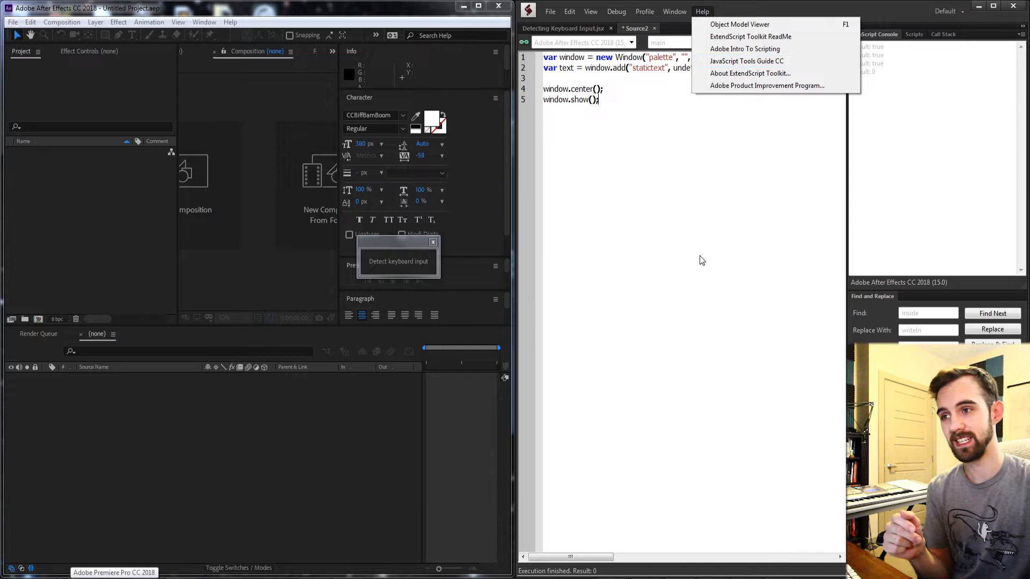
# Step: Open the JavaScript Tools Guide and navigate to the KeyboardEvent object page
pyautogui.click(746, 61)
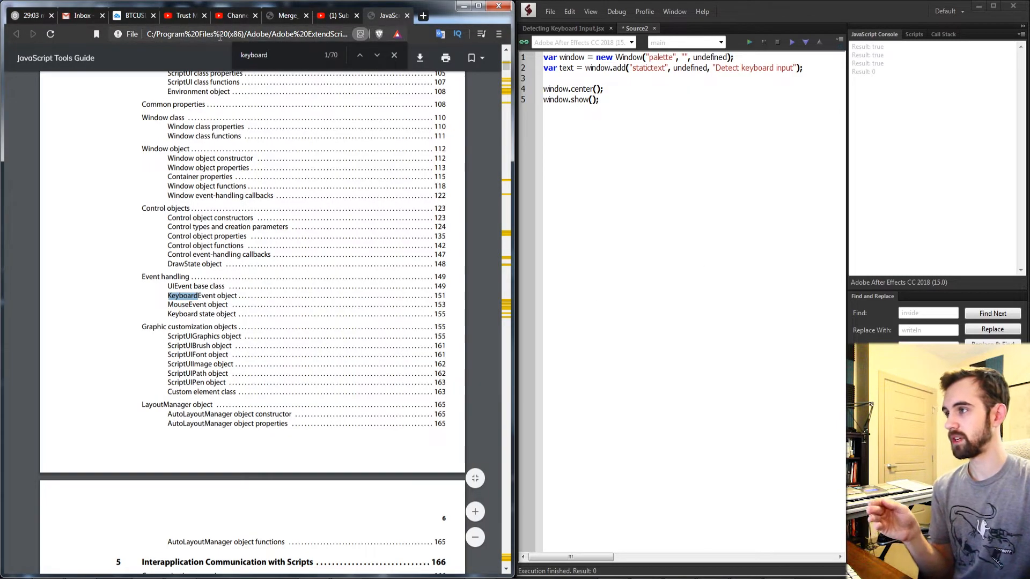
pyautogui.scroll(-3)
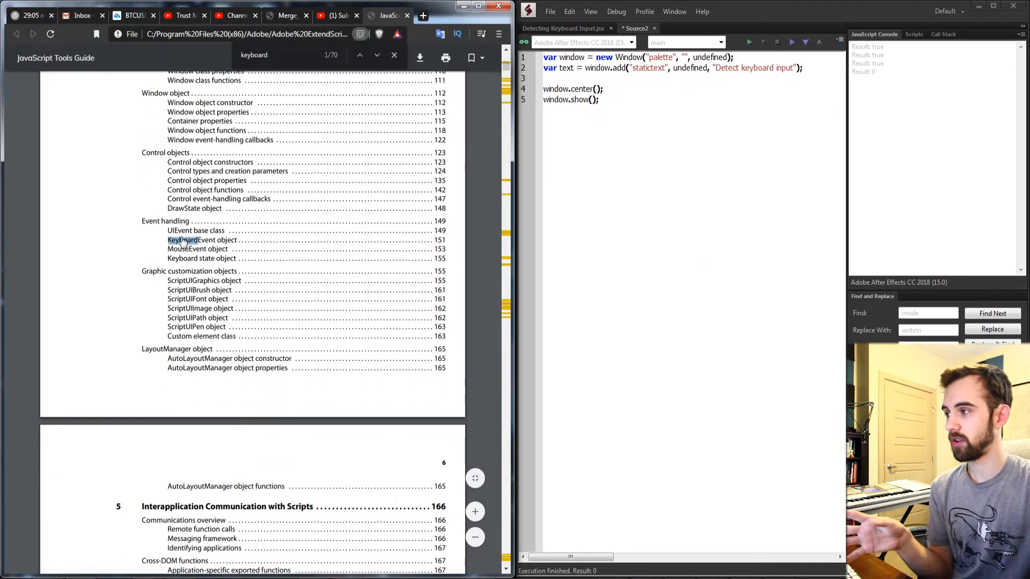
pyautogui.scroll(3)
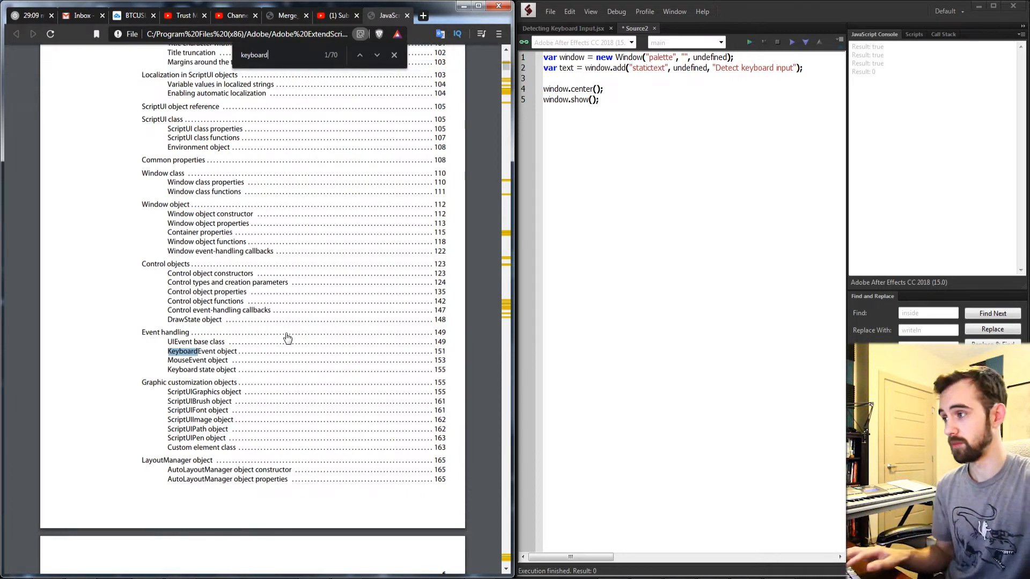
pyautogui.scroll(-3)
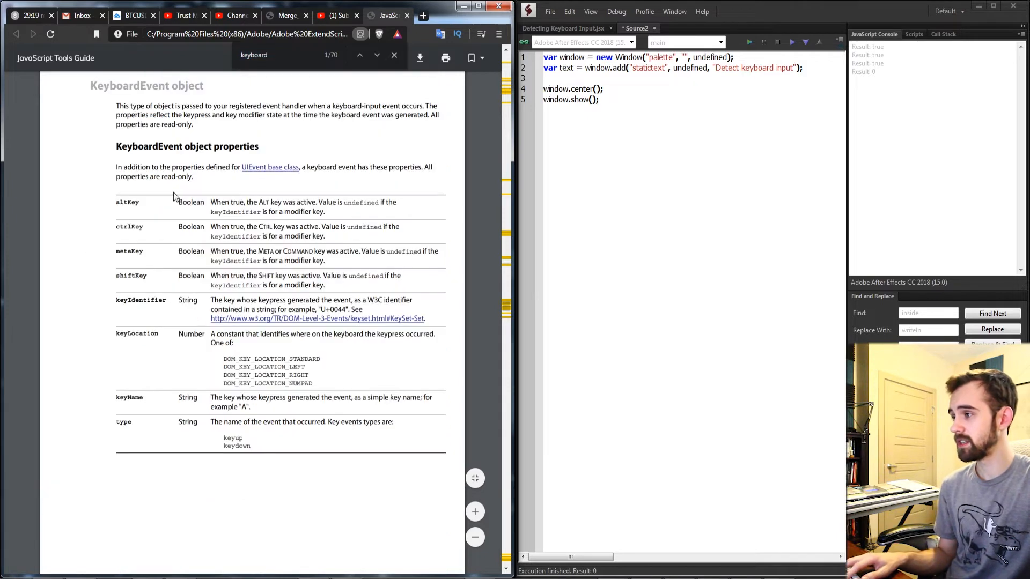
# Step: Highlight the altKey, shiftKey and keyName property names in the KeyboardEvent table
pyautogui.doubleClick(126, 201)
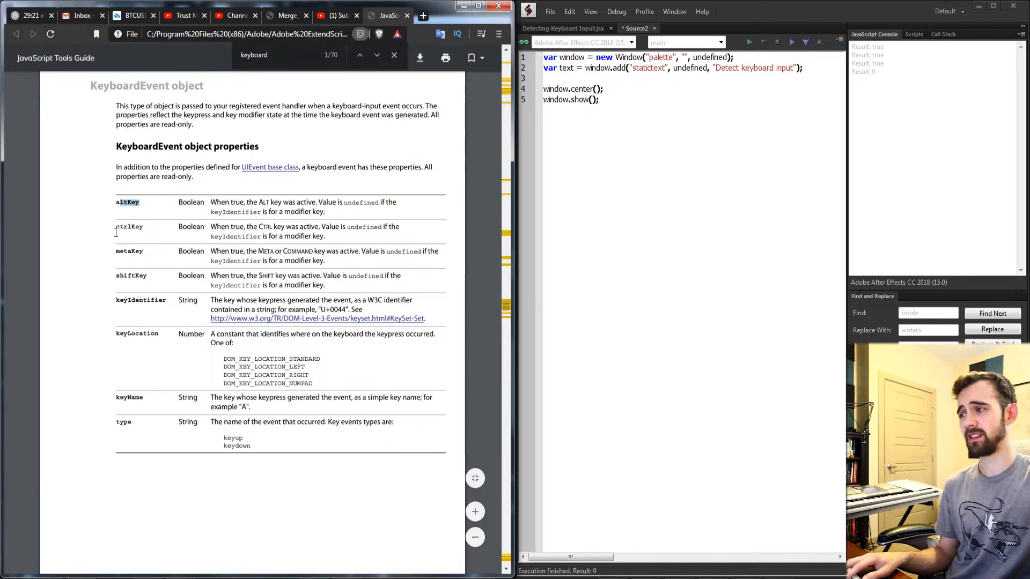
pyautogui.doubleClick(129, 251)
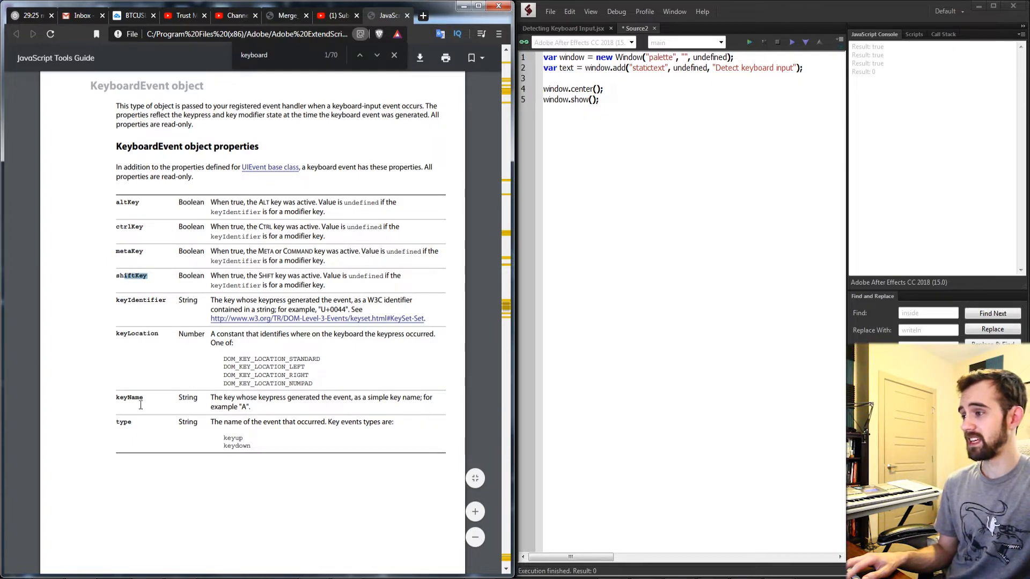
pyautogui.doubleClick(129, 397)
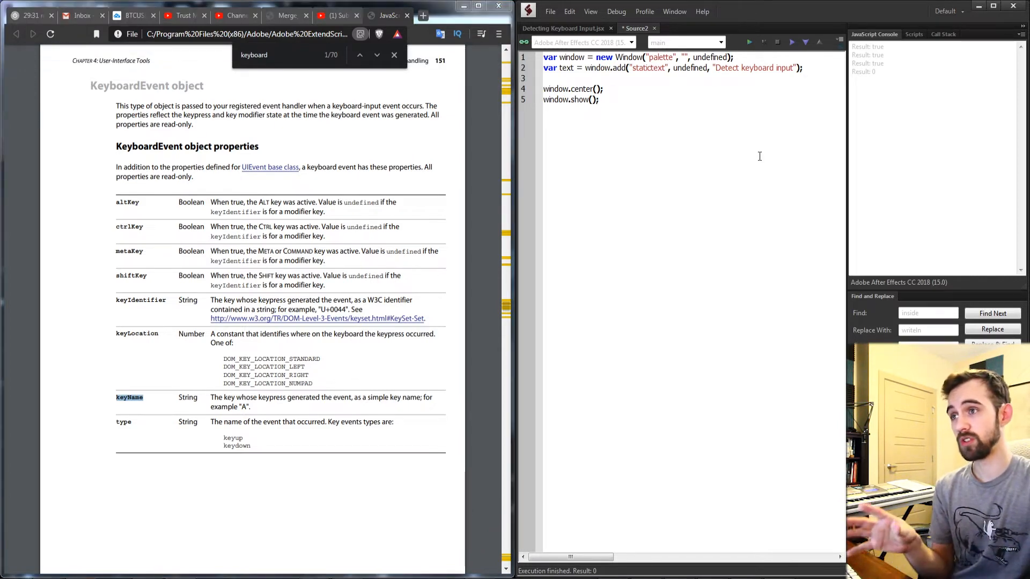
pyautogui.press('Return')
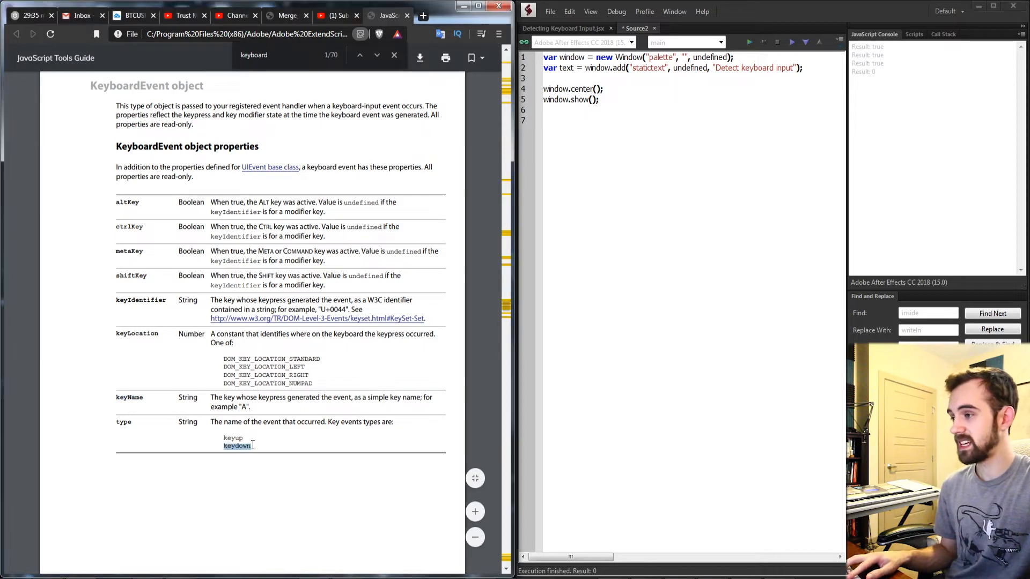
# Step: Add window.addEventListener('keydown', alertKey) below window.show()
pyautogui.click(663, 238)
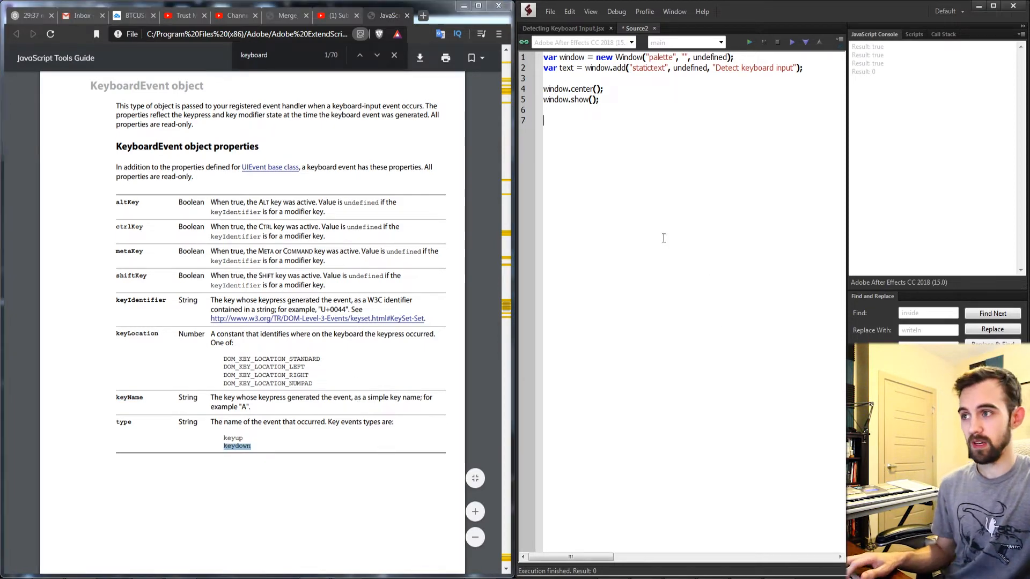
pyautogui.write('window')
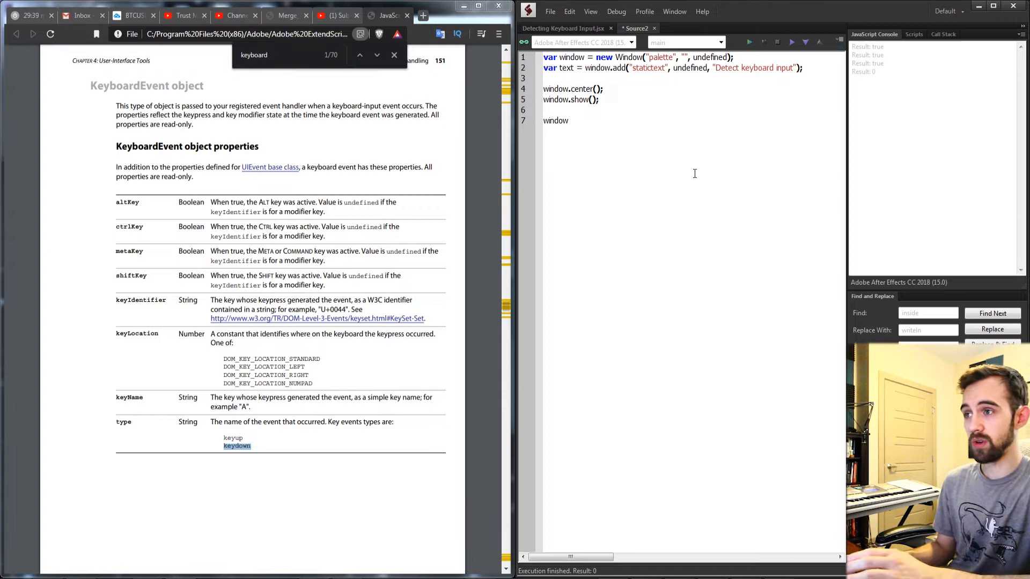
pyautogui.write('.addEvent')
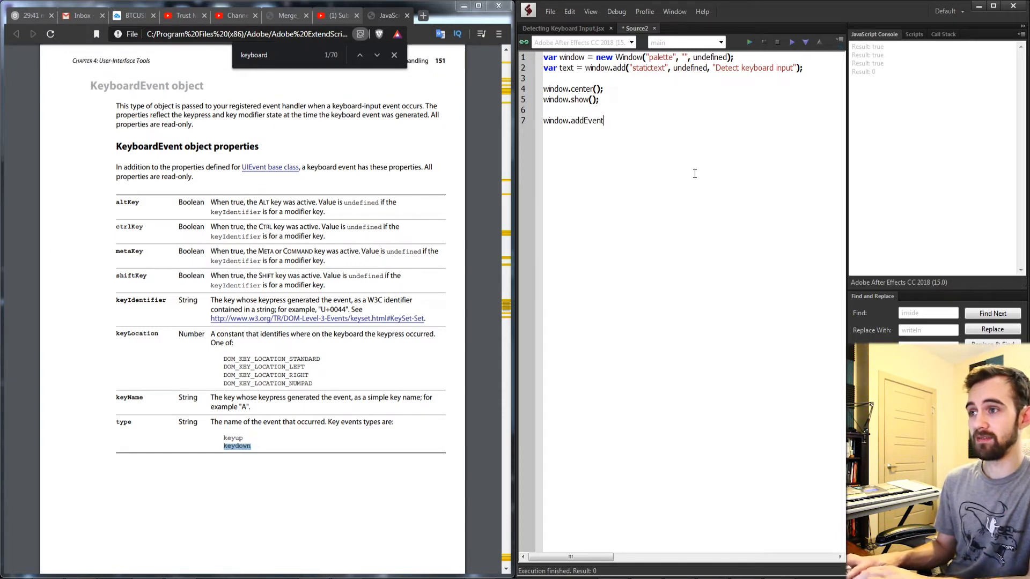
pyautogui.write('Listener (eventName, handler, capturePhase);')
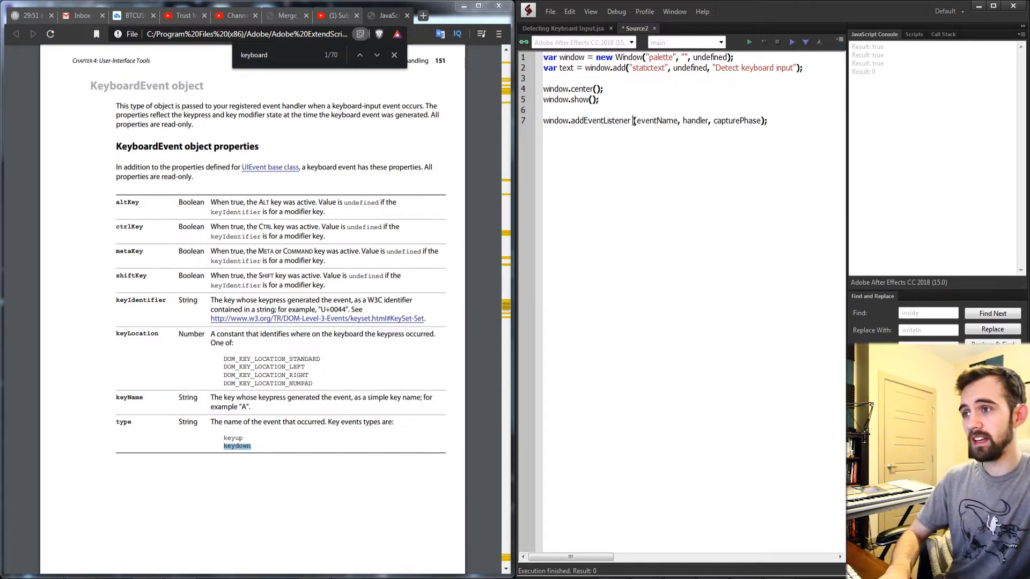
pyautogui.doubleClick(654, 120)
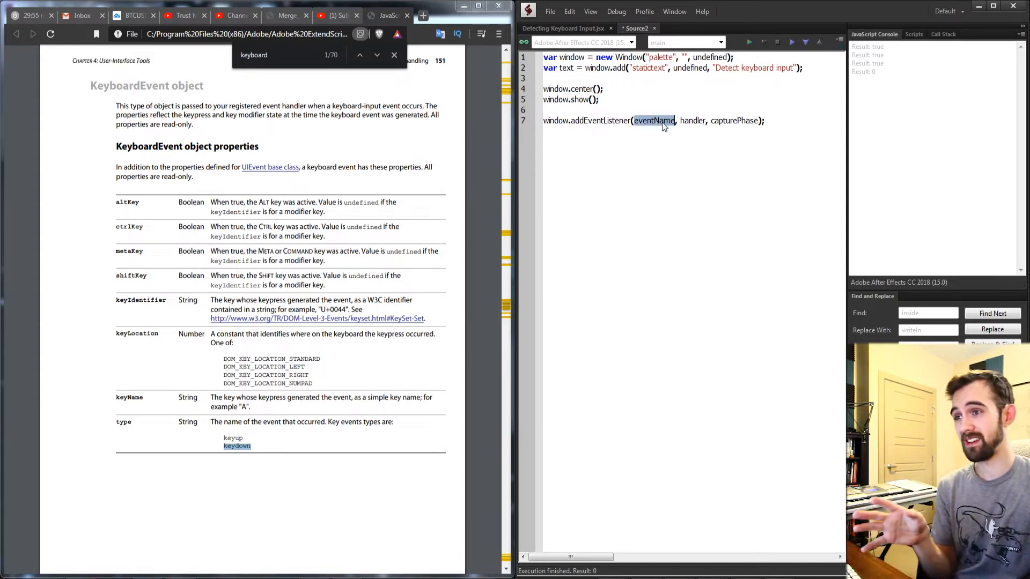
pyautogui.moveTo(387, 328)
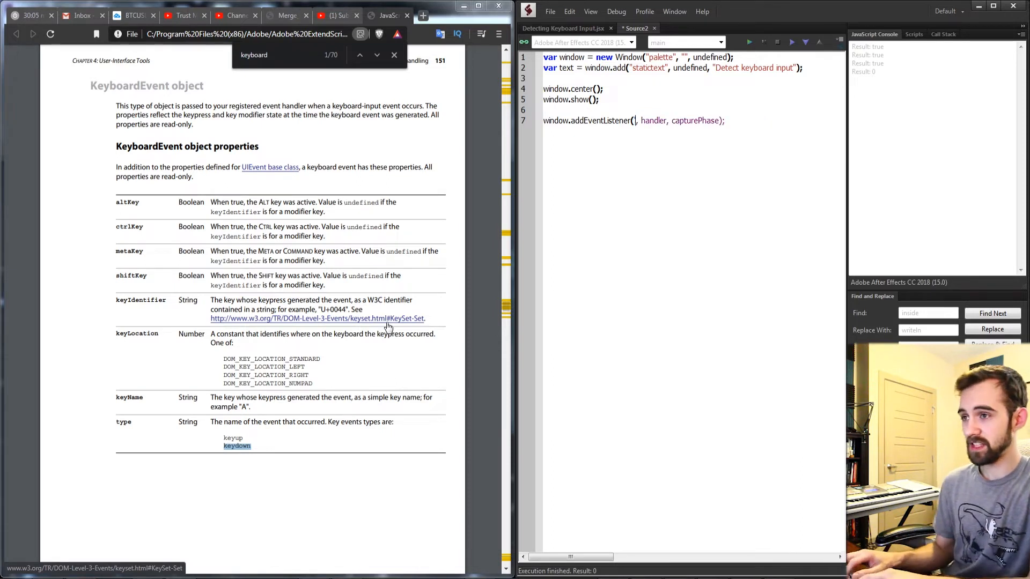
pyautogui.write("'keydown'")
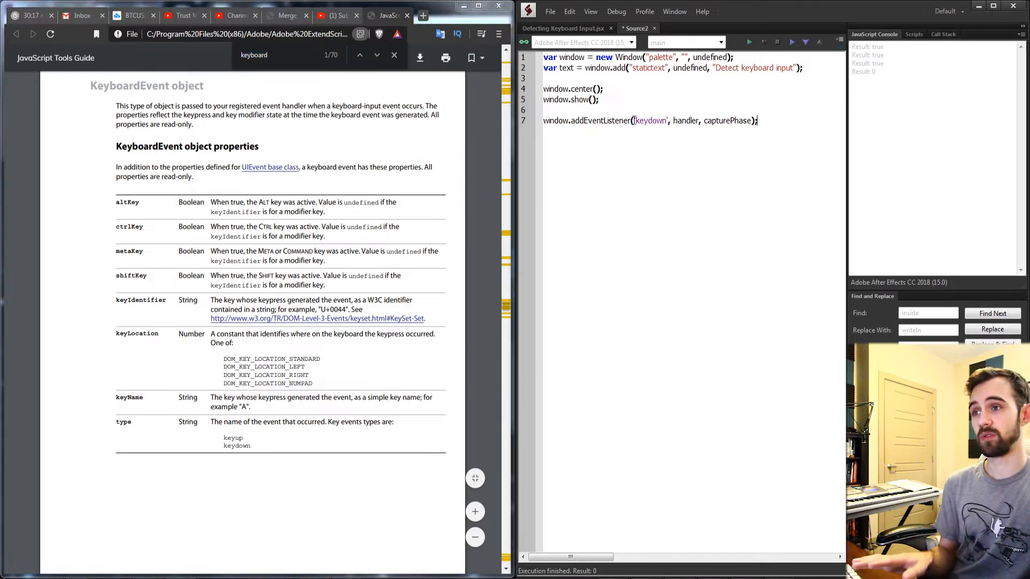
pyautogui.doubleClick(685, 120)
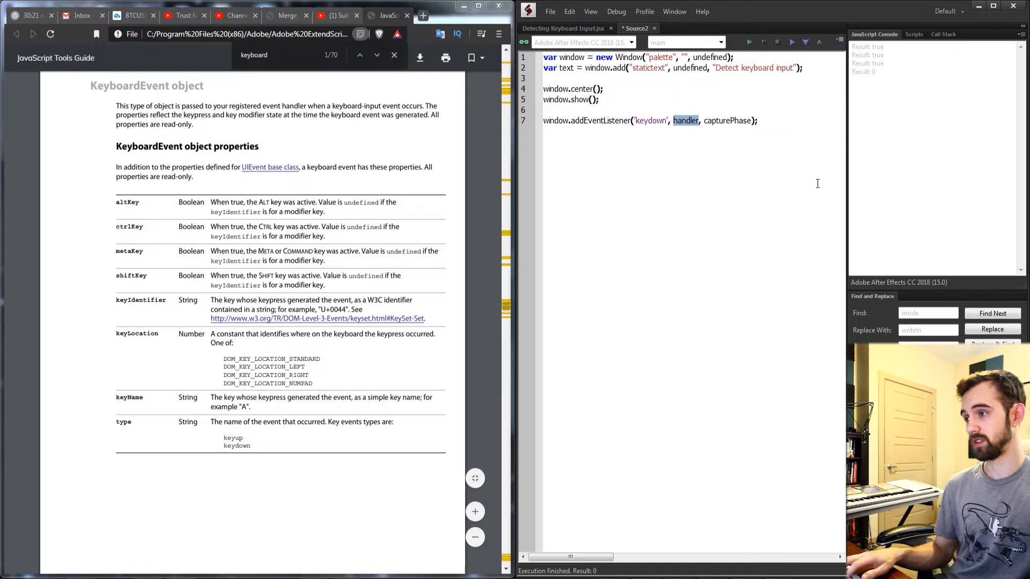
pyautogui.write('alertKey')
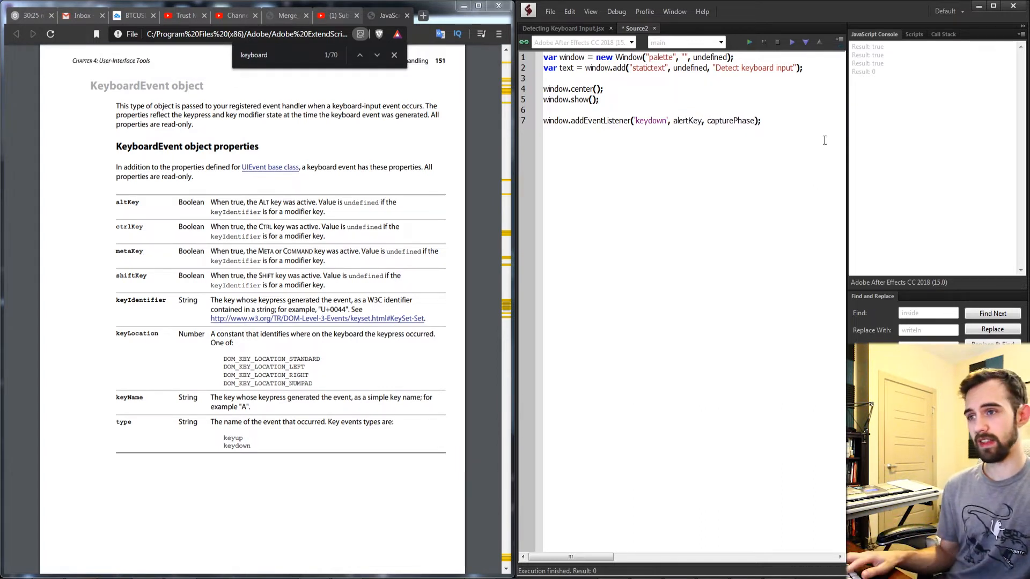
# Step: Remove capturePhase and write function alertKey() { alert("Hello"); }
pyautogui.write('function')
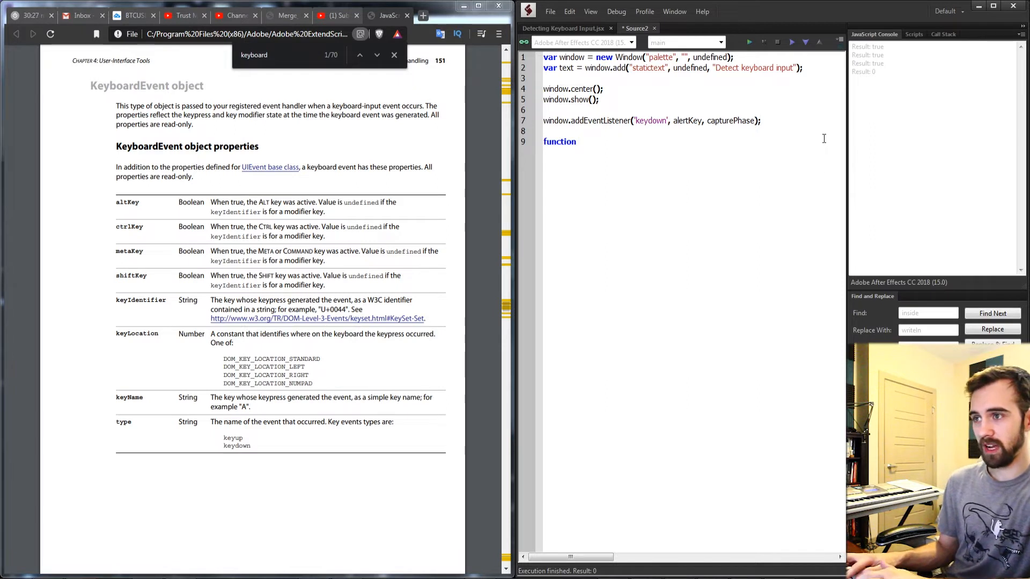
pyautogui.write('alertKey() {}')
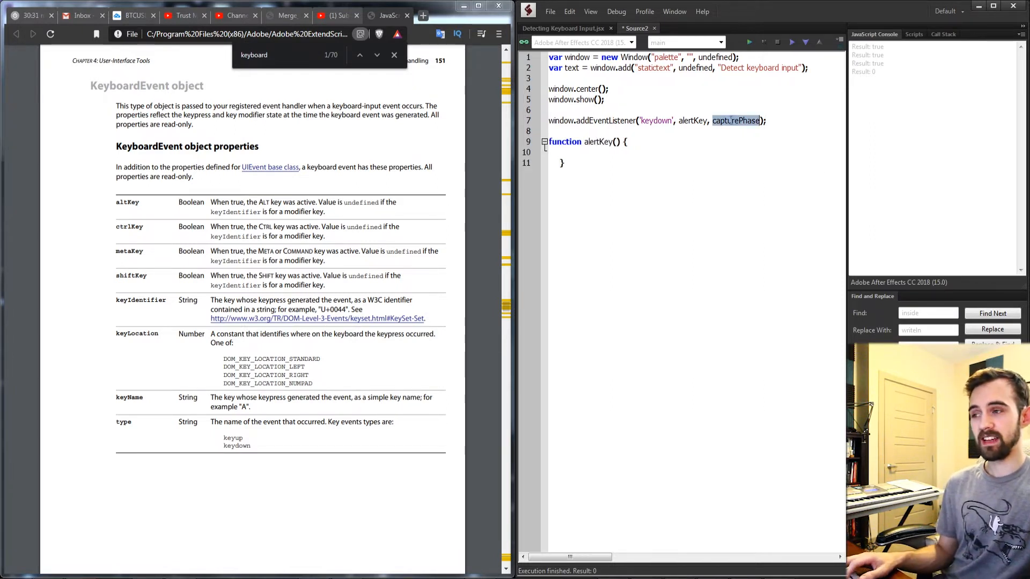
pyautogui.press('Delete')
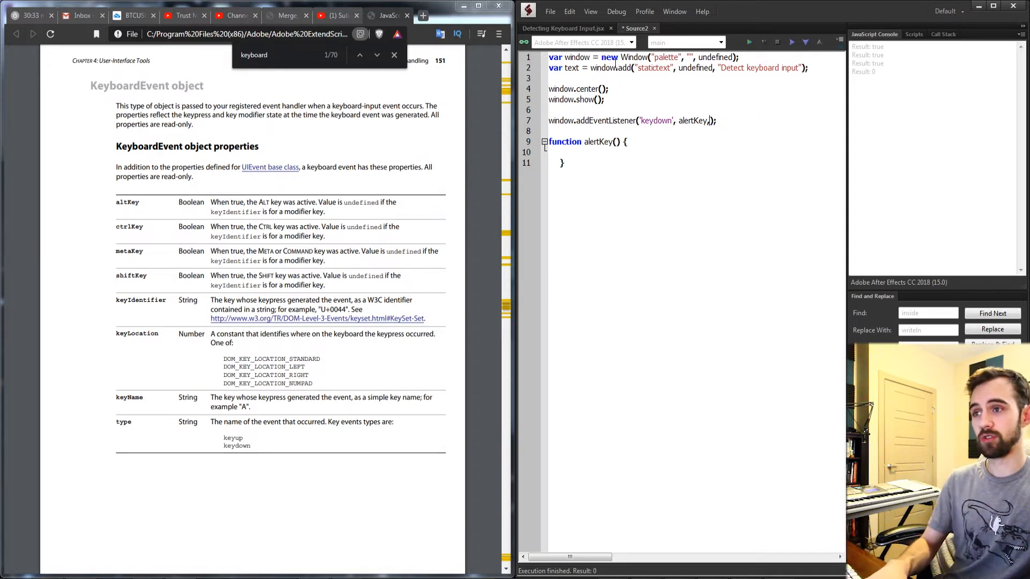
pyautogui.write('alert(')
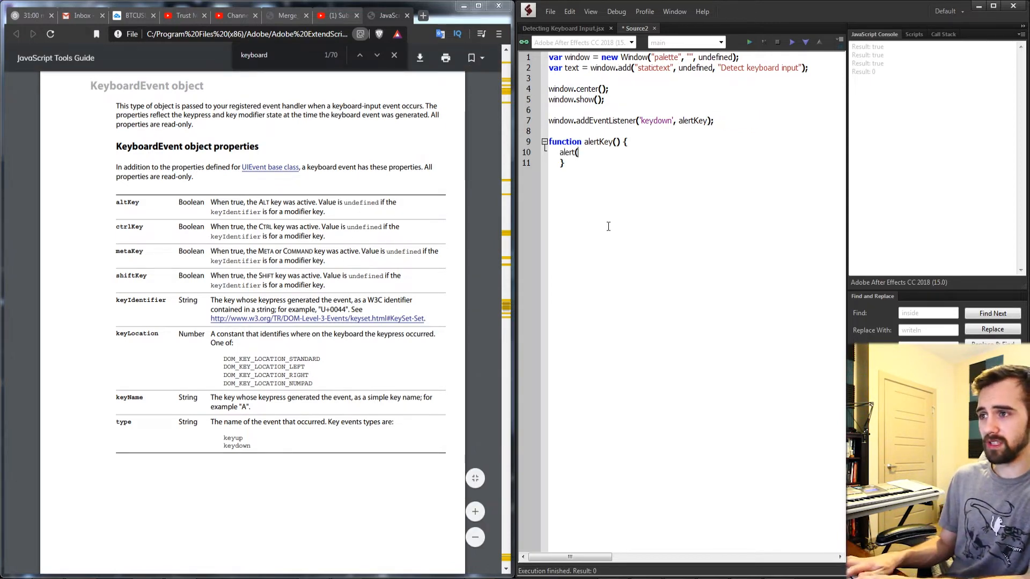
pyautogui.write('Hey')
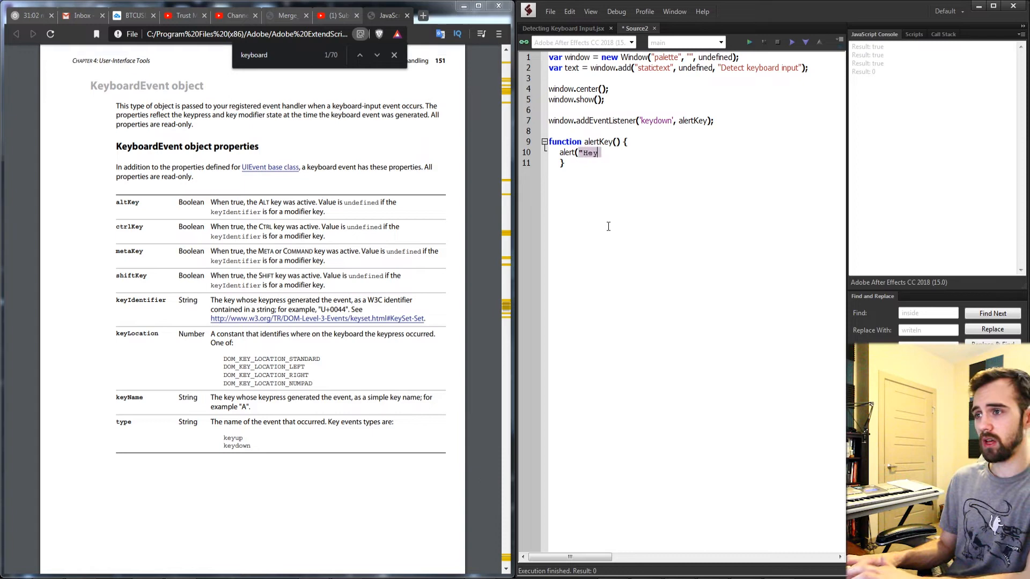
pyautogui.write('llo");')
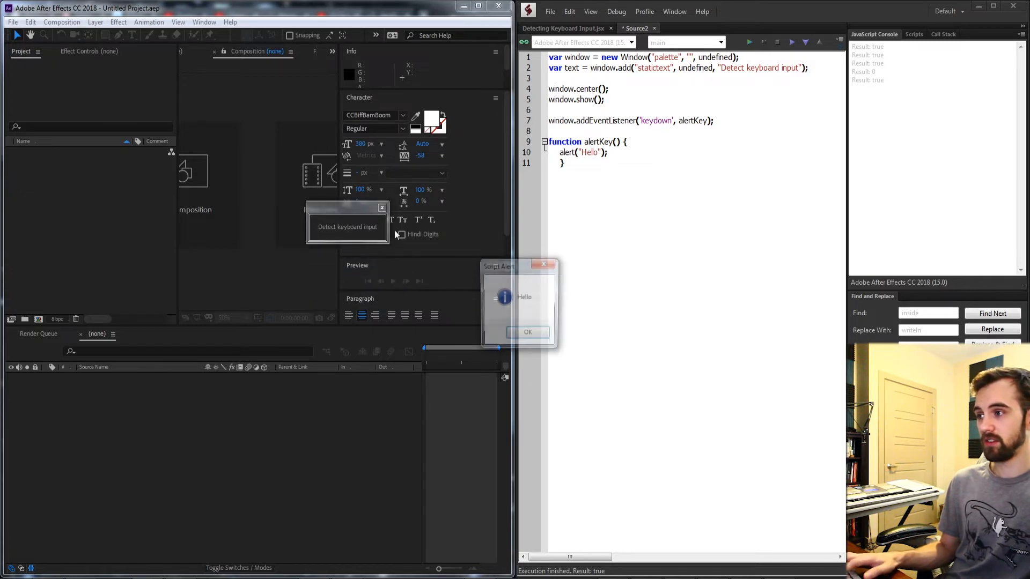
# Step: Dismiss the Hello alert, move the palette aside, press a key and dismiss the new Hello alert
pyautogui.click(527, 331)
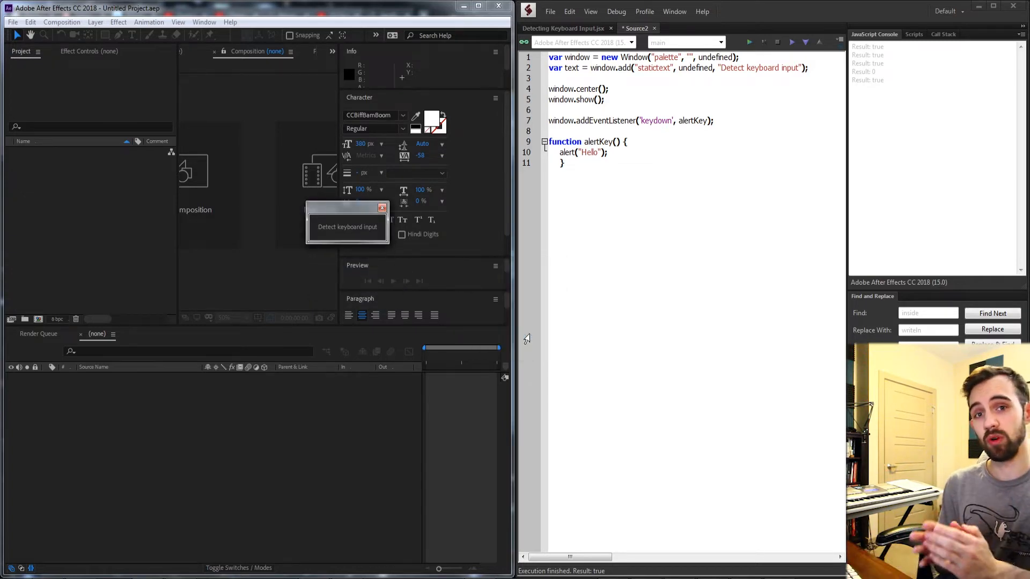
pyautogui.moveTo(347, 209); pyautogui.dragTo(380, 245)
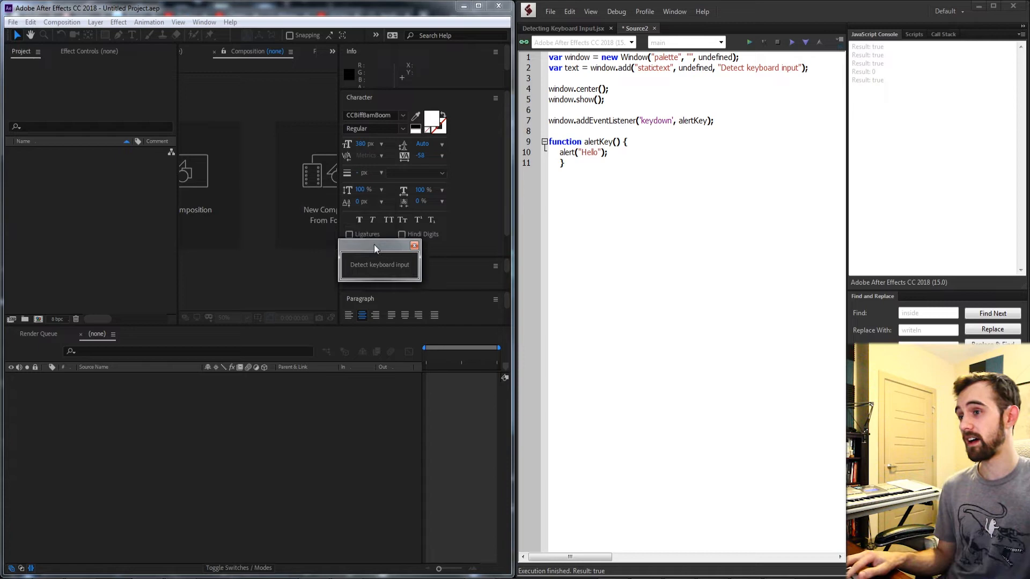
pyautogui.moveTo(380, 245); pyautogui.dragTo(386, 310)
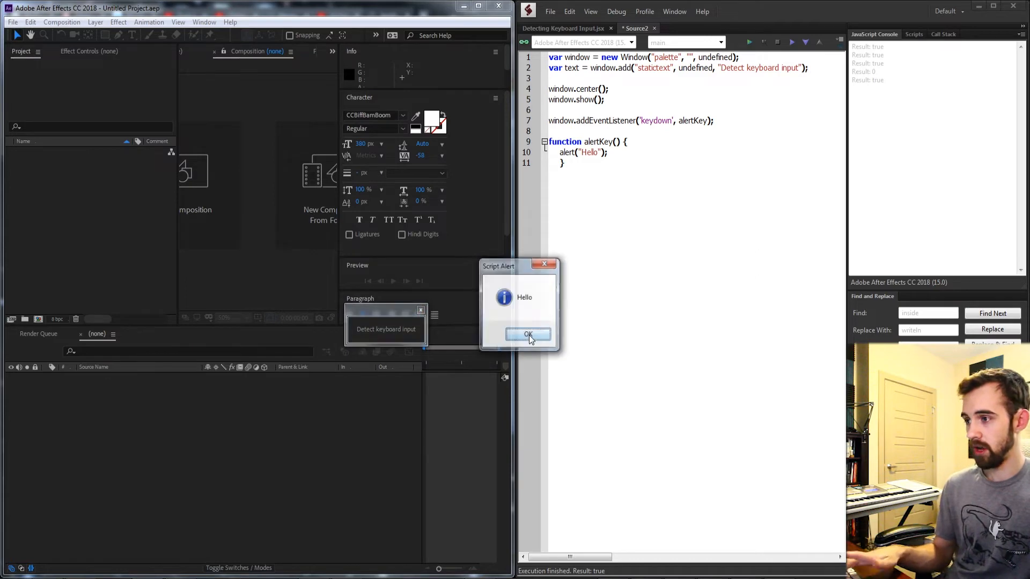
pyautogui.click(527, 334)
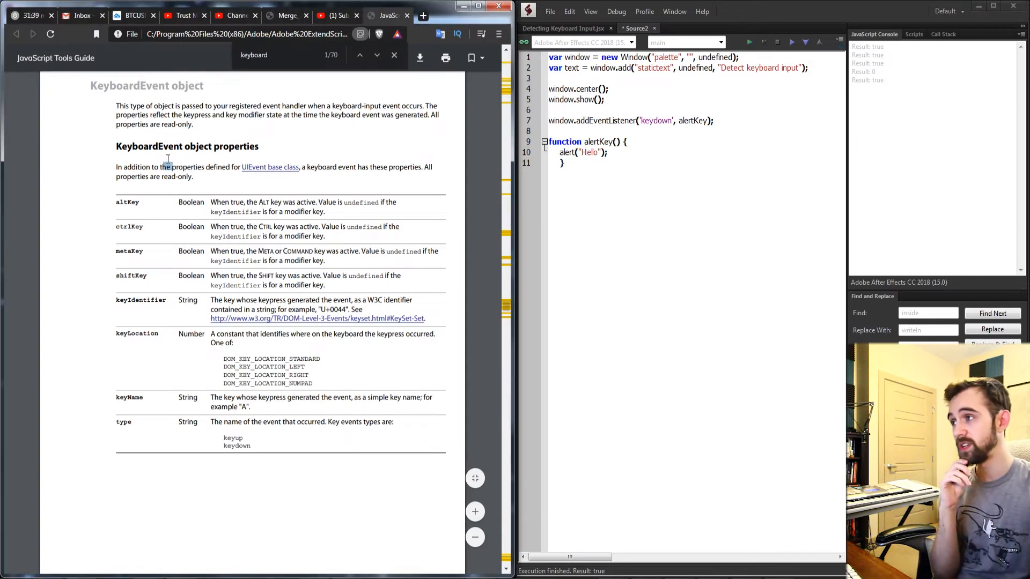
# Step: Highlight KeyboardEvent, keyName and shiftKey in the Tools Guide properties table
pyautogui.doubleClick(149, 145)
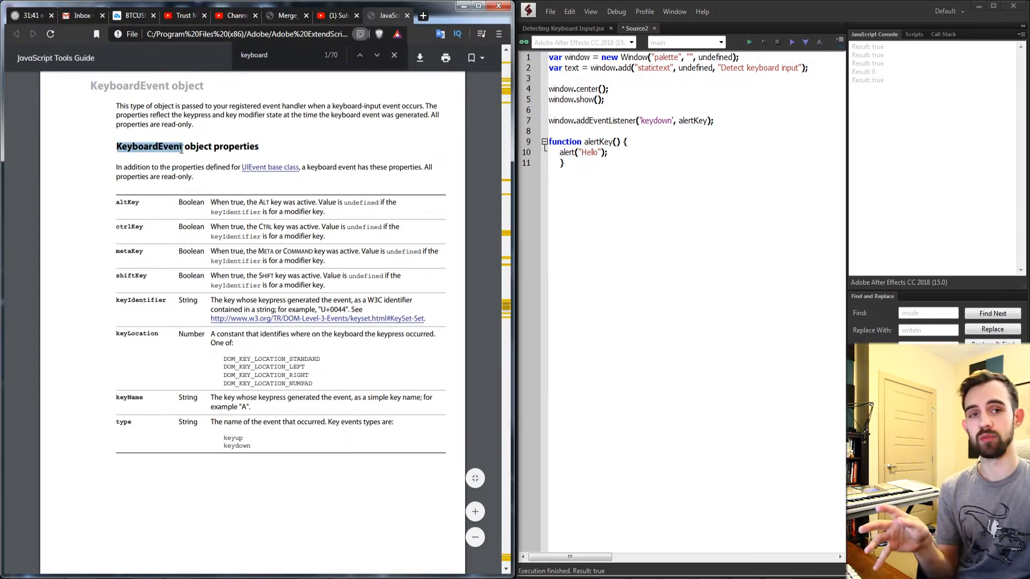
pyautogui.doubleClick(129, 397)
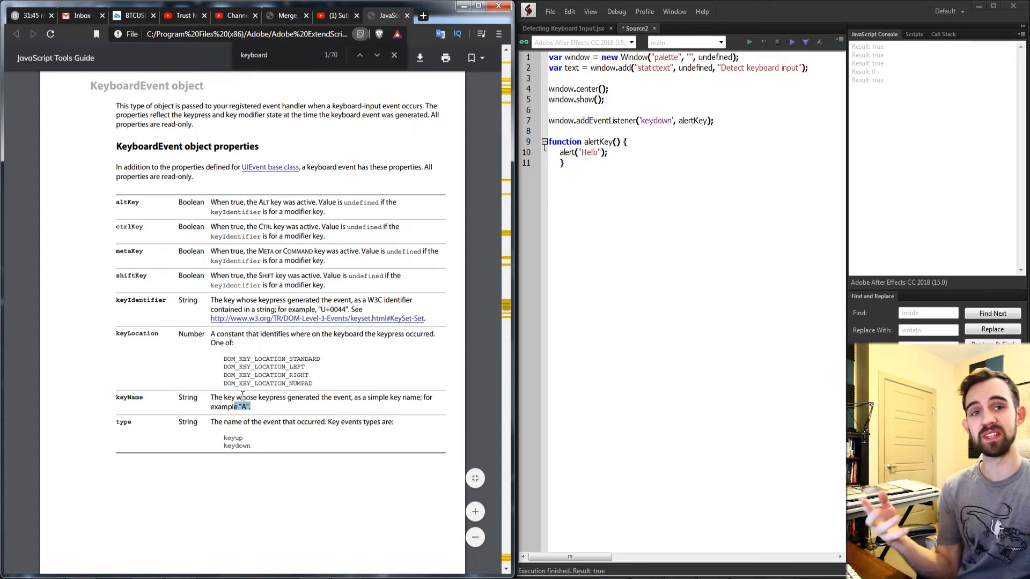
pyautogui.doubleClick(128, 202)
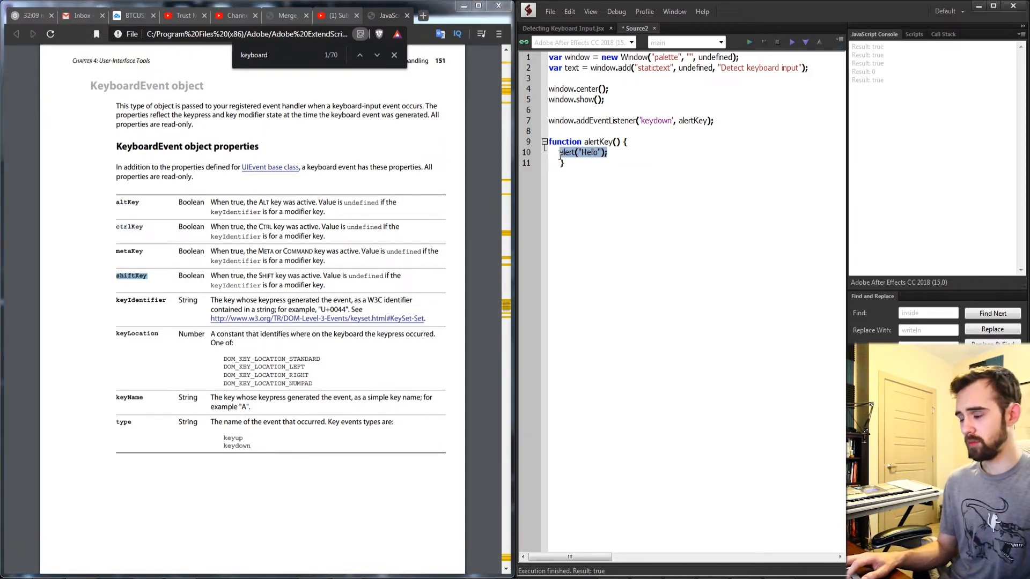
# Step: Declare var keyState = ScriptUI.environment.keyboardState via autocomplete
pyautogui.write('var keyS')
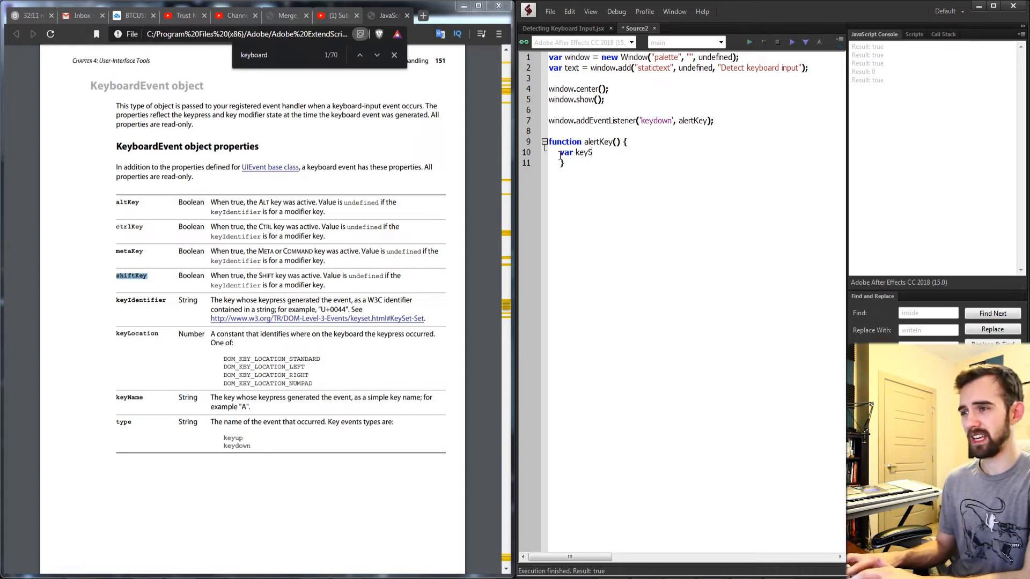
pyautogui.write('tate =')
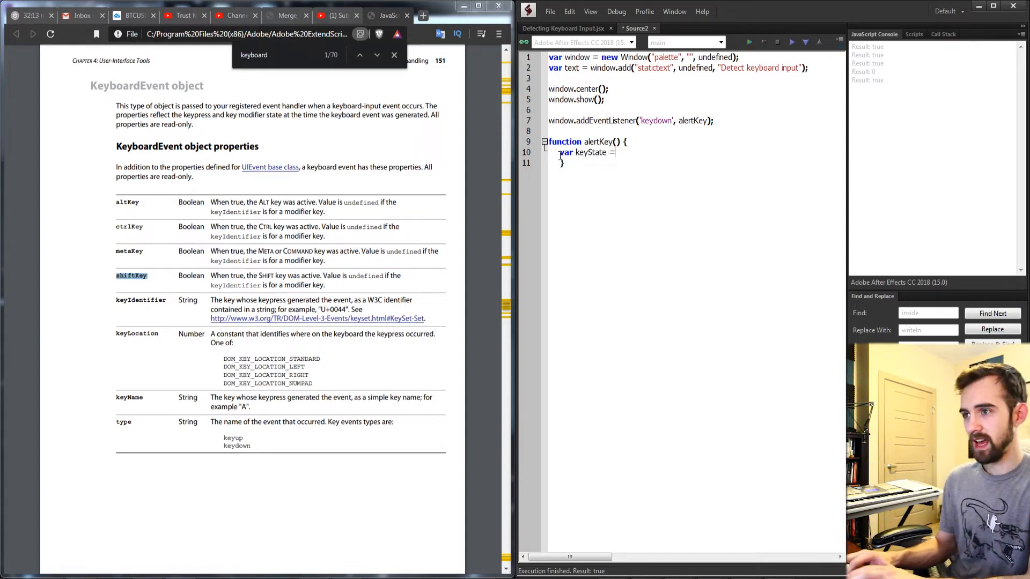
pyautogui.write('Script')
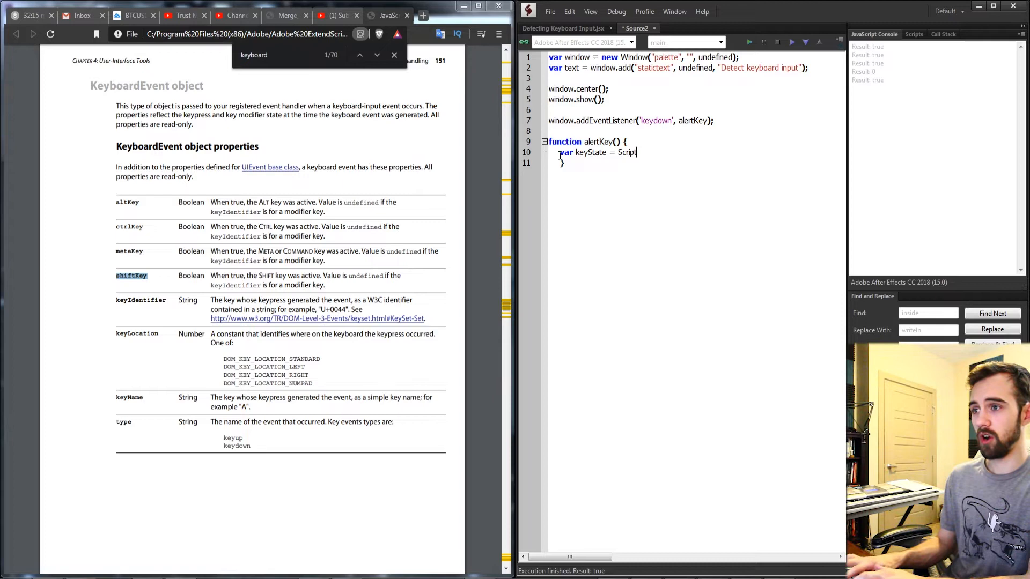
pyautogui.write('UI')
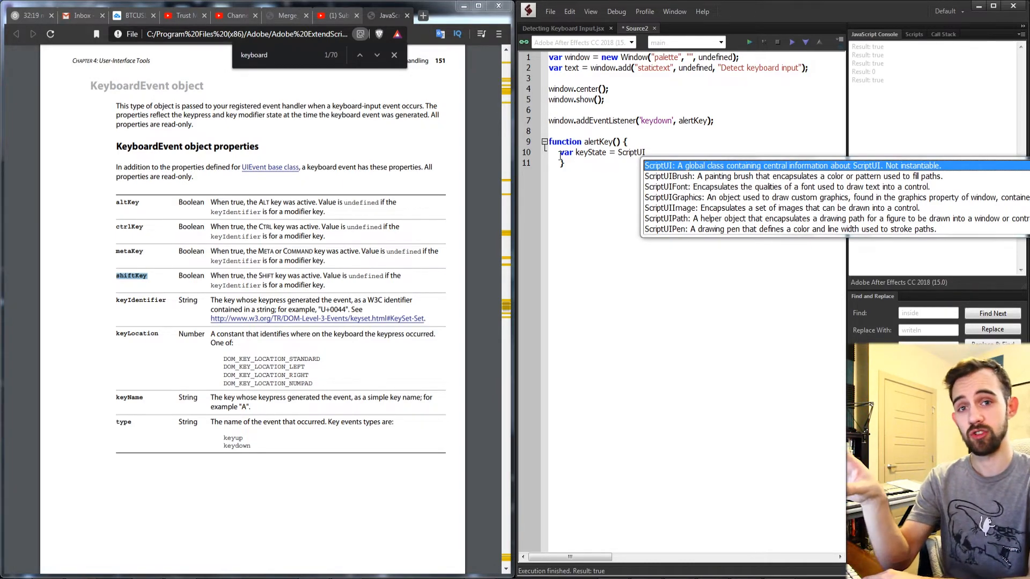
pyautogui.write('.environment.')
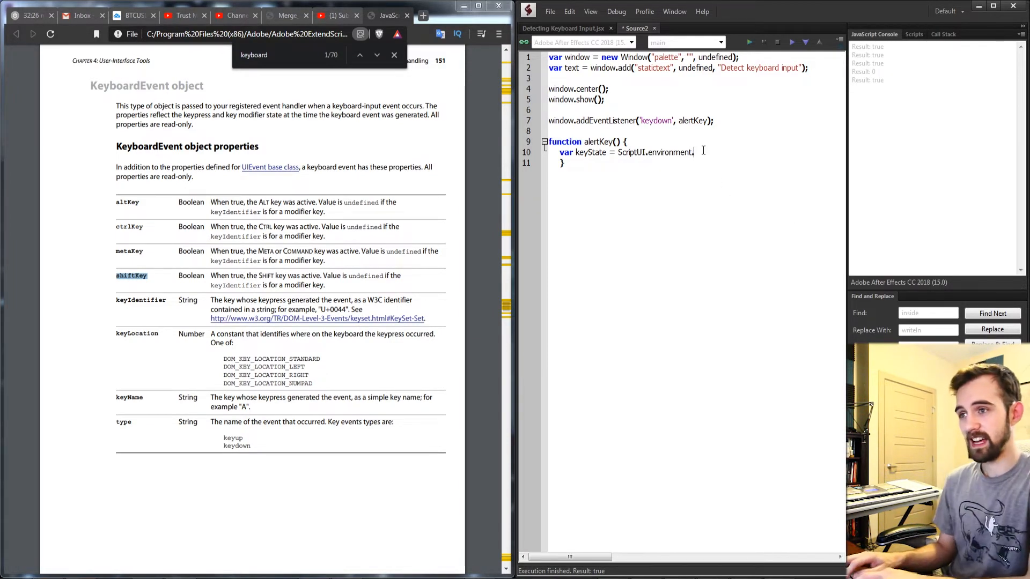
pyautogui.write('keyboardState;')
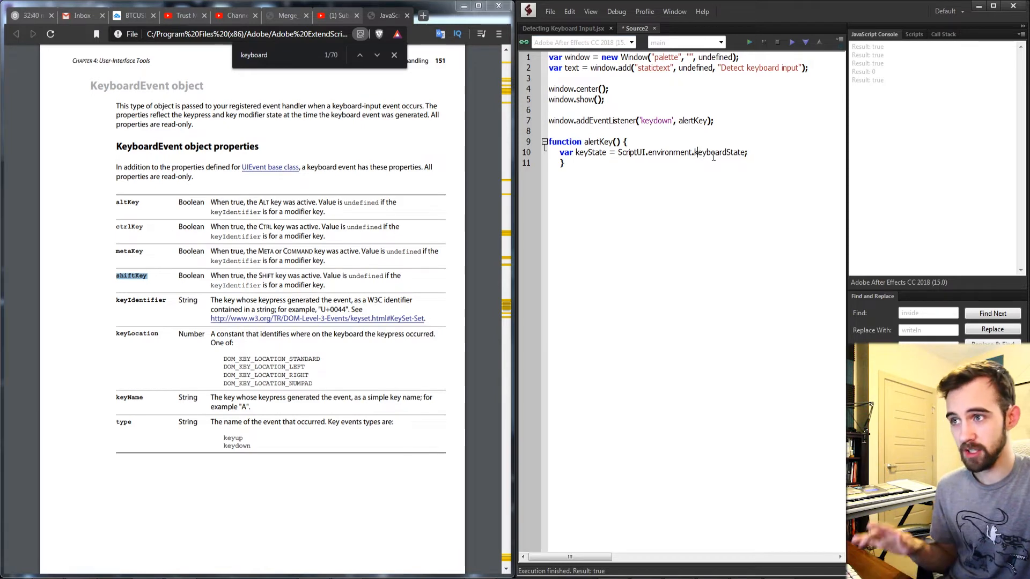
# Step: Replace the Hello alert with alert(keyState.keyName)
pyautogui.write('a')
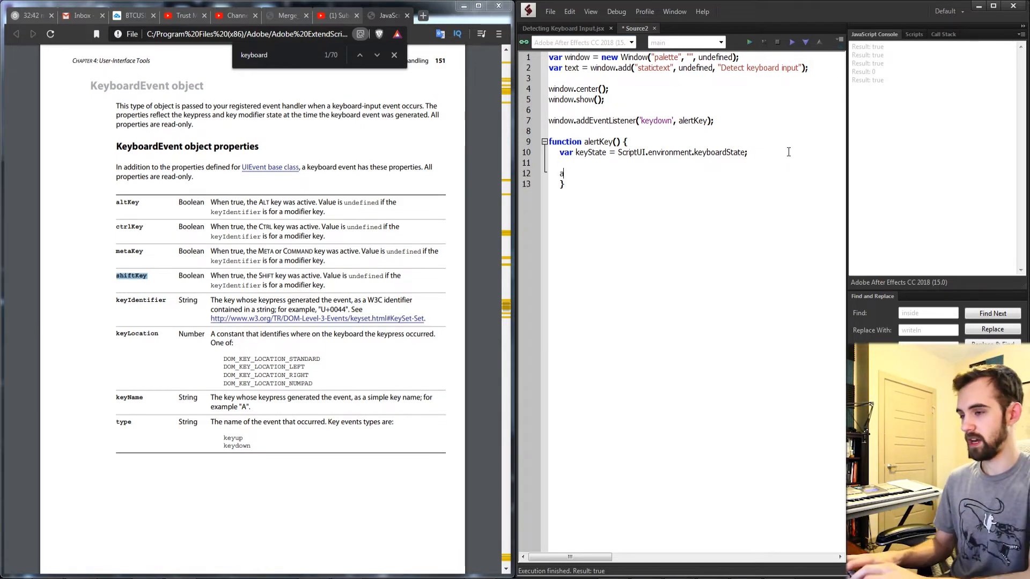
pyautogui.write('lert(keySt')
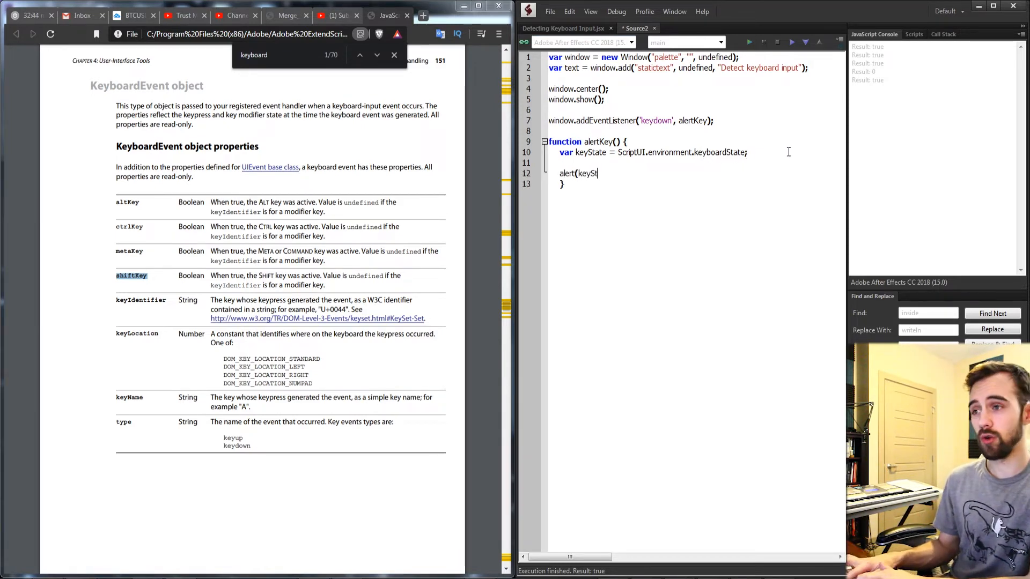
pyautogui.write('ate);')
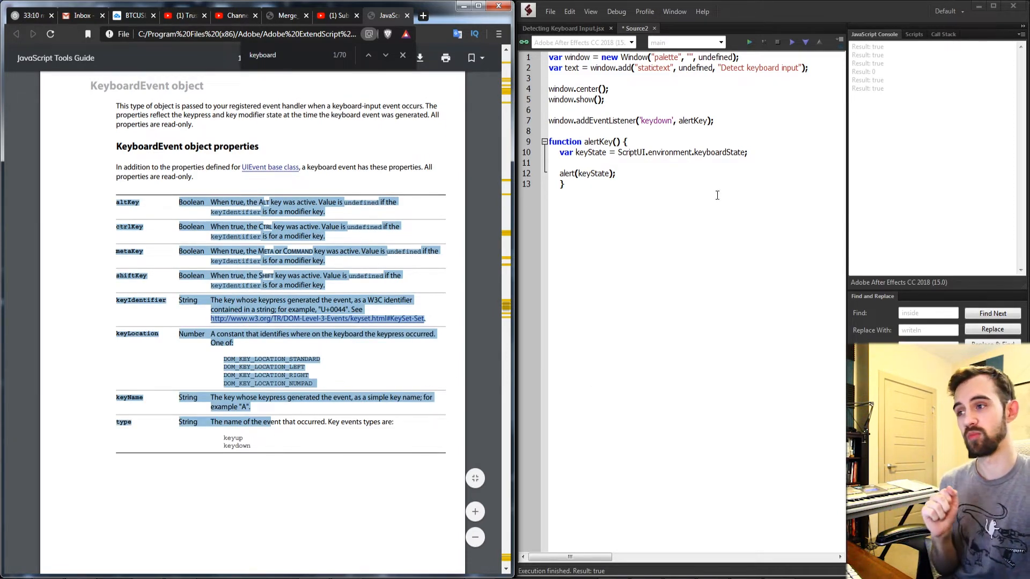
pyautogui.scroll(3)
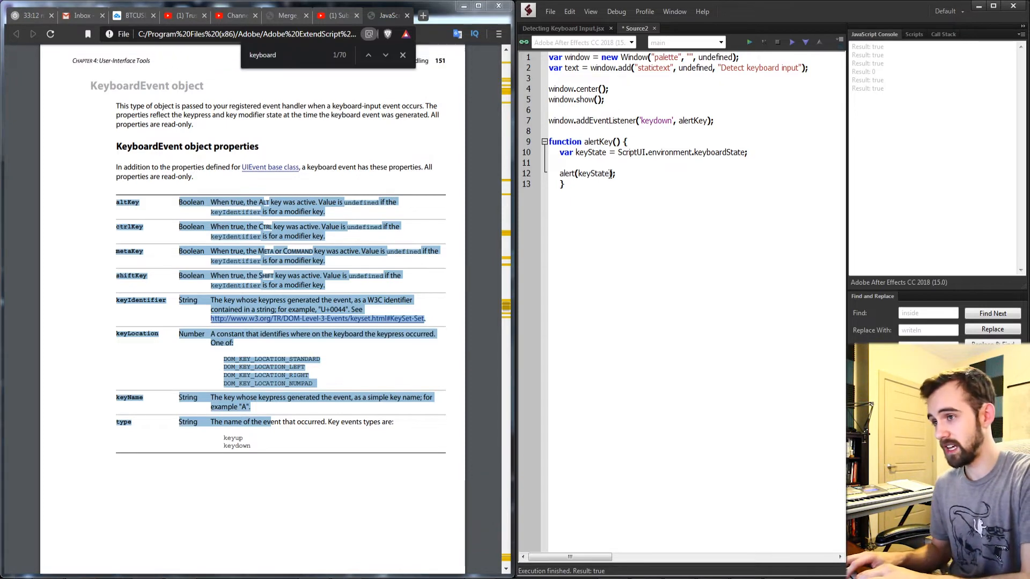
pyautogui.write('keyName')
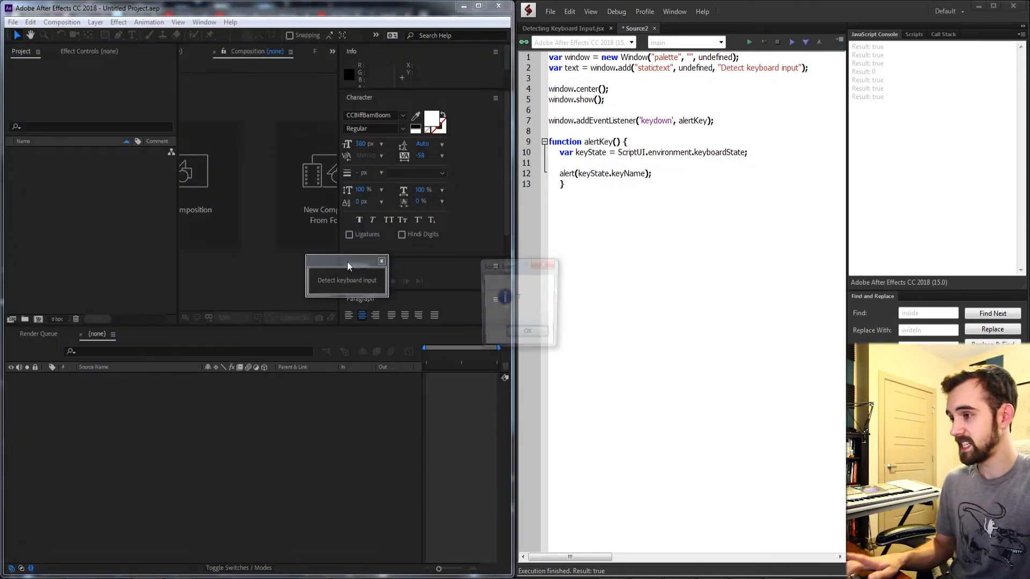
pyautogui.click(528, 330)
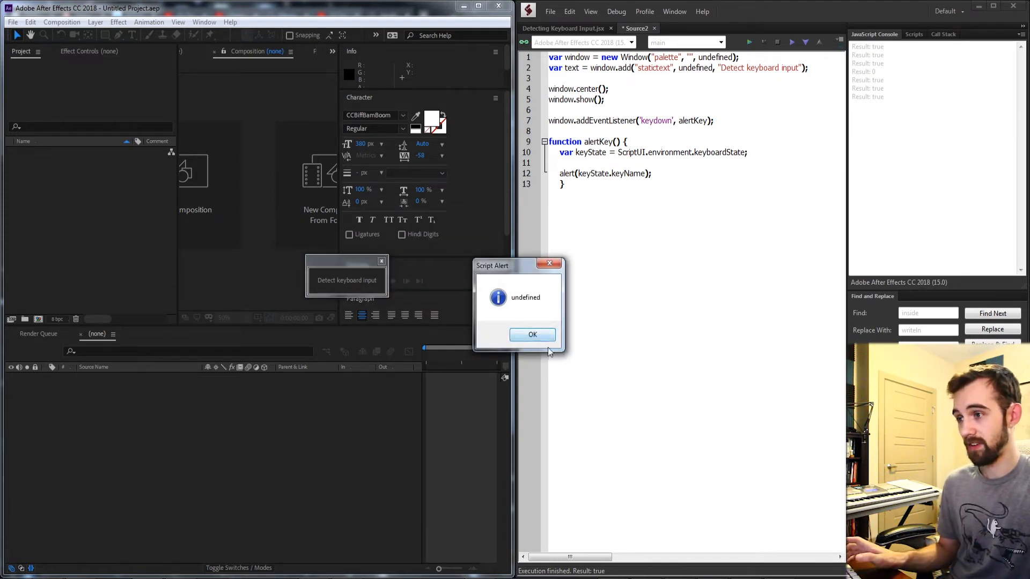
pyautogui.click(532, 334)
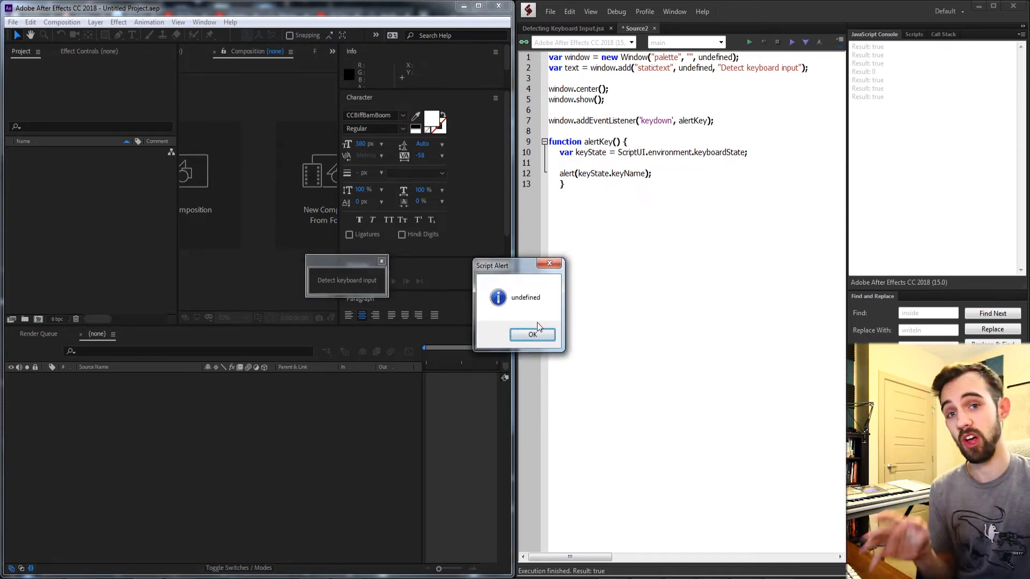
pyautogui.click(532, 334)
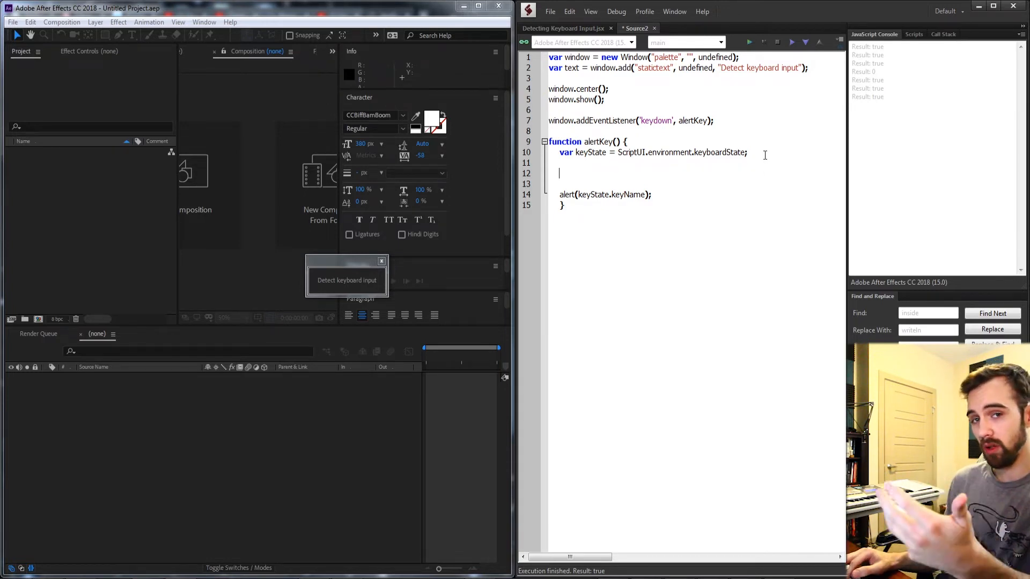
# Step: Add var pressedString = keyState.keyName;
pyautogui.write('v')
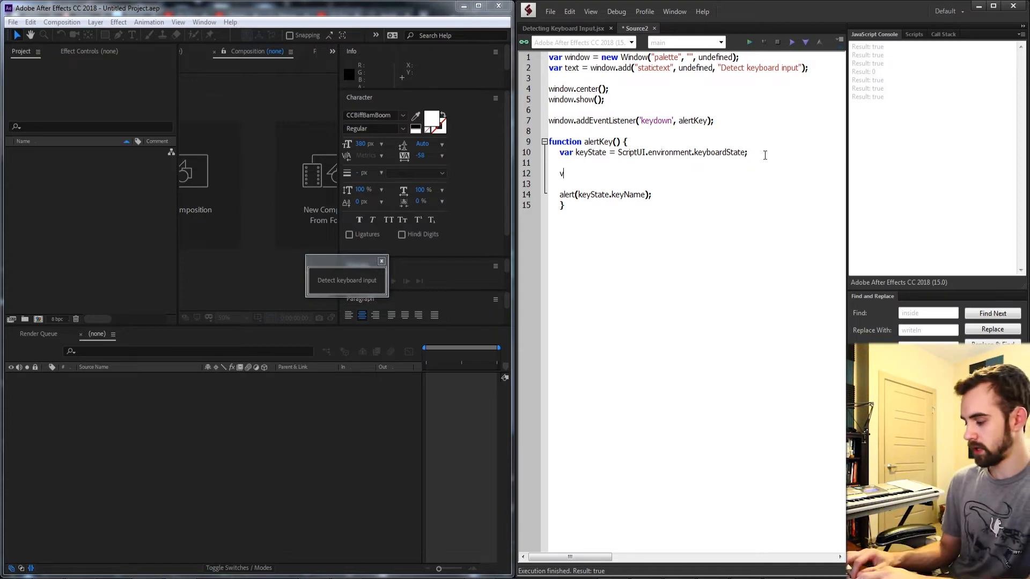
pyautogui.write('ar')
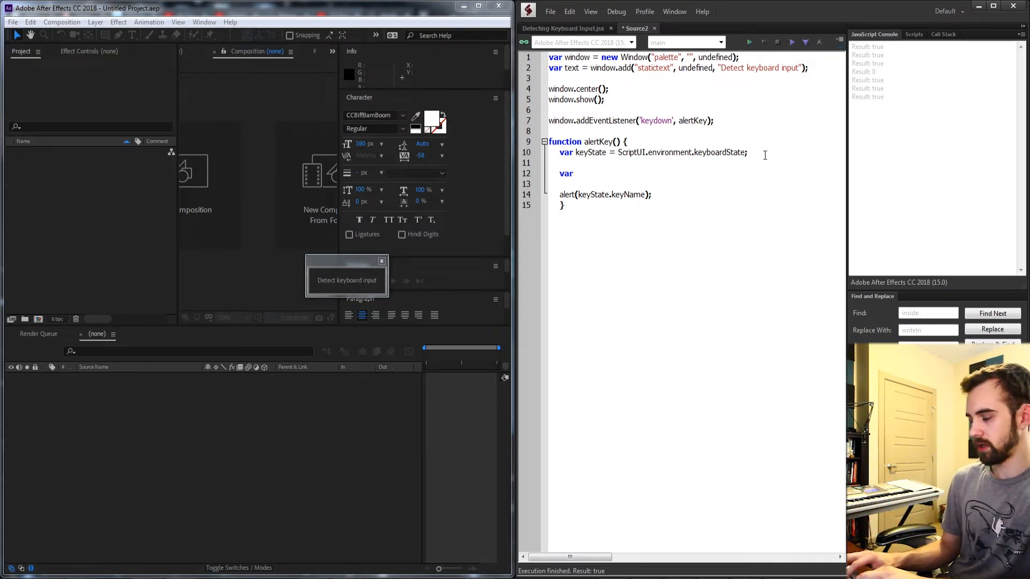
pyautogui.write('pressedString =')
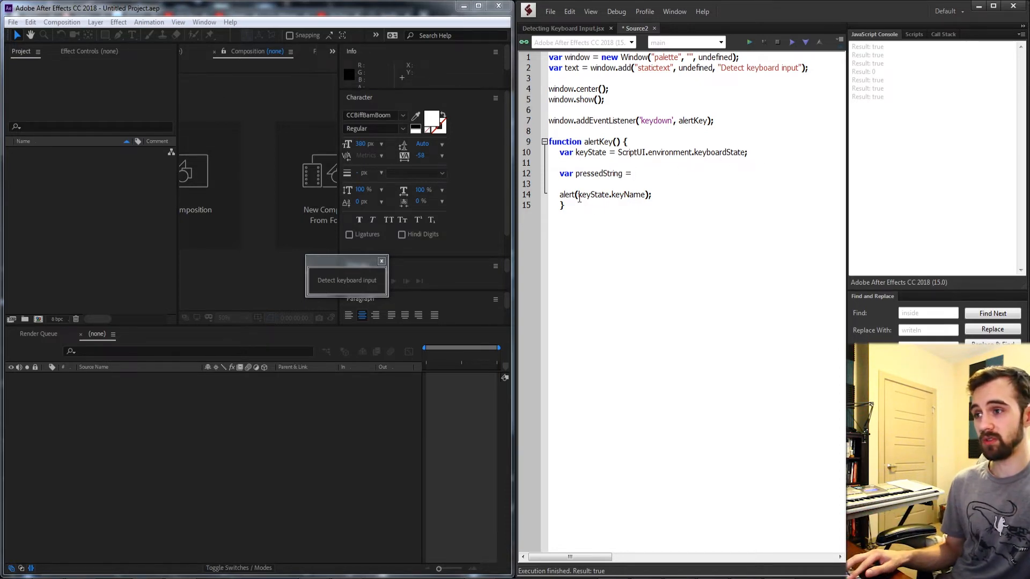
pyautogui.write('keyState.keyName')
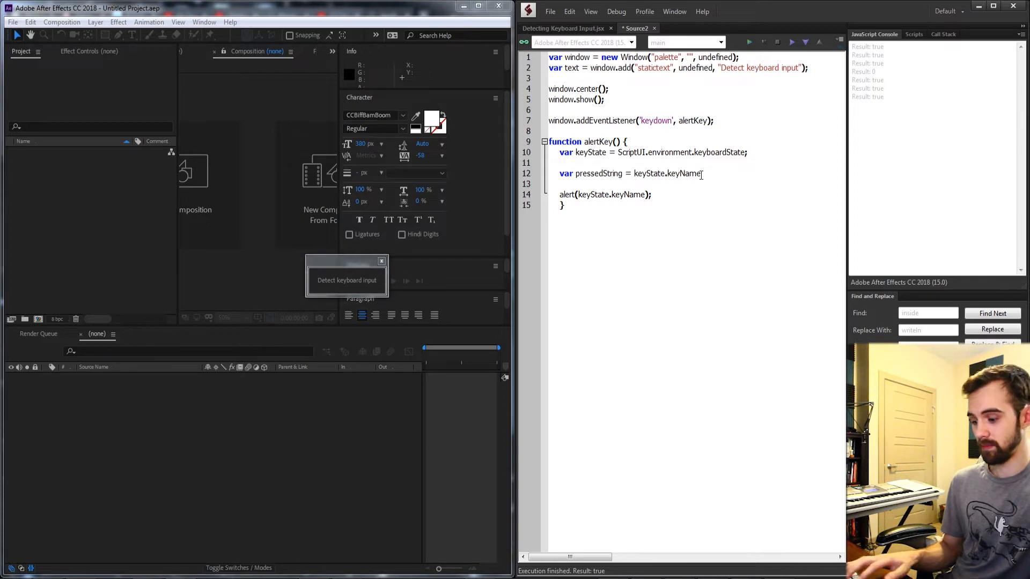
# Step: Write an if(keyState.shiftKey) block alerting "you're holding down shift"
pyautogui.doubleClick(597, 173)
pyautogui.write('if() {')
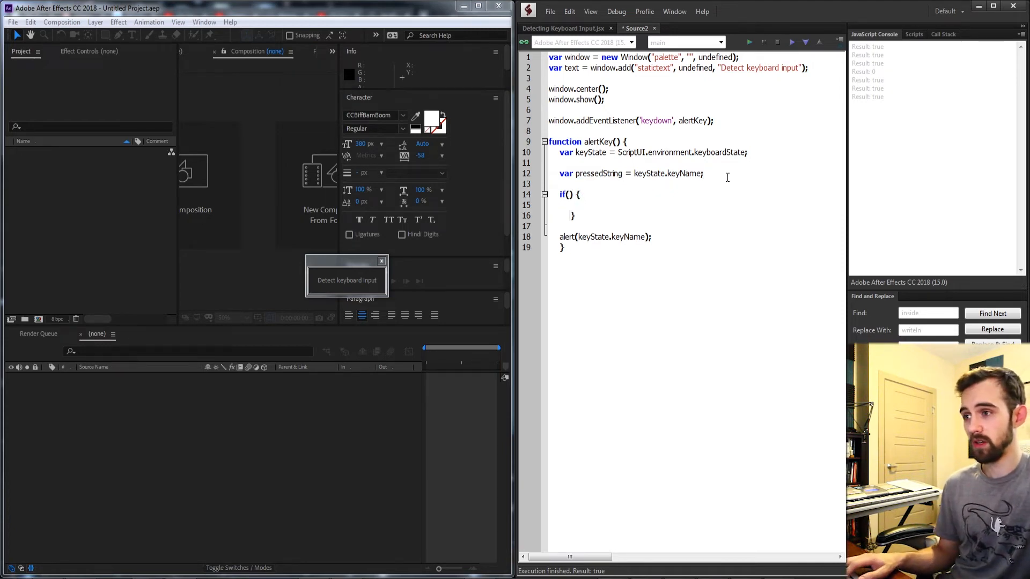
pyautogui.doubleClick(649, 173)
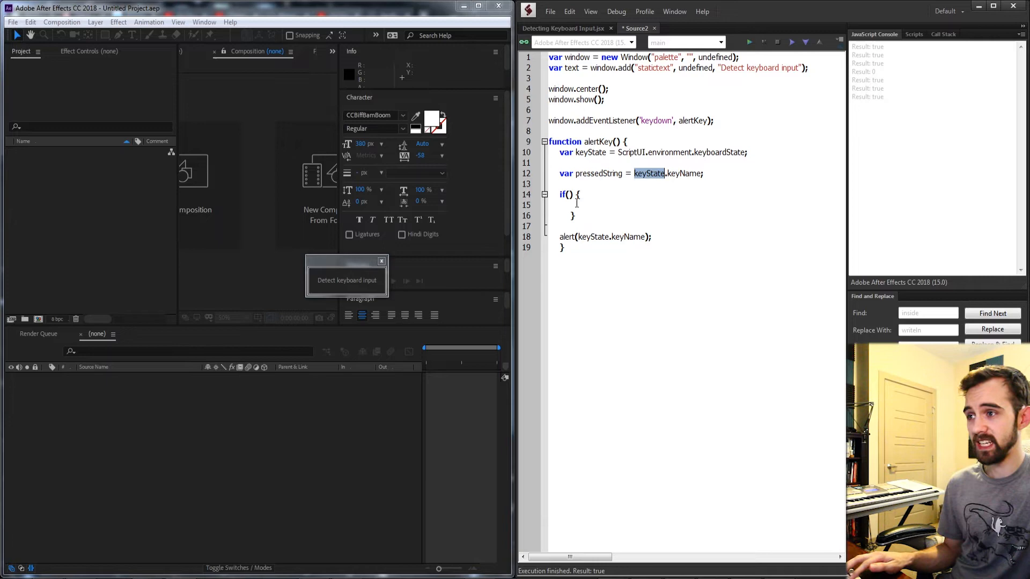
pyautogui.write('keyState.shiftKey')
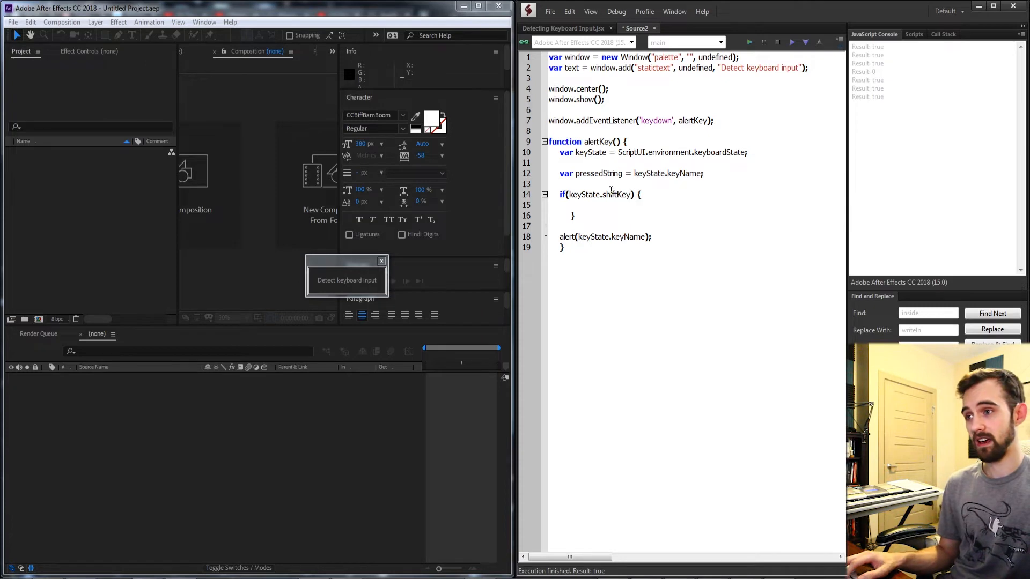
pyautogui.click(570, 205)
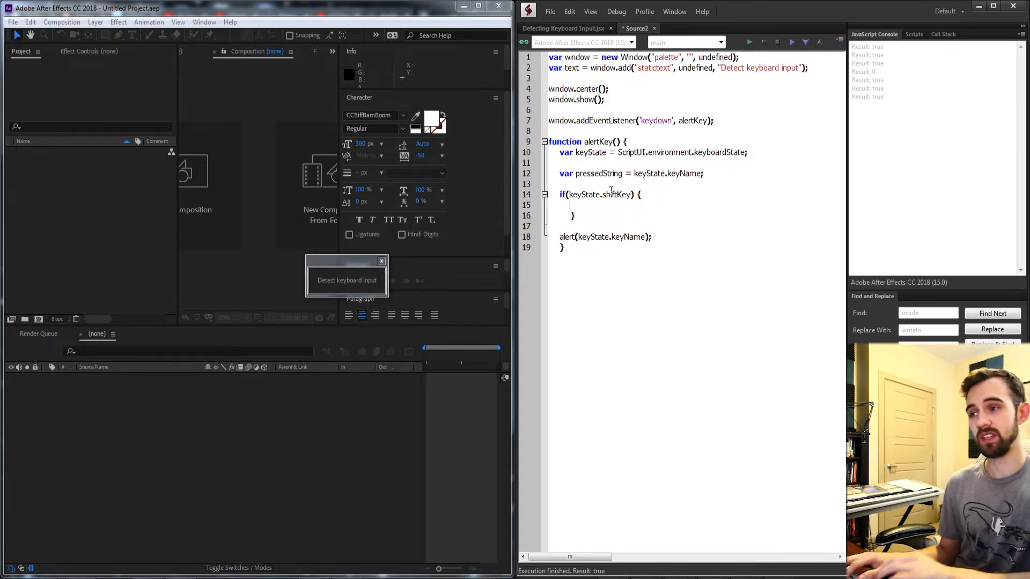
pyautogui.write('alert("you\'re holding down shift");')
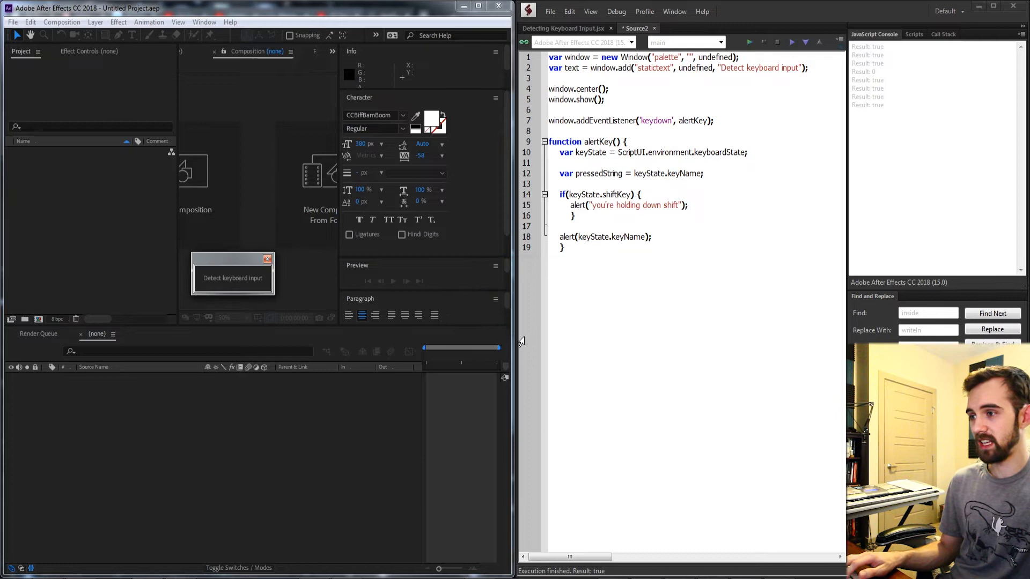
# Step: Reposition the palette, then dismiss the "you're holding down shift" and undefined alerts
pyautogui.moveTo(230, 257); pyautogui.dragTo(313, 264)
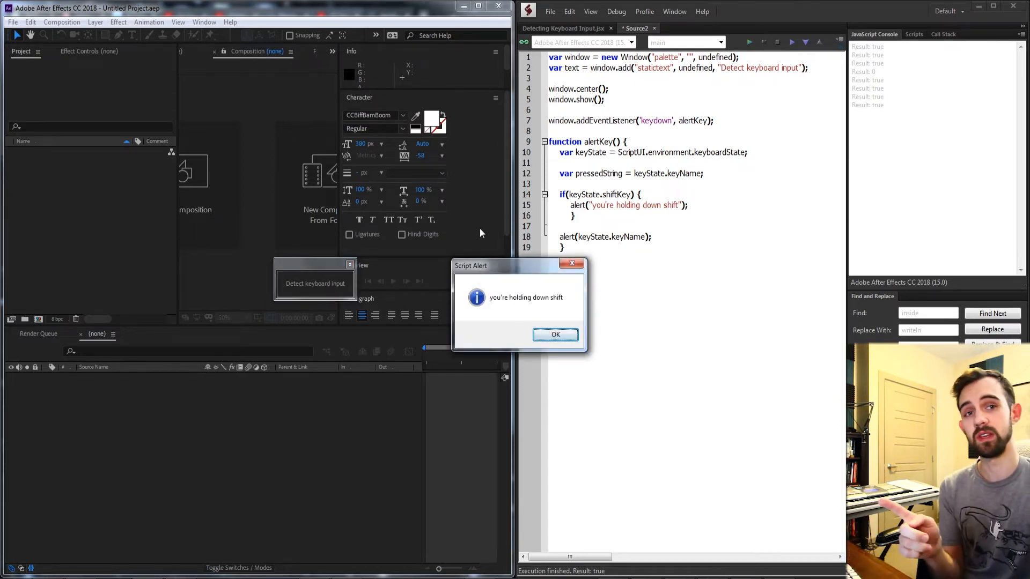
pyautogui.click(555, 334)
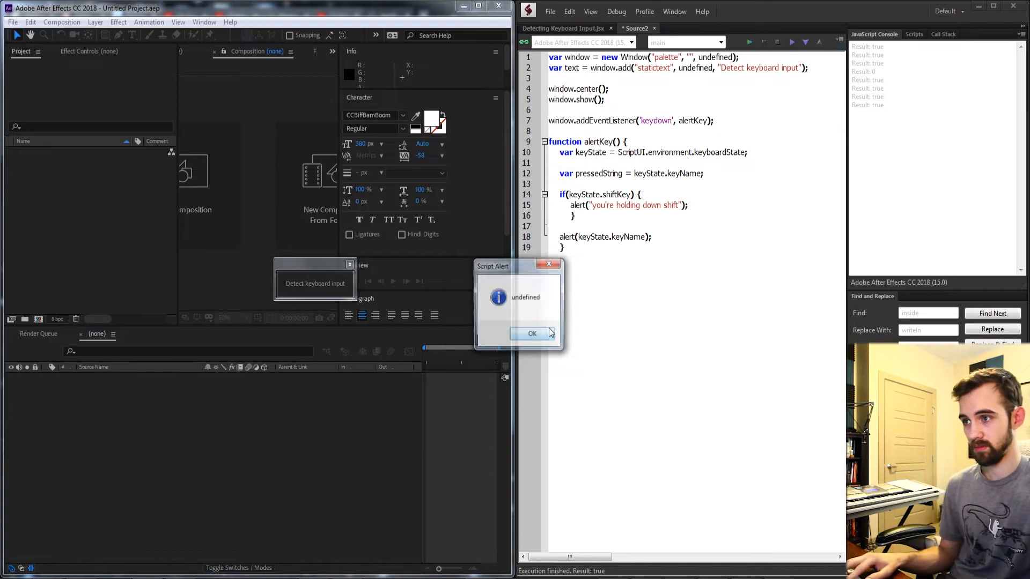
pyautogui.click(532, 334)
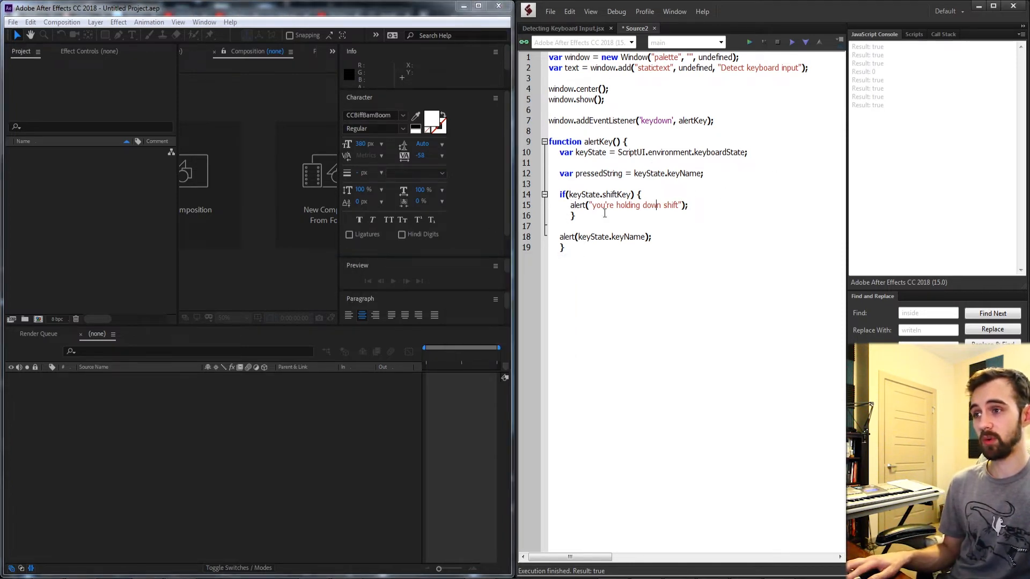
# Step: Replace the shift branch line with pressedString = "Shift + " + pressedString;
pyautogui.tripleClick(627, 205)
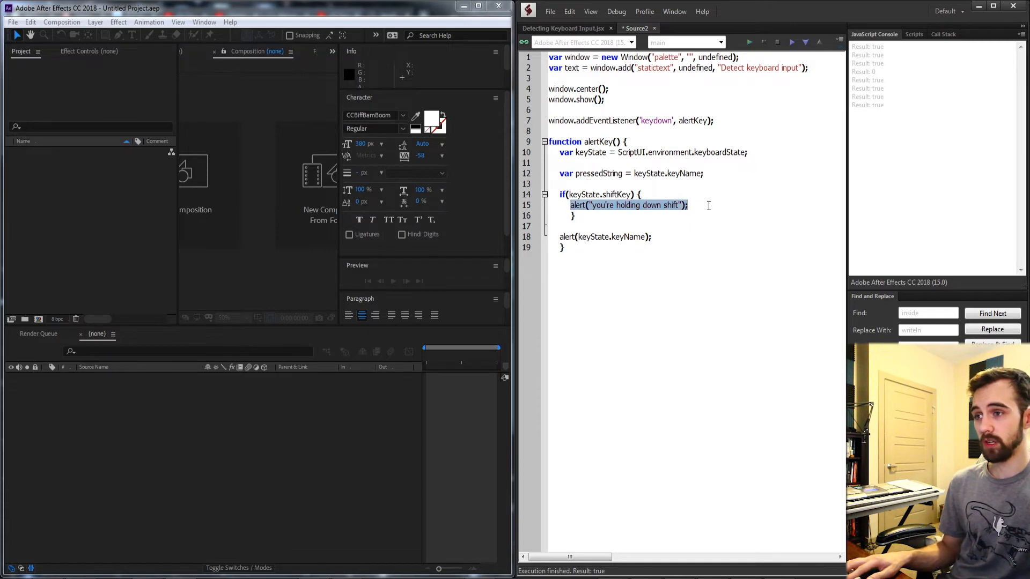
pyautogui.write('presse')
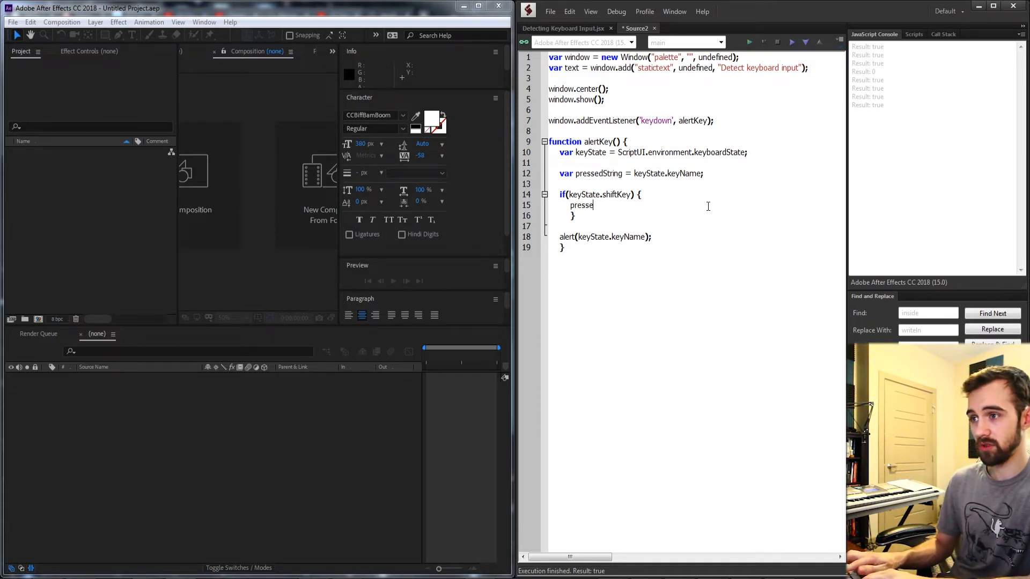
pyautogui.write('dSt')
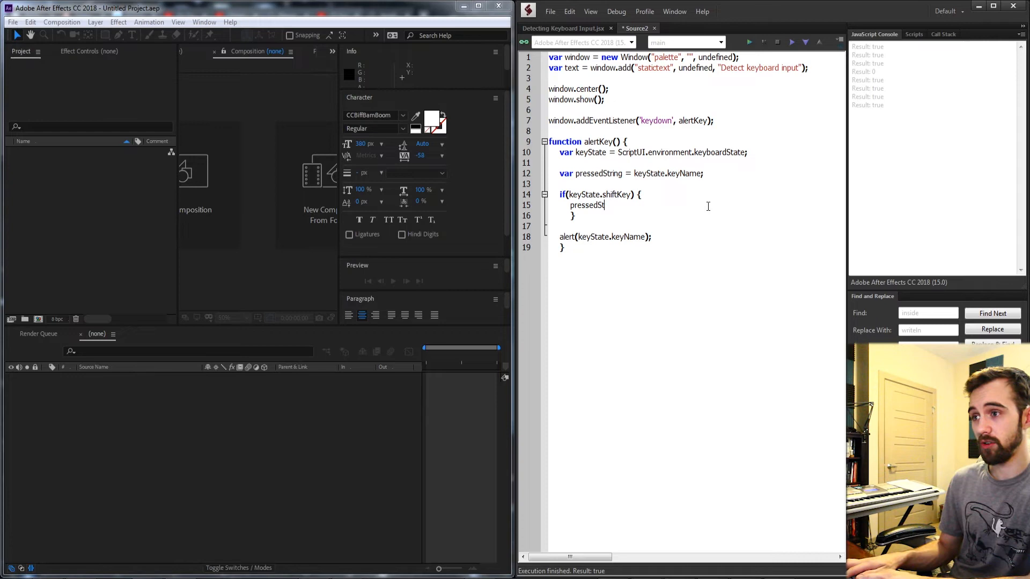
pyautogui.write('ring')
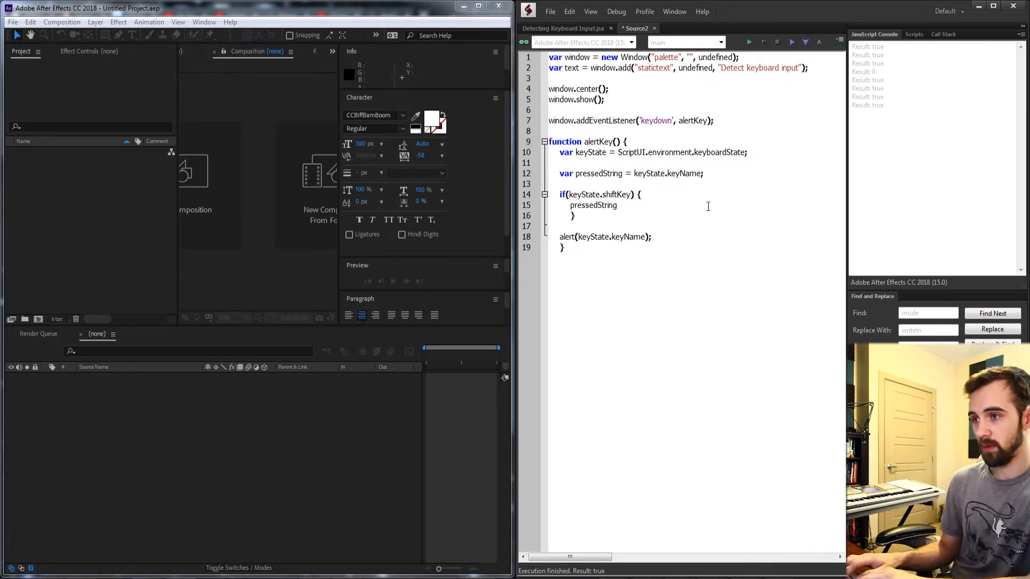
pyautogui.write('= "')
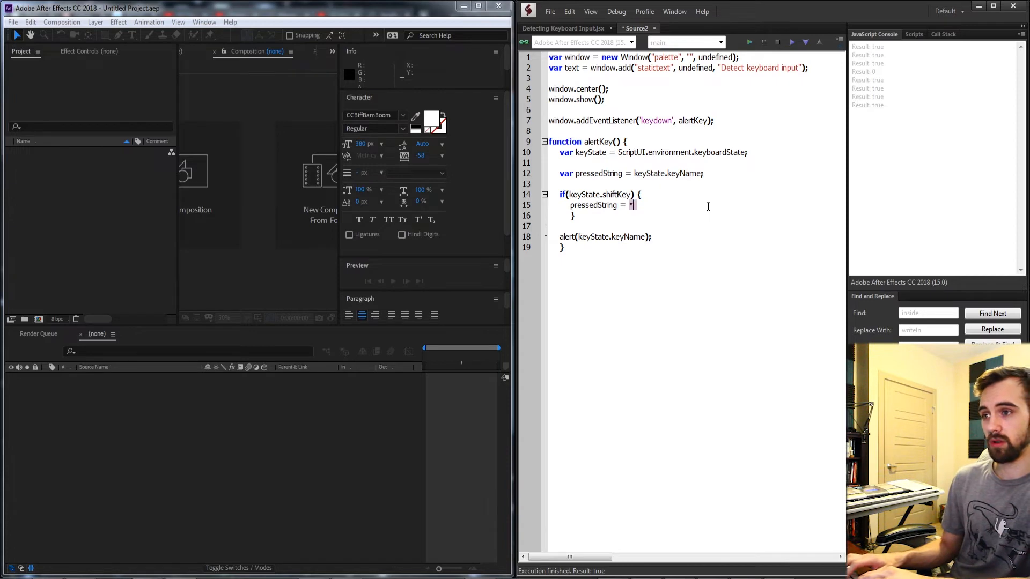
pyautogui.write('Shift +')
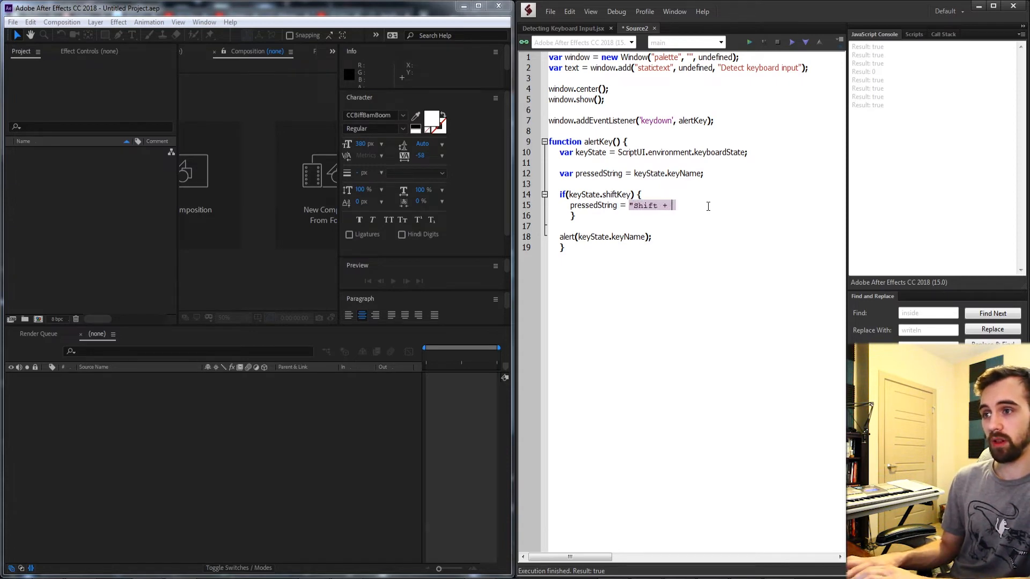
pyautogui.write('" + pressed')
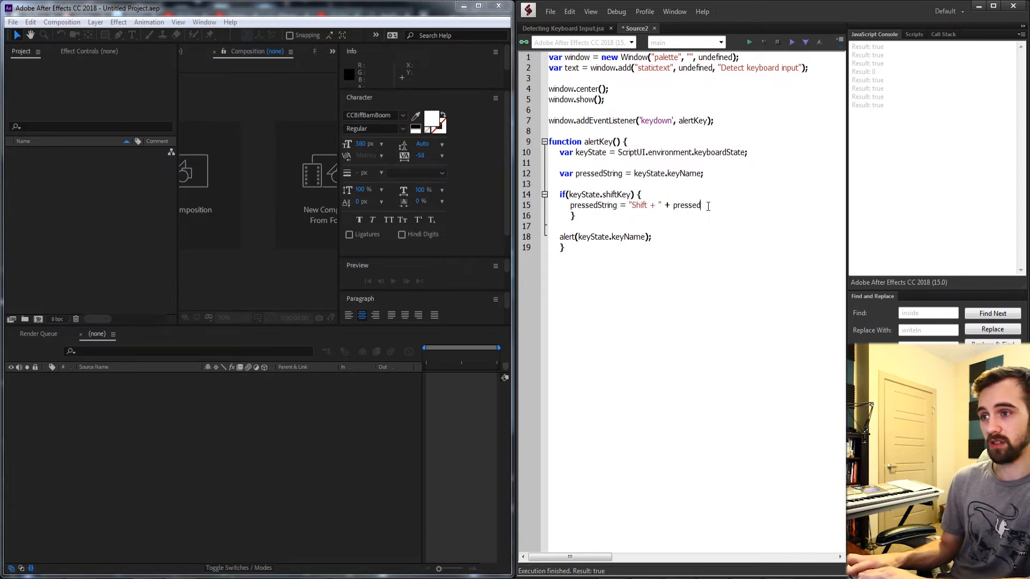
pyautogui.write('String;')
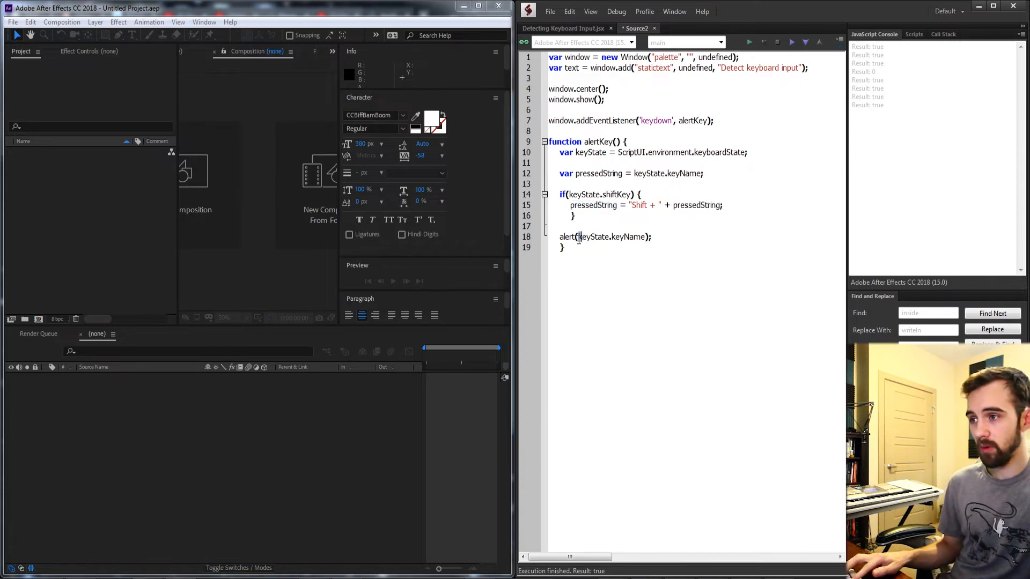
# Step: Change the alert argument to pressedString
pyautogui.write('pressedString);')
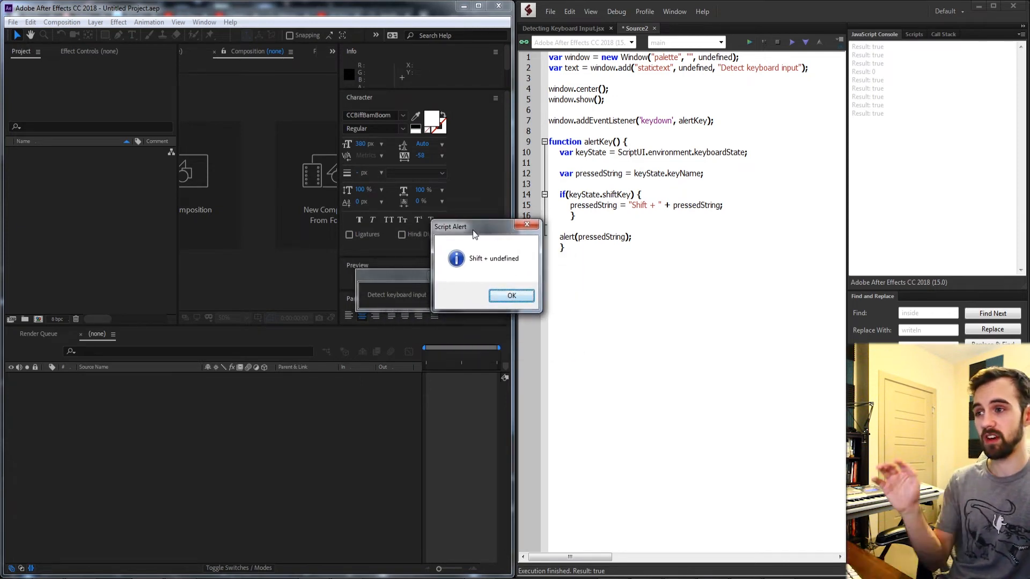
# Step: Move the Script Alert aside and dismiss the "Shift + undefined" and "R" alerts
pyautogui.moveTo(473, 226); pyautogui.dragTo(417, 202)
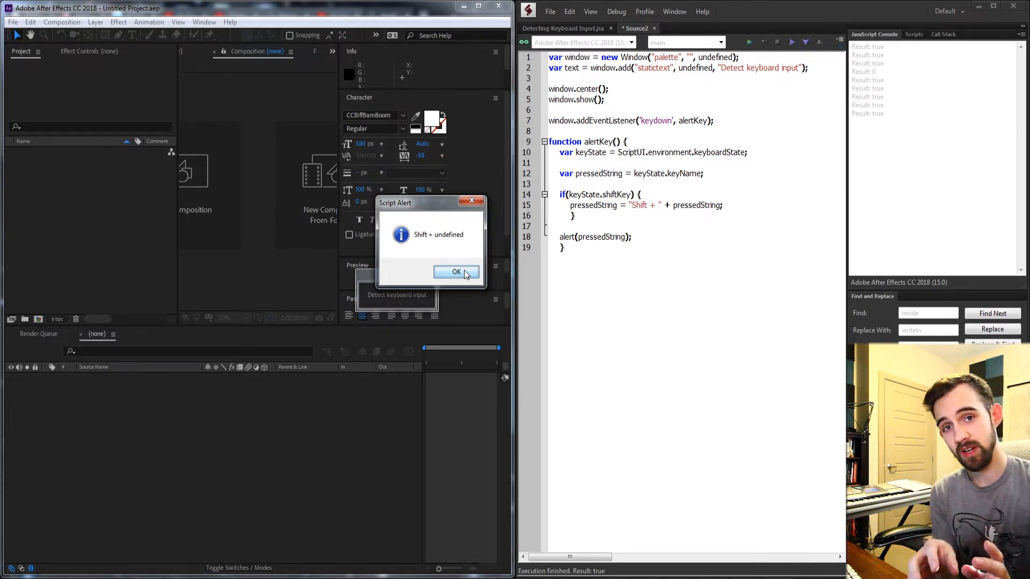
pyautogui.click(456, 272)
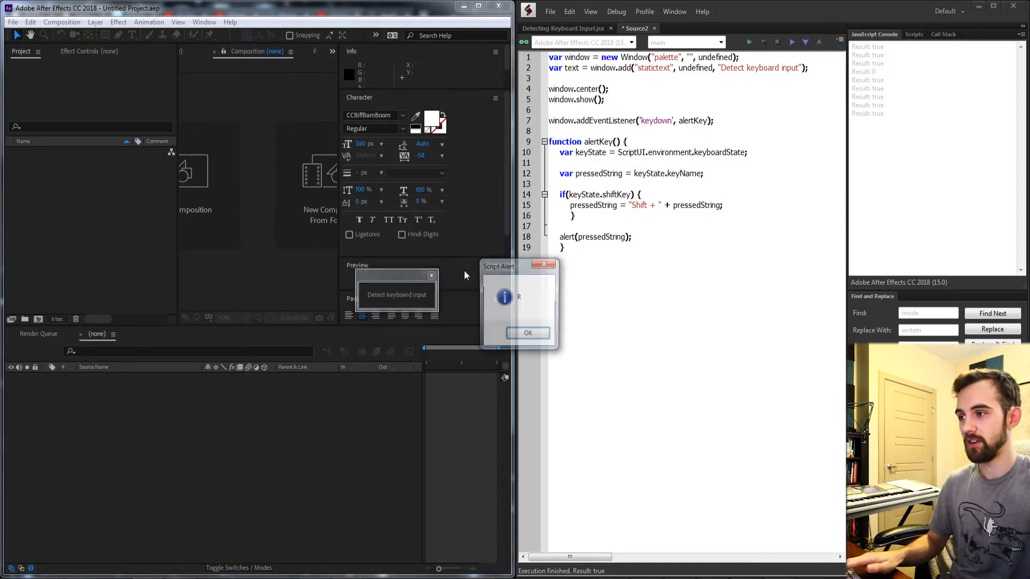
pyautogui.click(528, 333)
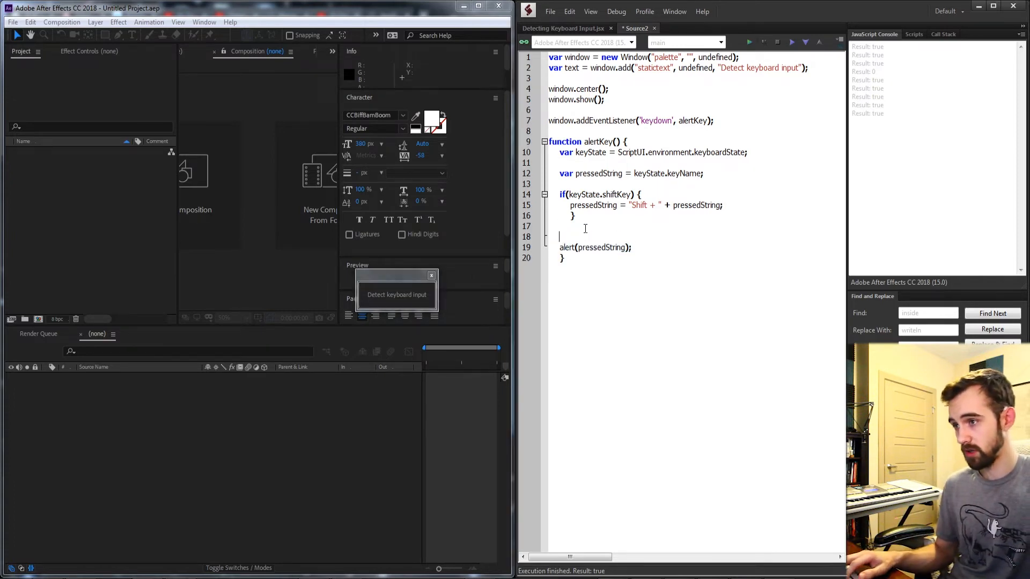
# Step: Begin wrapping the alert in an if(keyState.keyName) check
pyautogui.write('if(keyState.keyName) {')
pyautogui.write('}')
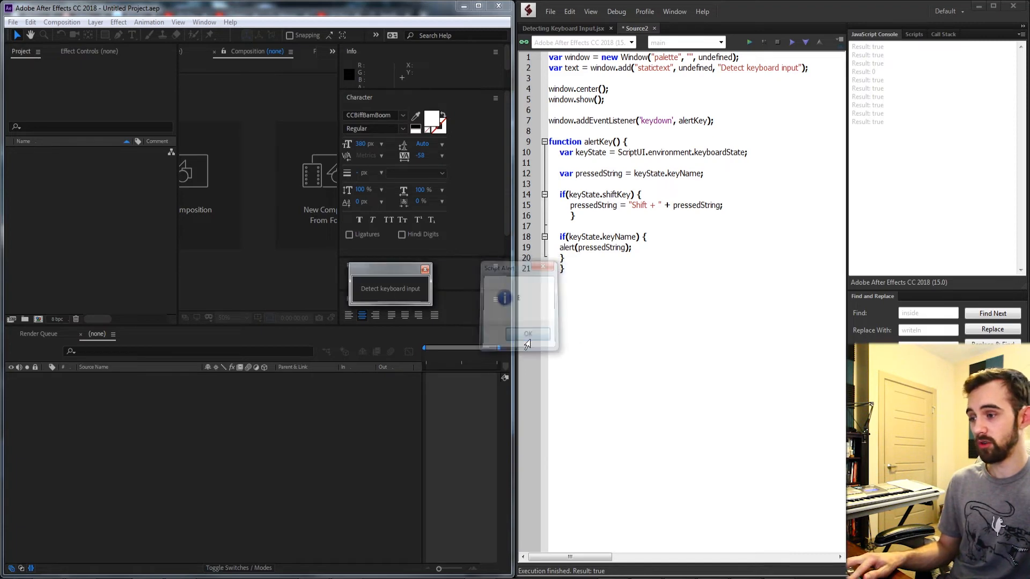
pyautogui.click(528, 334)
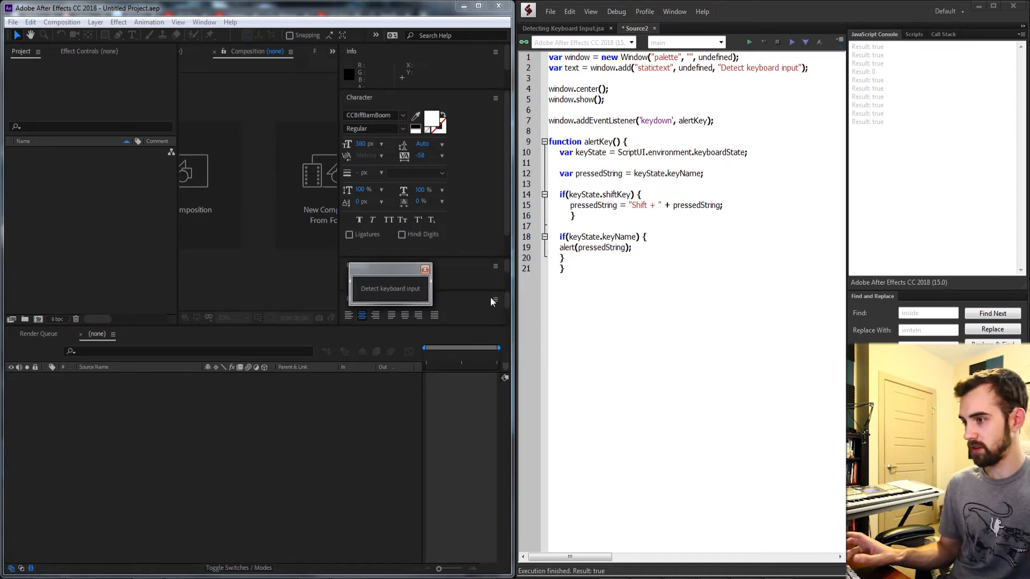
pyautogui.press('shift')
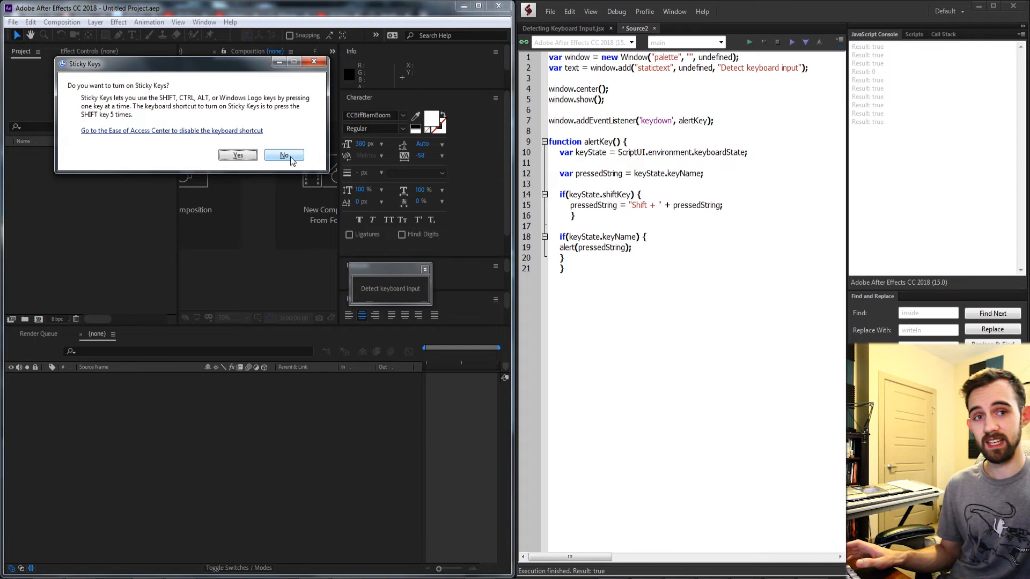
pyautogui.click(283, 155)
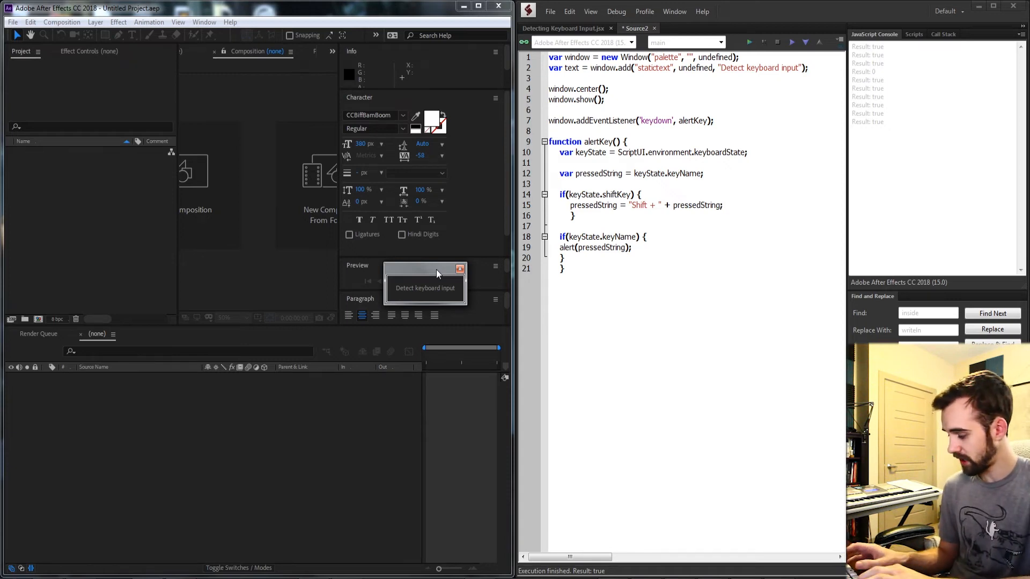
pyautogui.press('shift+i')
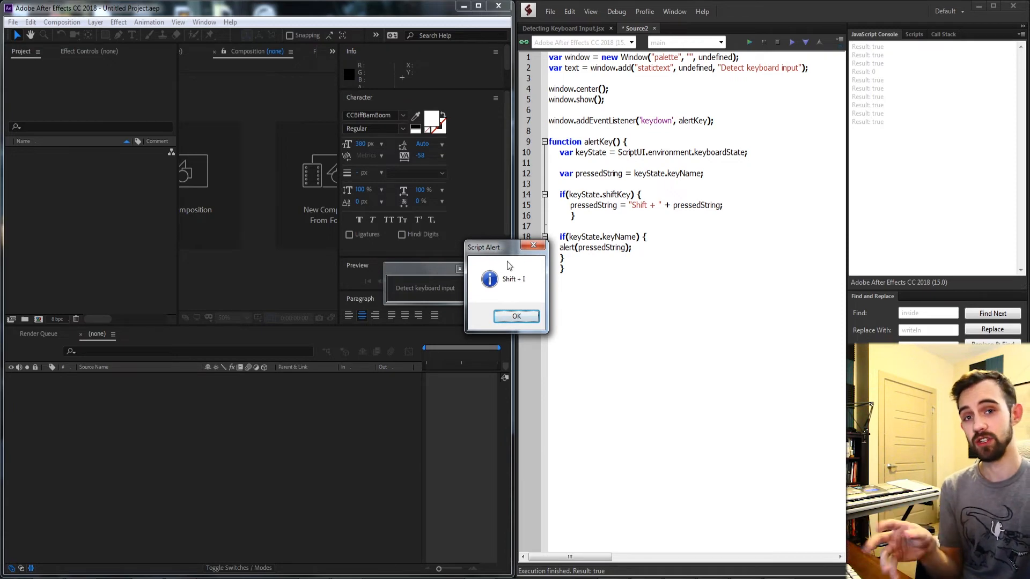
pyautogui.click(516, 316)
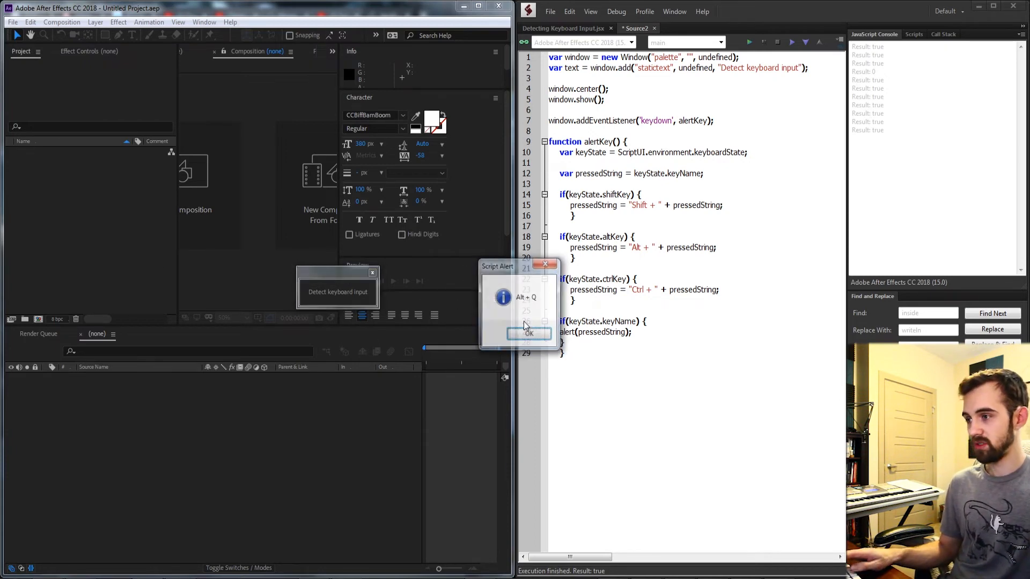
pyautogui.click(528, 333)
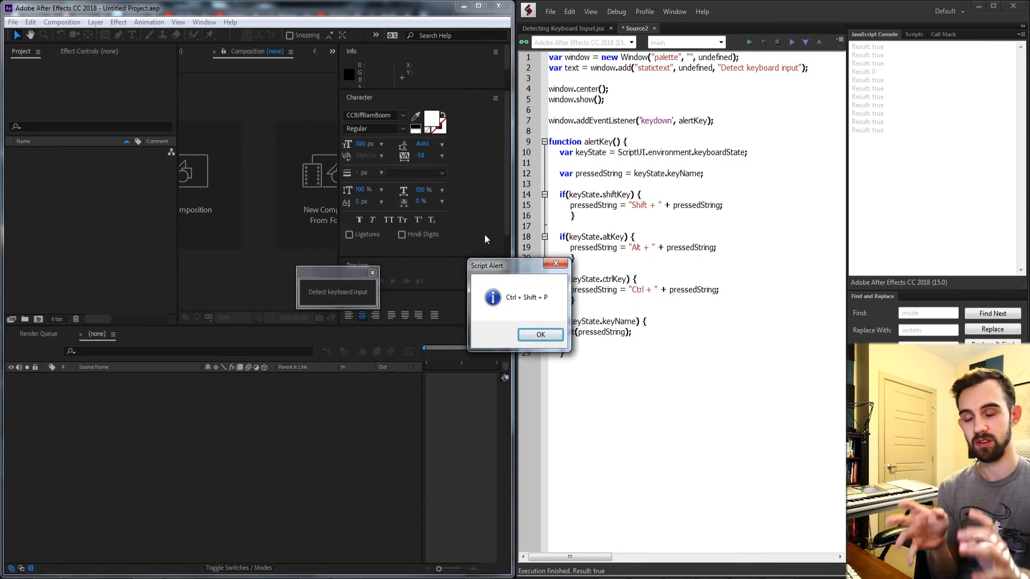
pyautogui.click(540, 334)
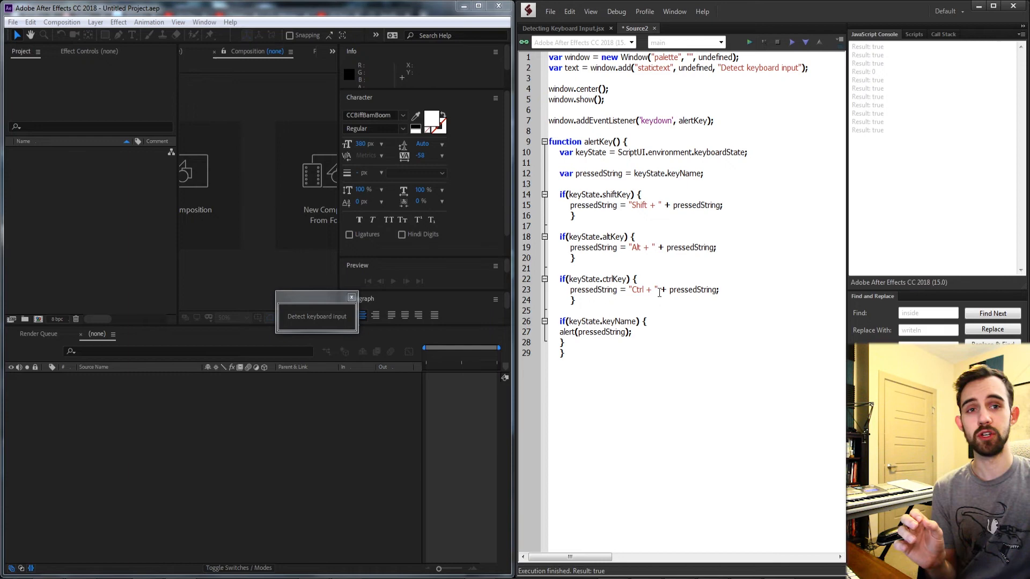
# Step: Add a // SHIFT + R comment and the if(keyState.keyName == "R" && keyState.shiftKey) check
pyautogui.write('// Sh')
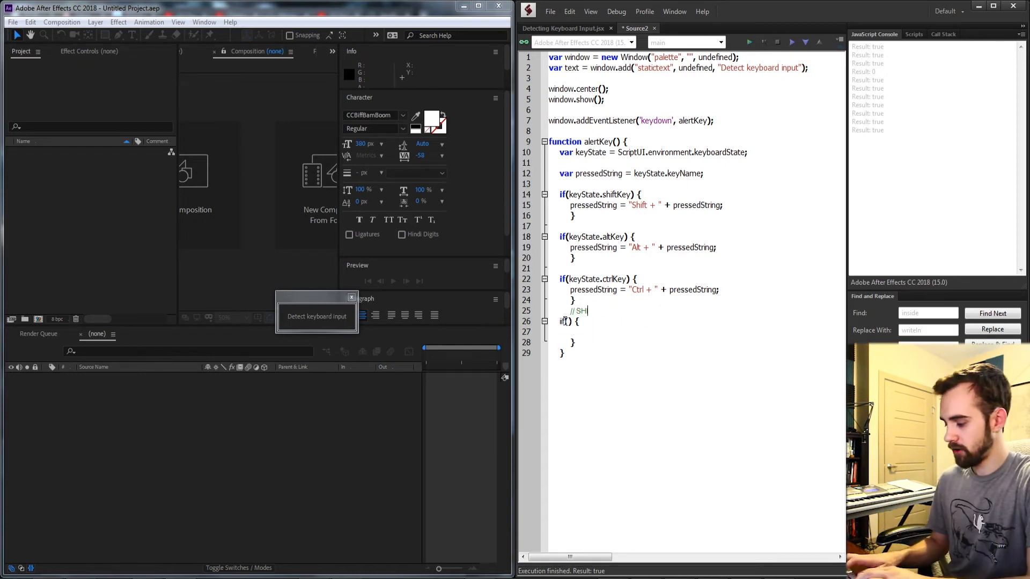
pyautogui.write('IFT +')
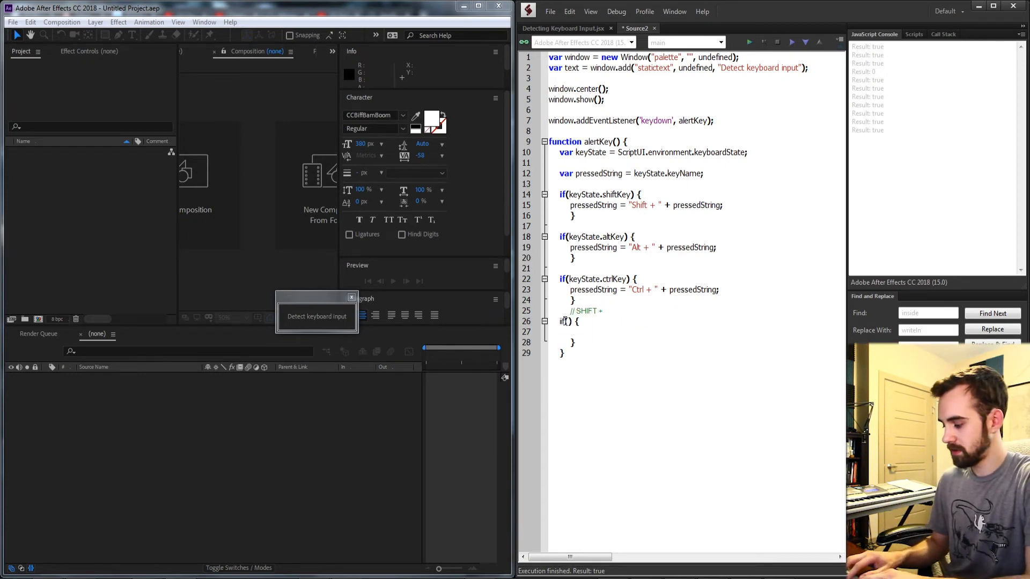
pyautogui.write('R')
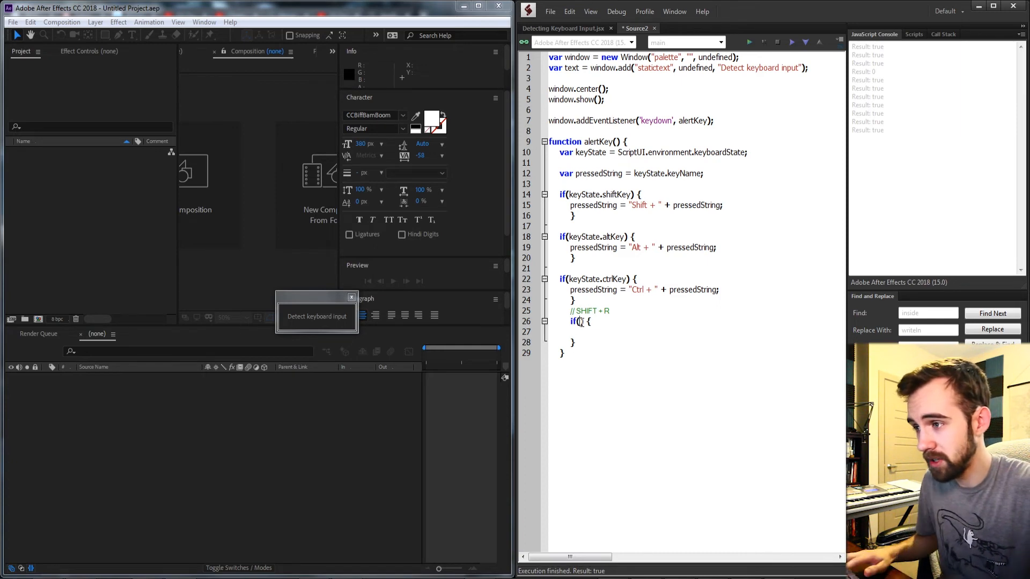
pyautogui.write('keyState.keyName == "R')
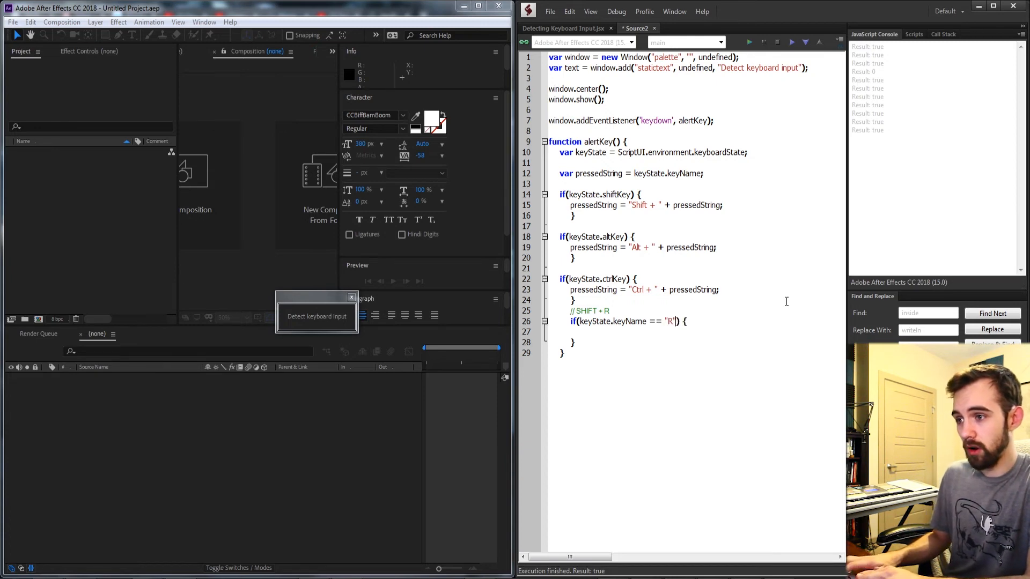
pyautogui.write('&& keyState.shiftKey')
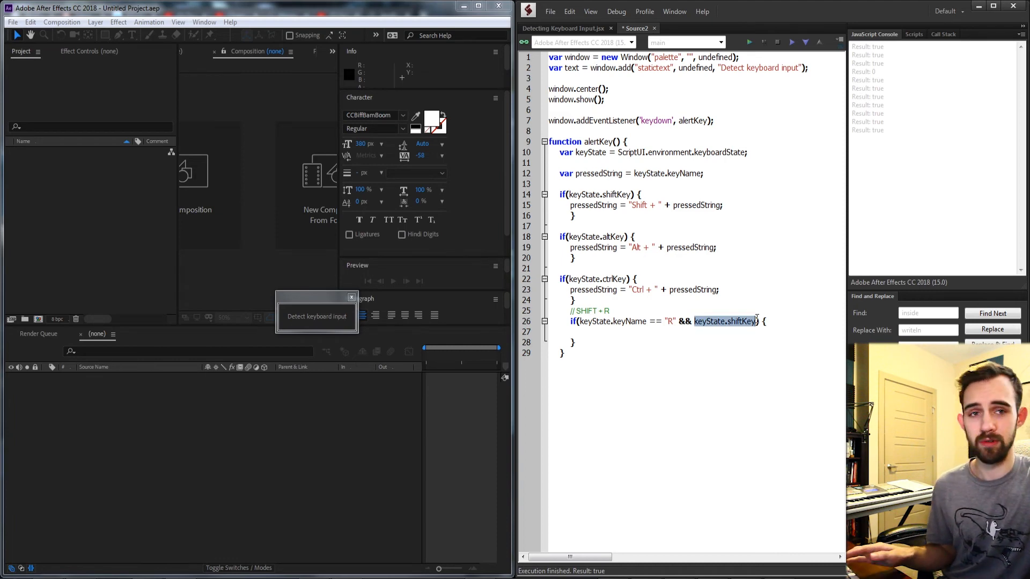
# Step: Start the body with alert("Congrats you pressed ... inside the Shift + R check
pyautogui.click(719, 321)
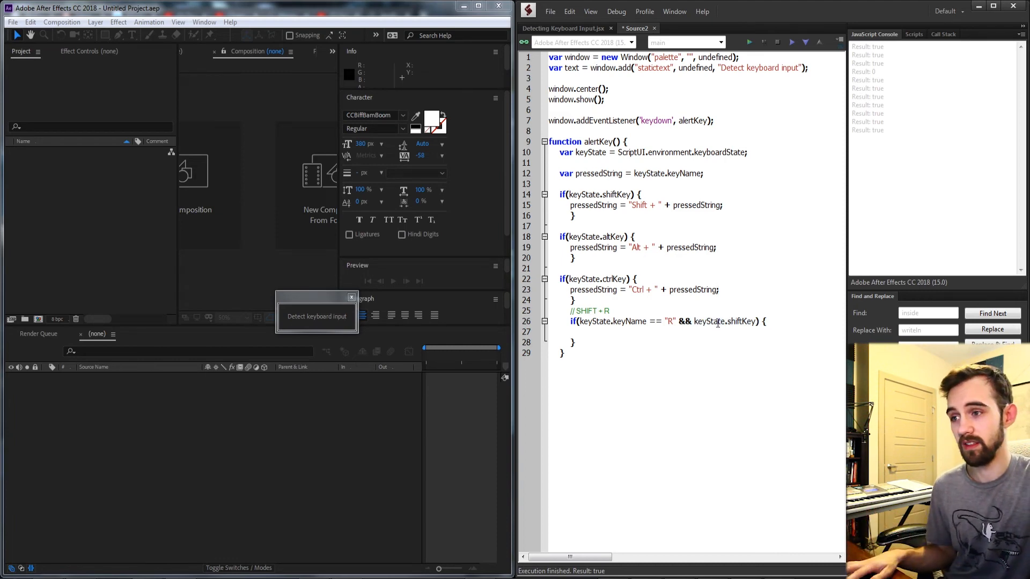
pyautogui.write('alert("')
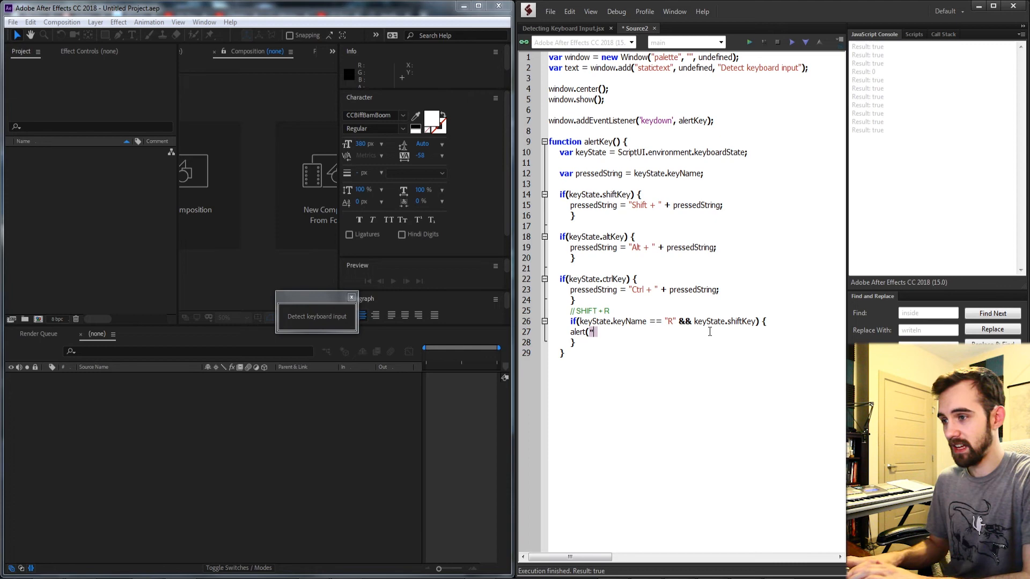
pyautogui.write('Congrats')
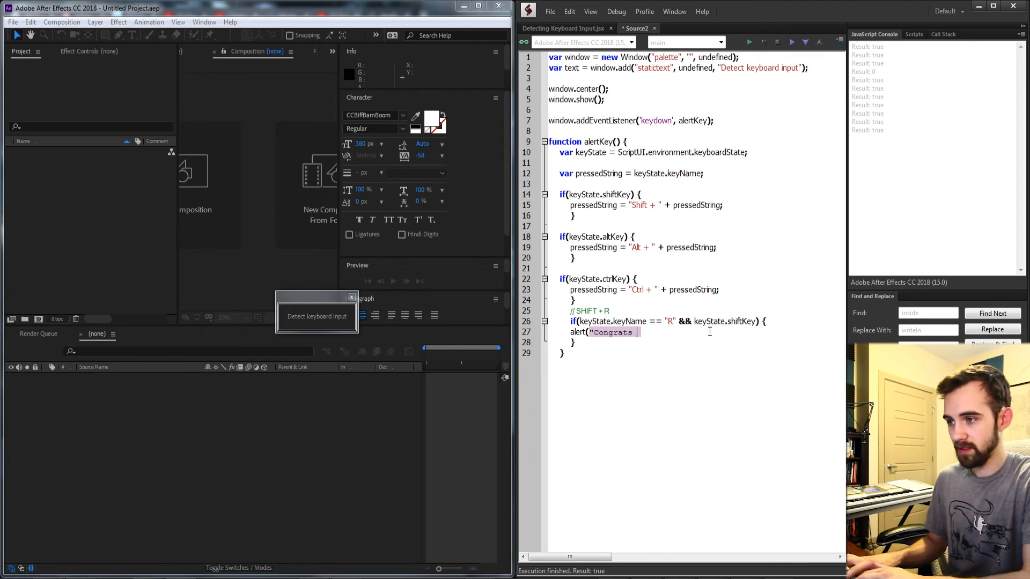
pyautogui.write('you pressed THE COMBO");')
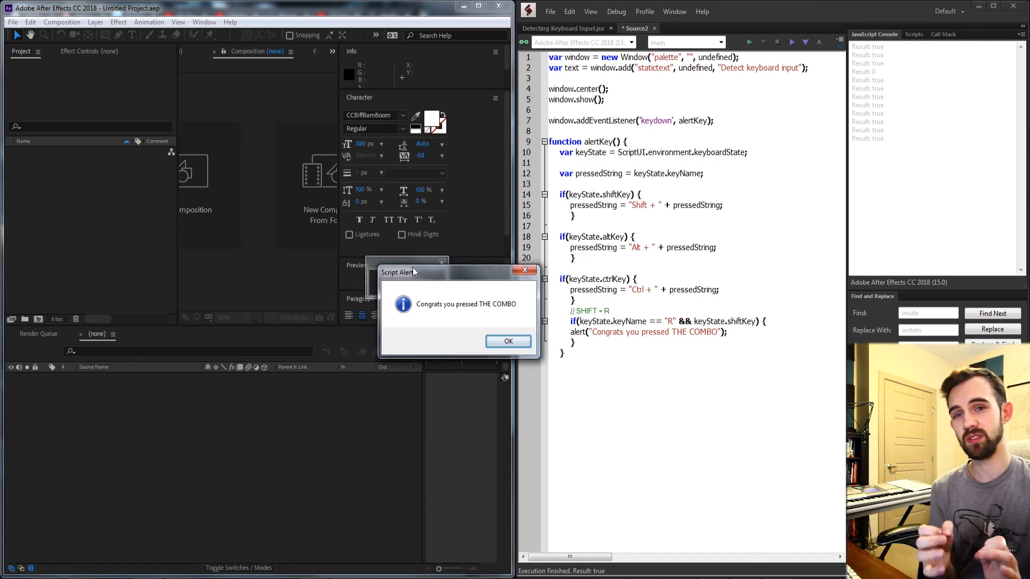
# Step: Dismiss the "Congrats you pressed THE COMBO" alert after pressing Shift+R
pyautogui.click(507, 341)
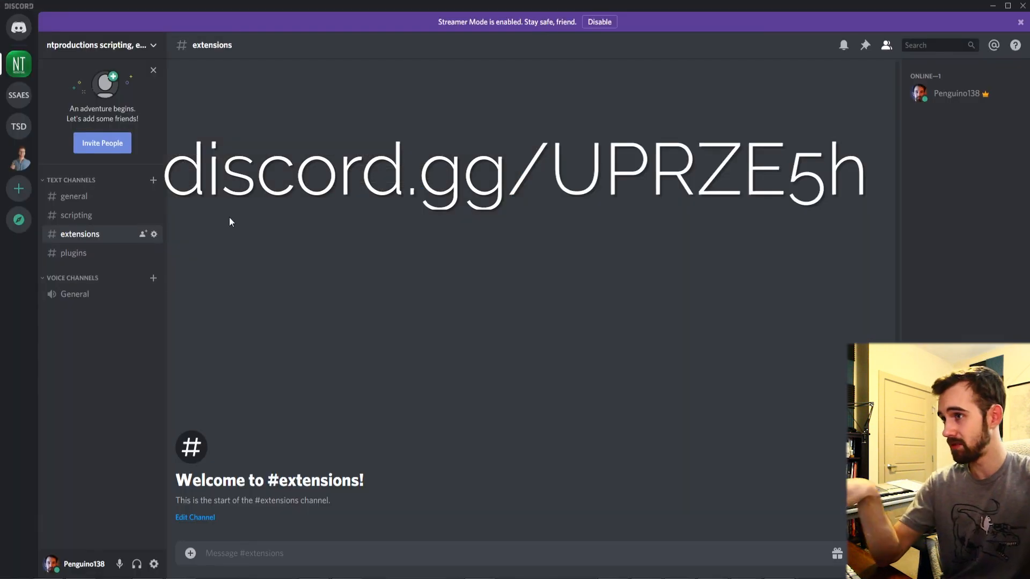
pyautogui.moveTo(182, 204)
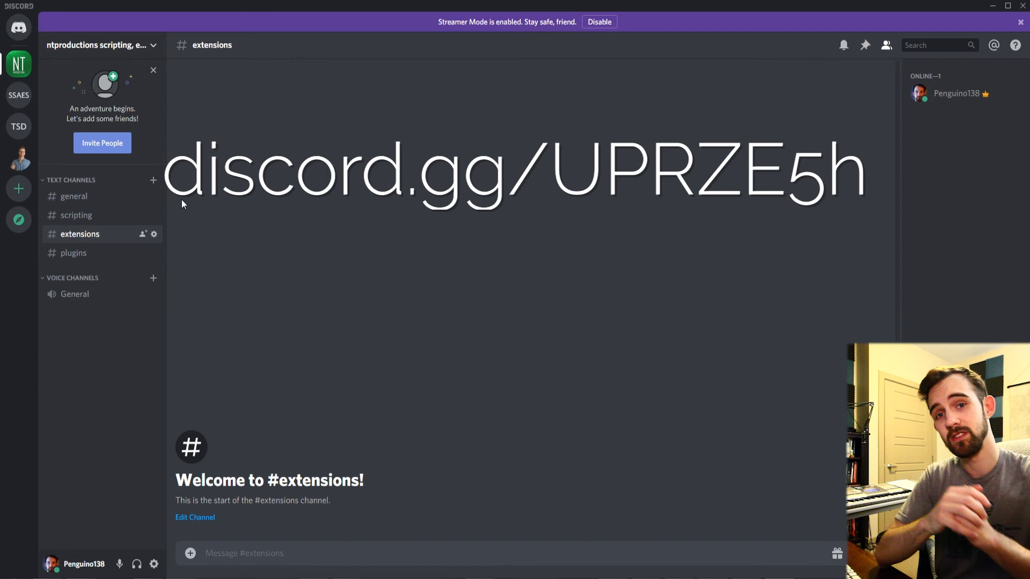